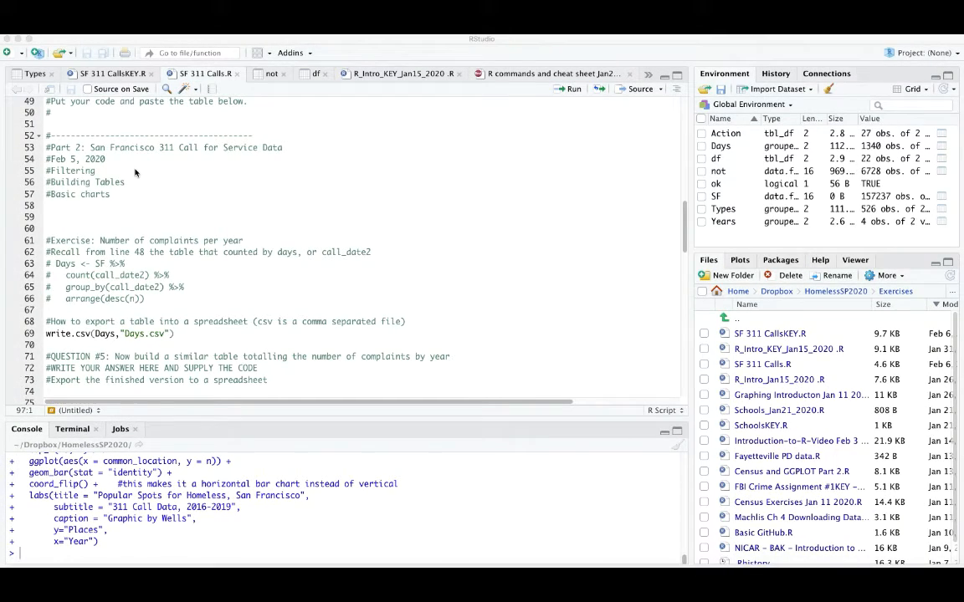
# Browse the script, highlighting the Basic charts heading, janitor package and 311 import line
pyautogui.scroll(-3)
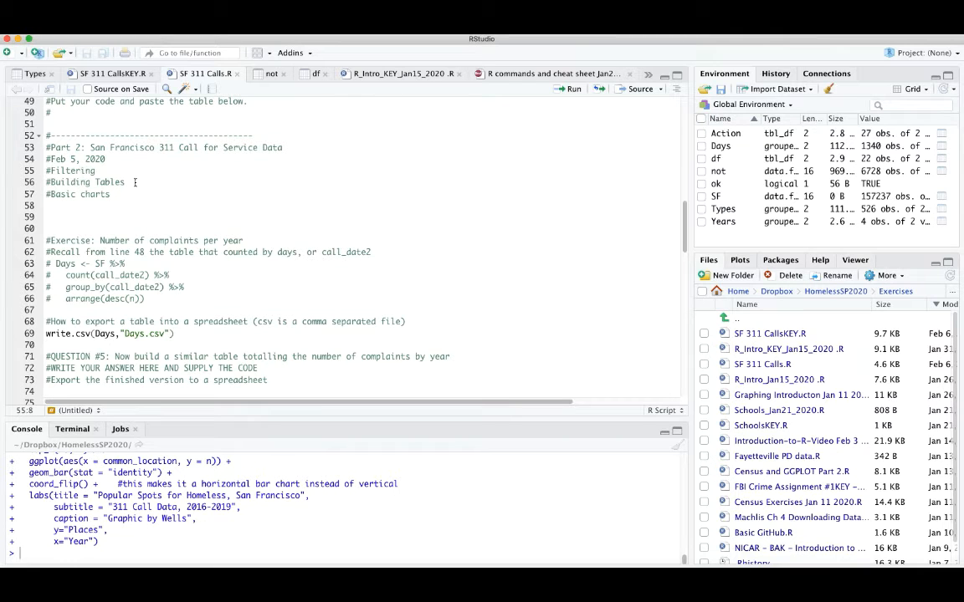
pyautogui.doubleClick(84, 182)
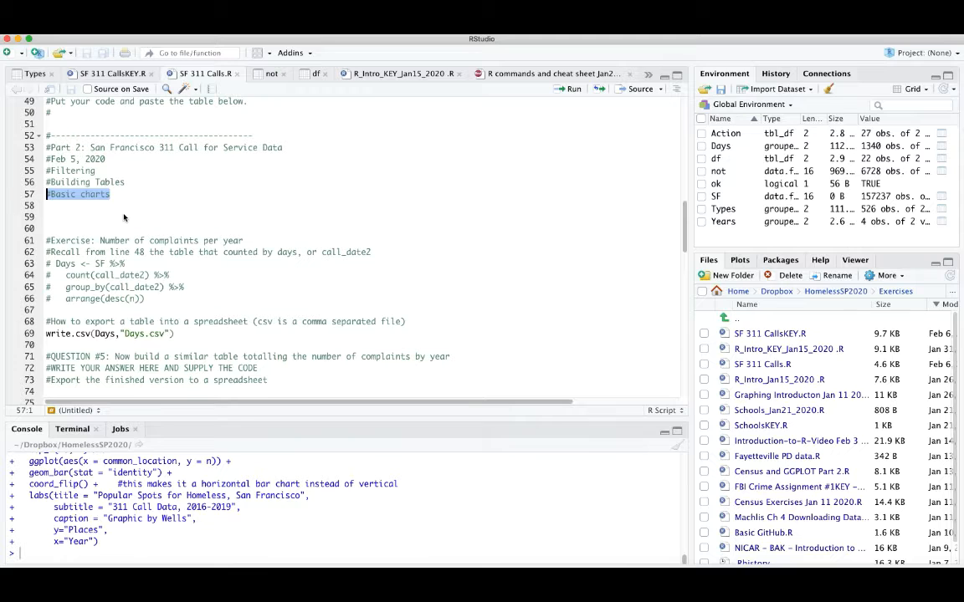
pyautogui.scroll(-3)
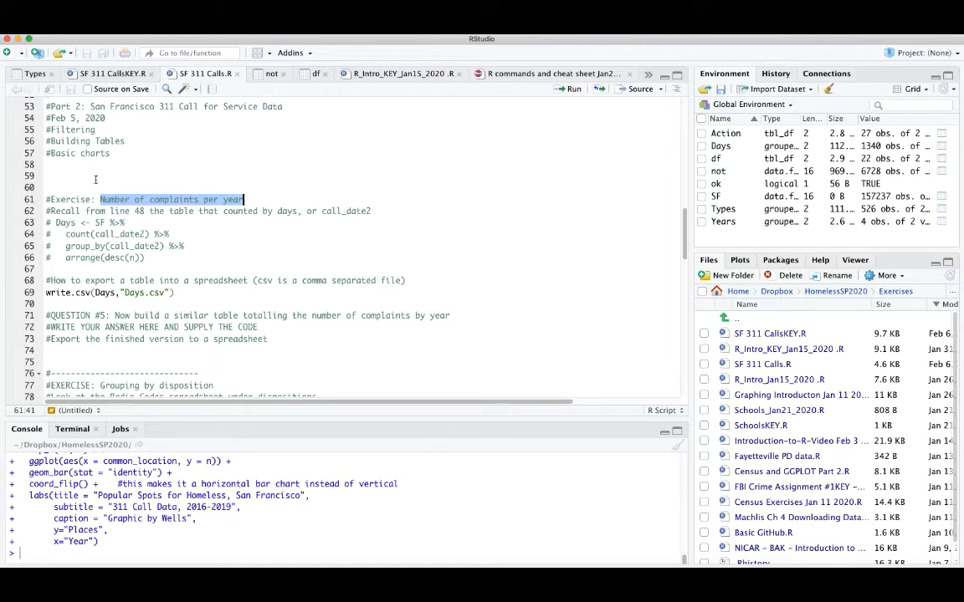
pyautogui.scroll(3)
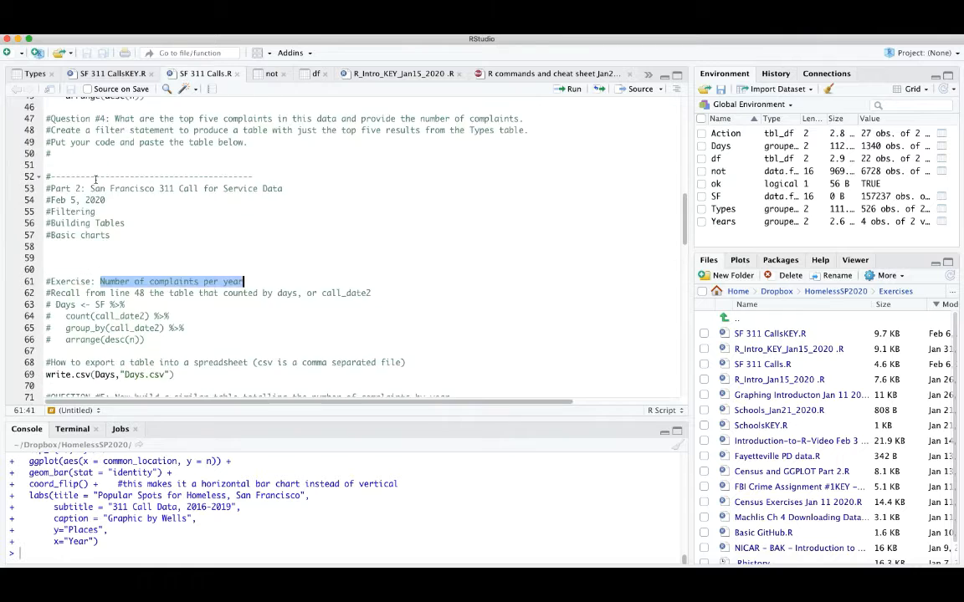
pyautogui.scroll(3)
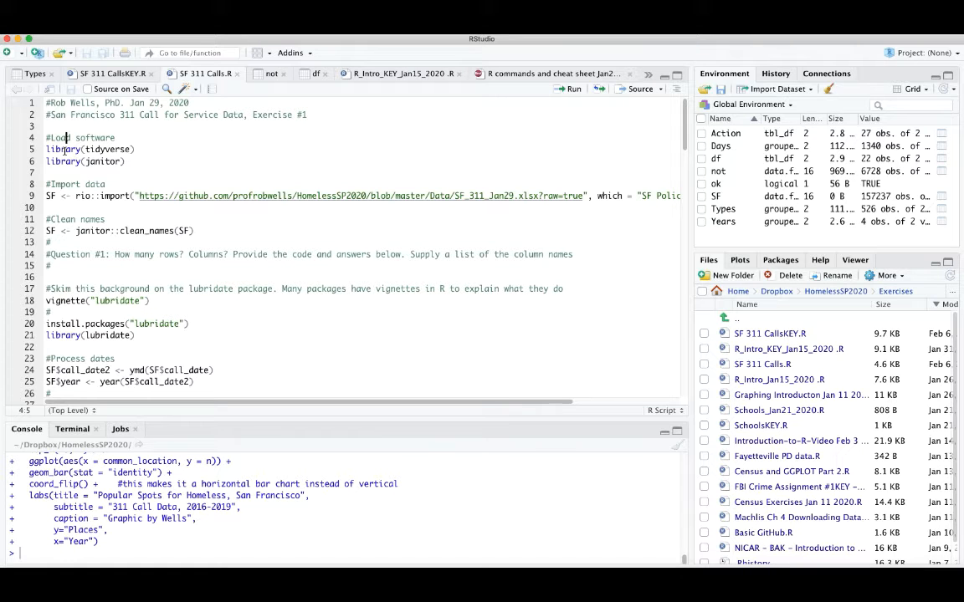
pyautogui.doubleClick(107, 160)
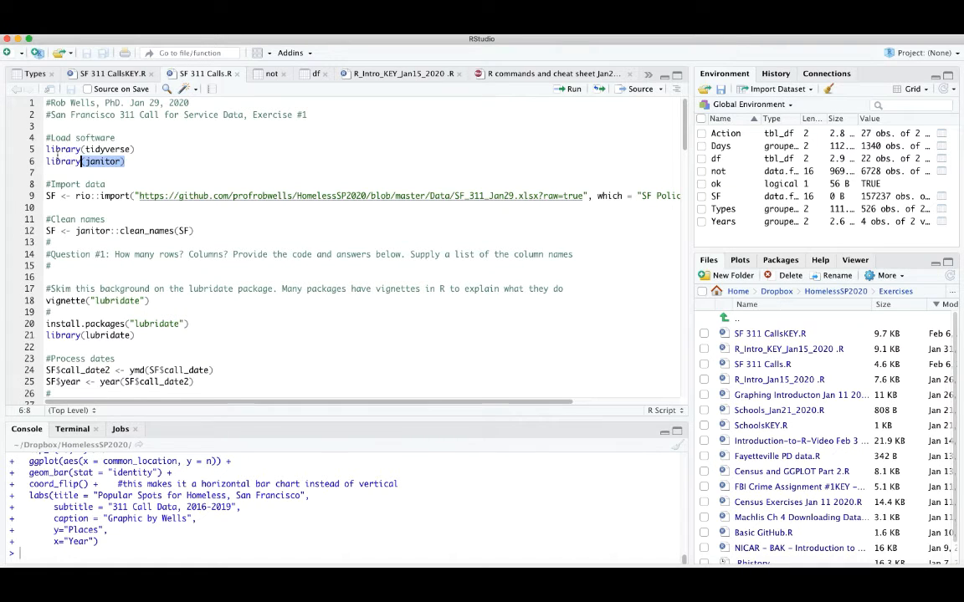
pyautogui.click(77, 196)
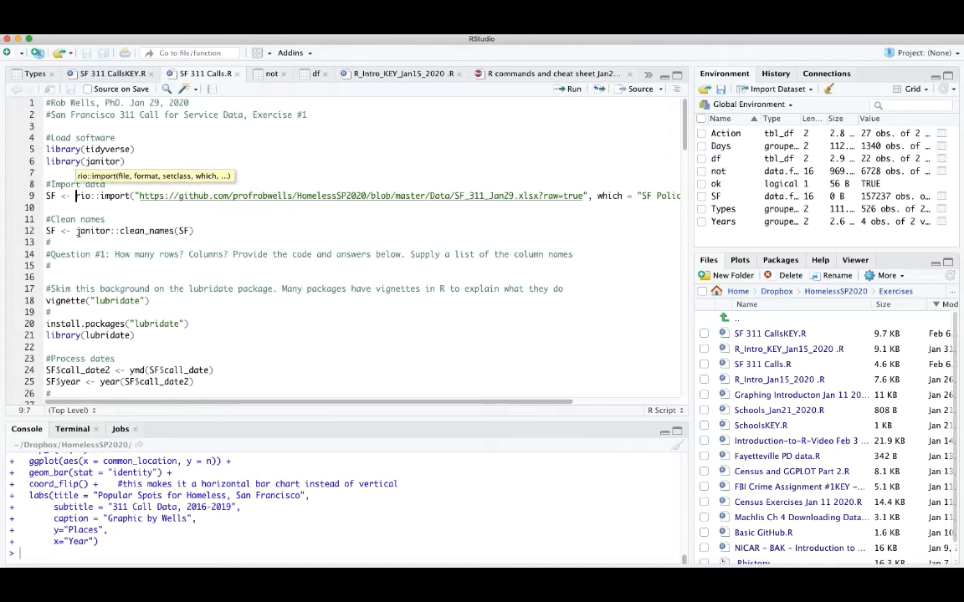
pyautogui.scroll(-3)
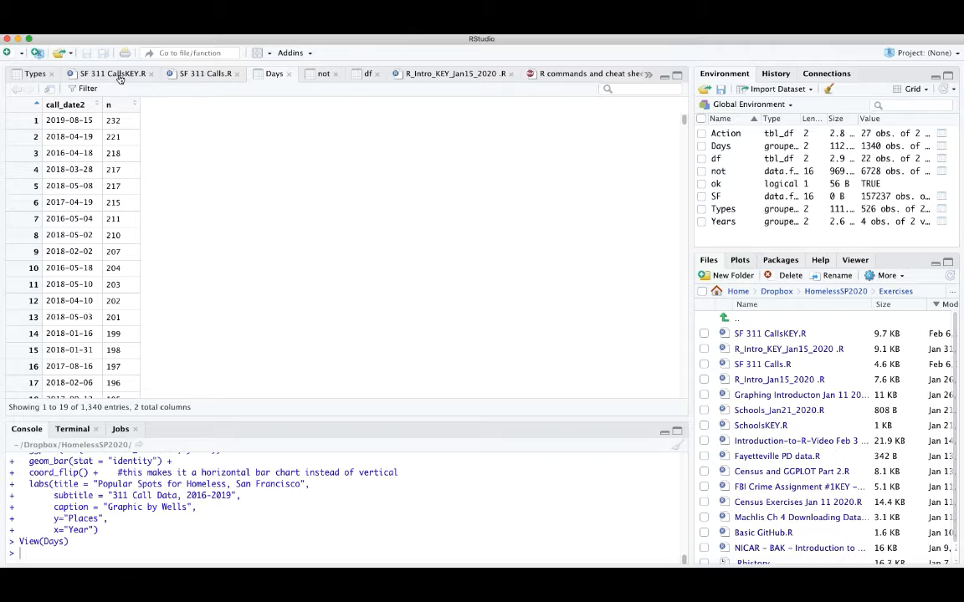
# Return to the SF 311 Calls script and scroll down to the export-to-spreadsheet exercise
pyautogui.click(112, 74)
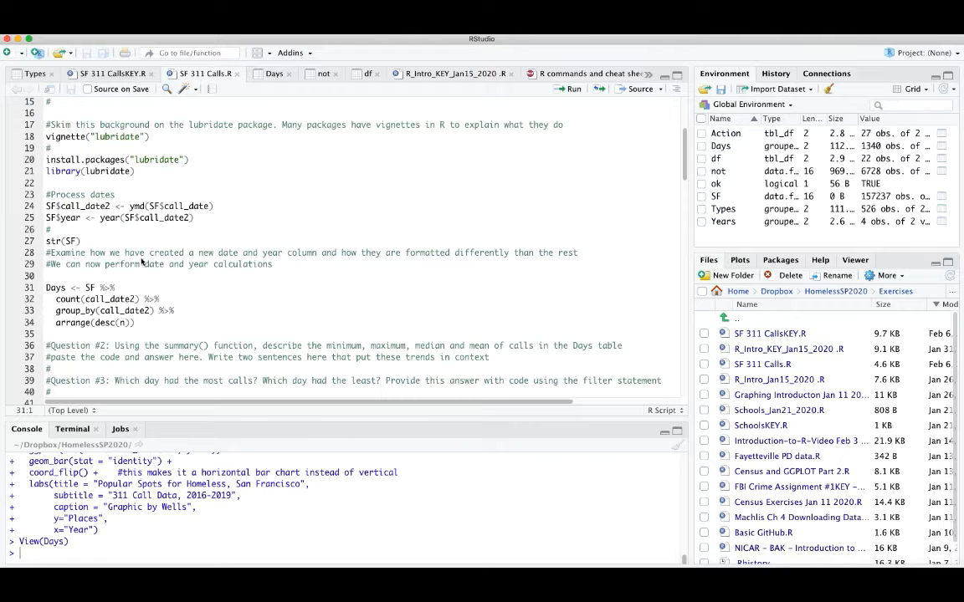
pyautogui.scroll(-3)
pyautogui.write('View(Types)')
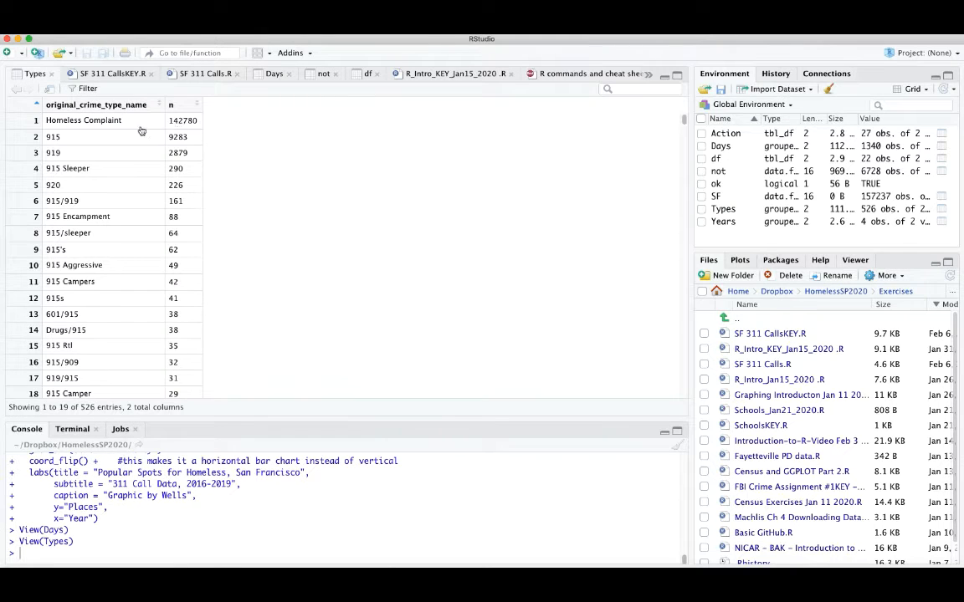
pyautogui.moveTo(148, 383)
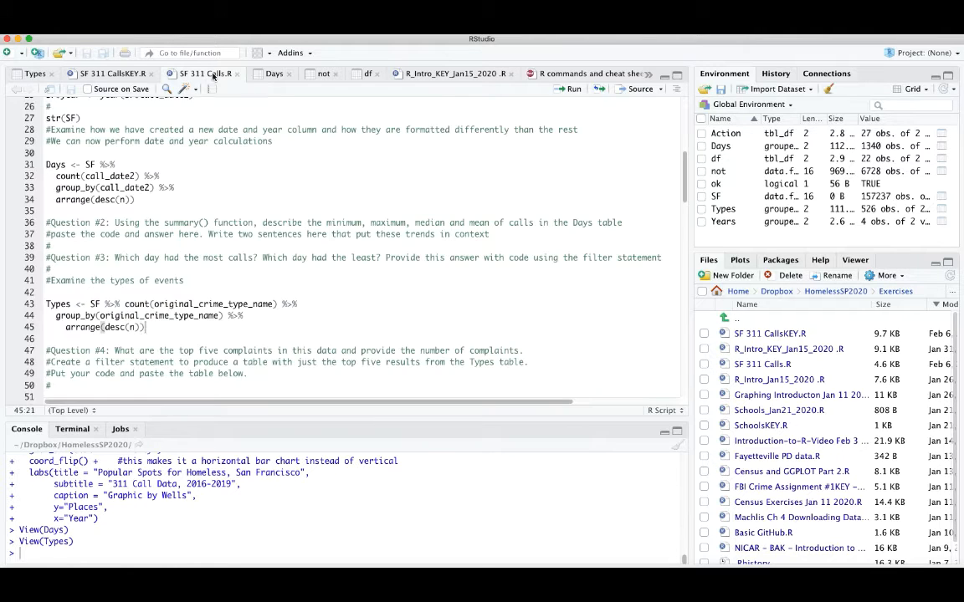
pyautogui.scroll(-3)
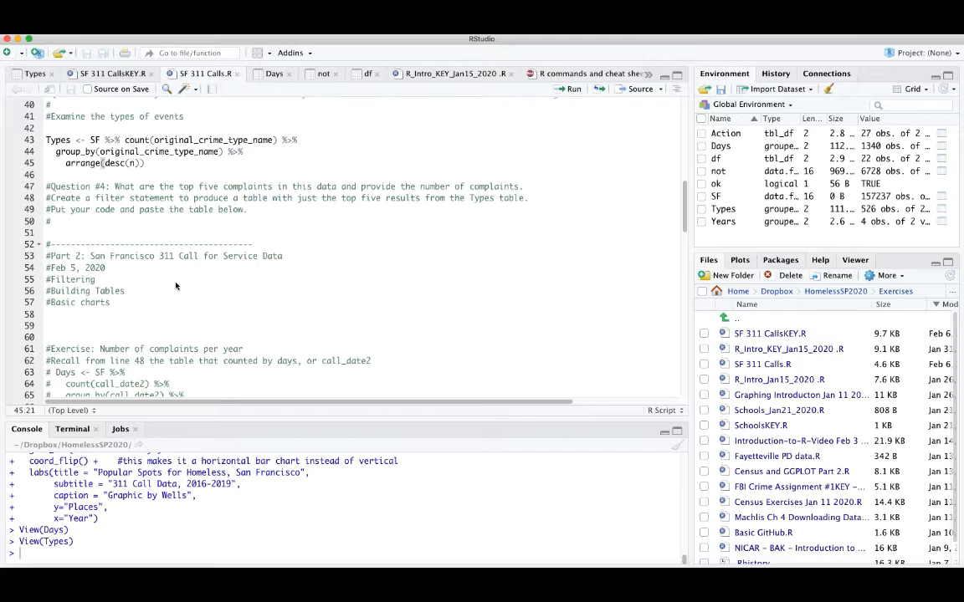
pyautogui.scroll(-3)
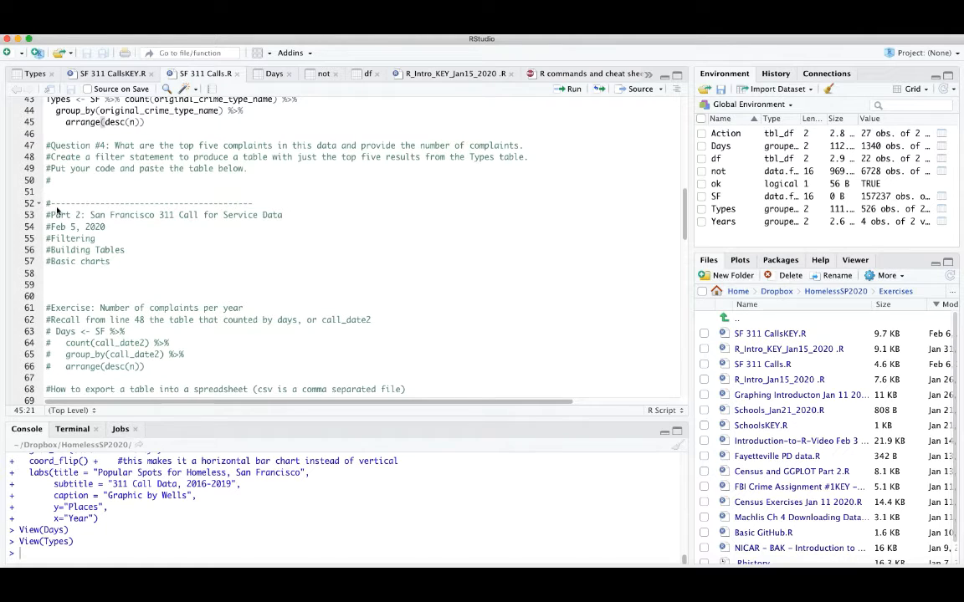
pyautogui.moveTo(132, 231)
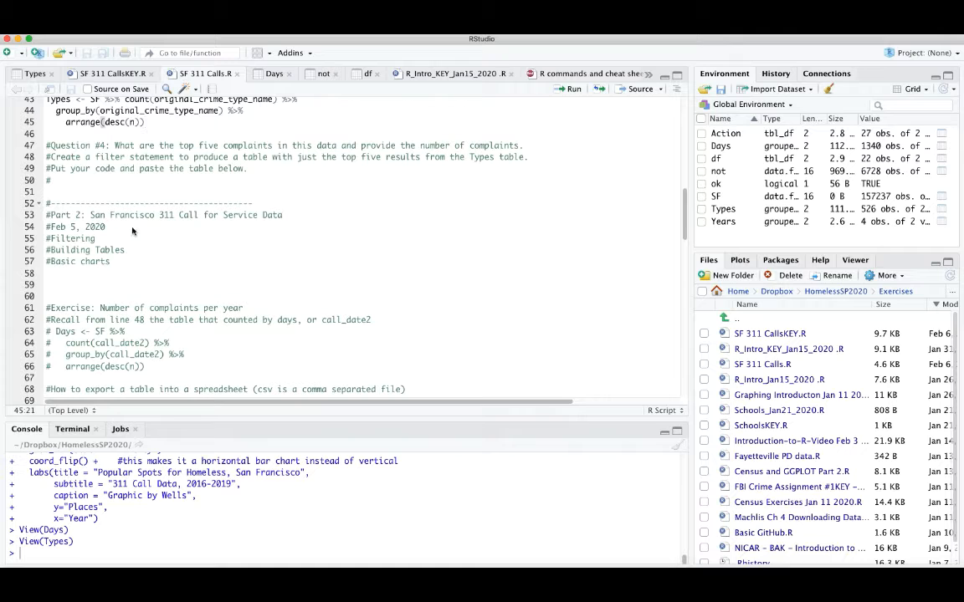
pyautogui.scroll(-3)
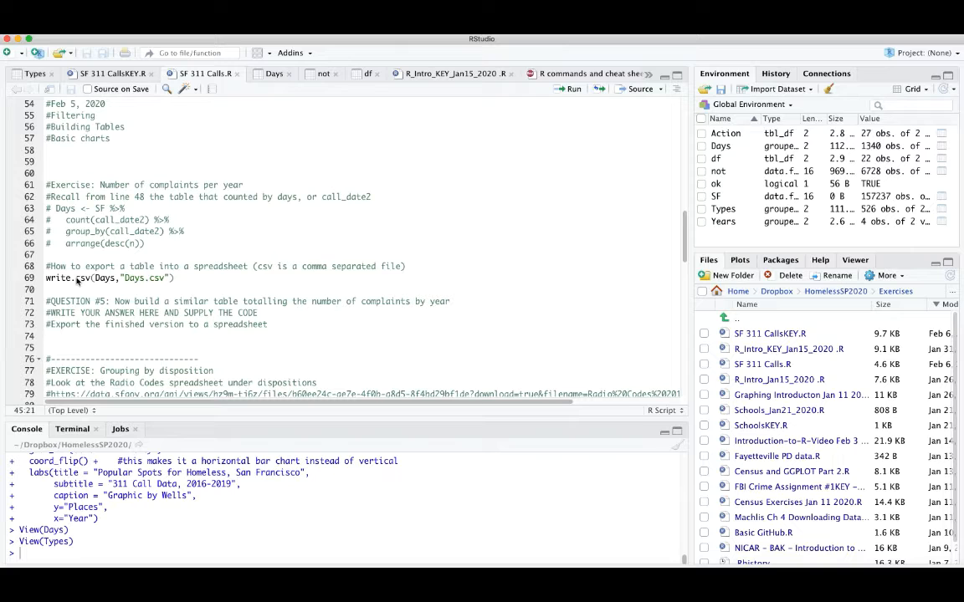
# Run write.csv(Days, "Days.csv") and show the HomelessSP2020 folder in the Files pane
pyautogui.click(47, 278)
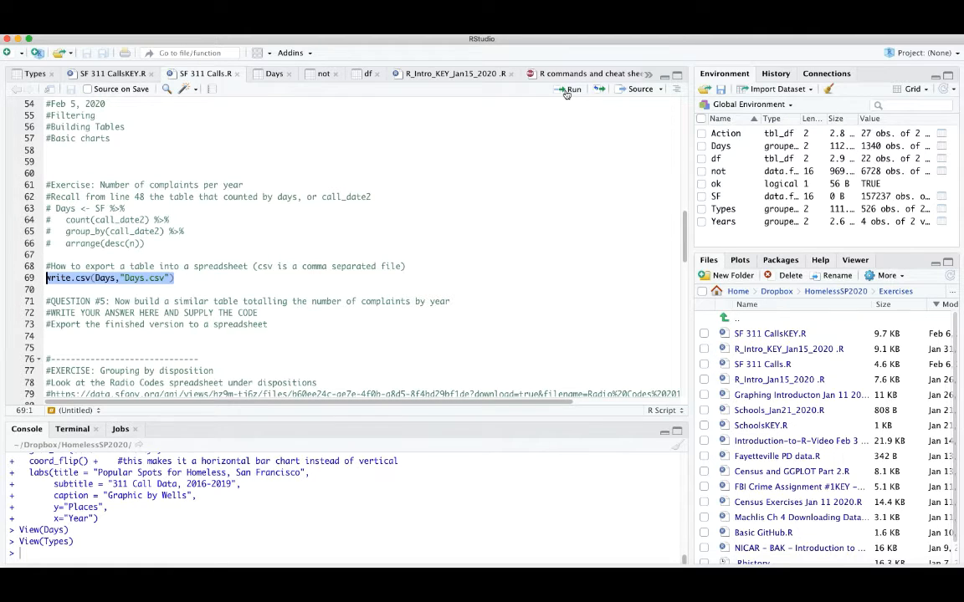
pyautogui.click(571, 90)
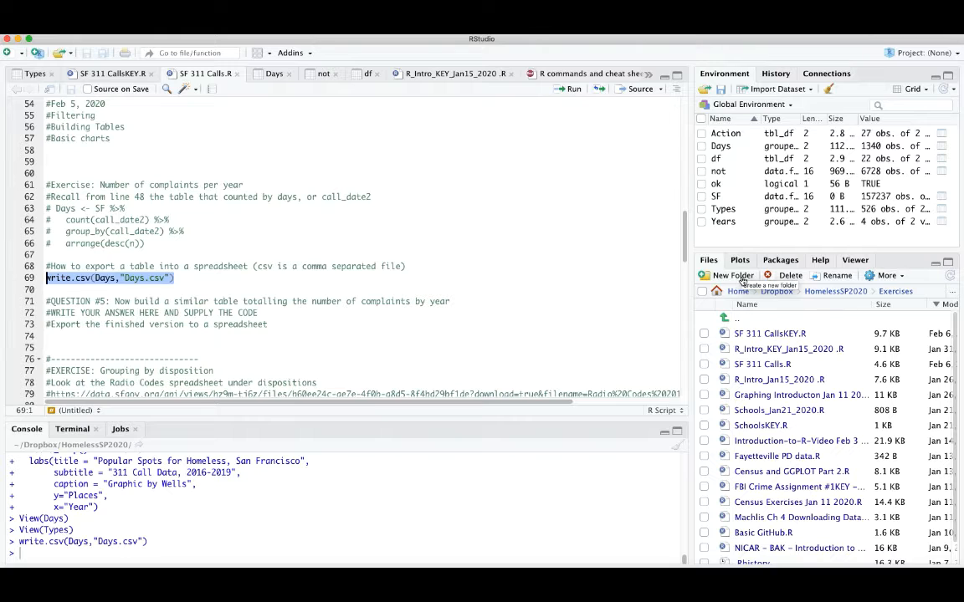
pyautogui.click(835, 291)
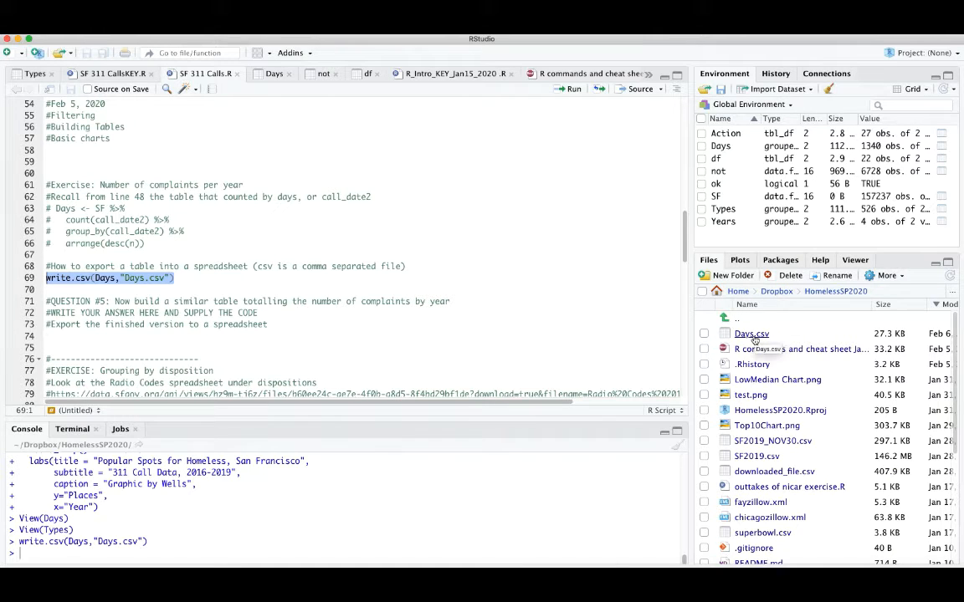
pyautogui.moveTo(588, 367)
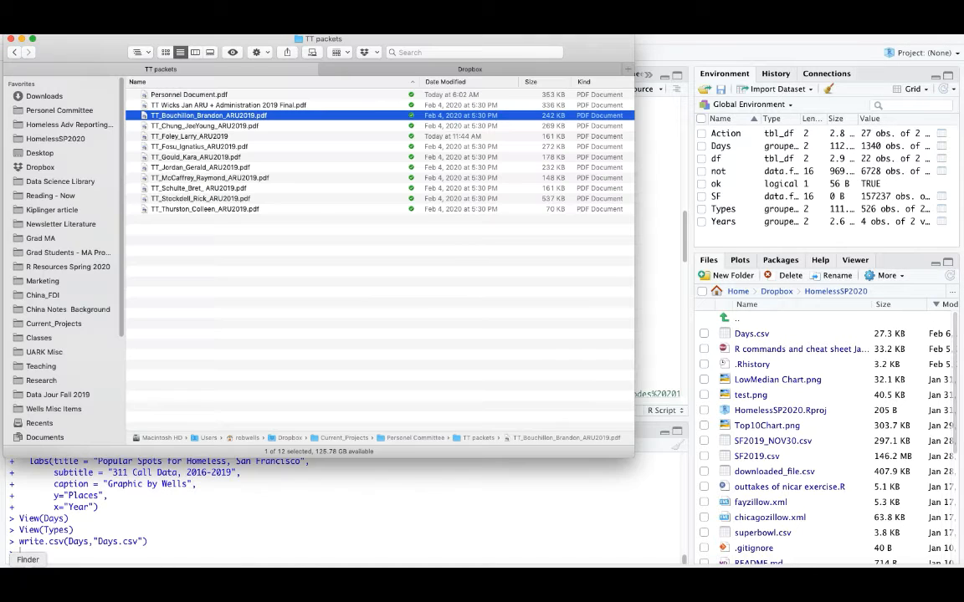
# Open Desktop > HomelessSP2020 in Finder sorted by Date Modified, then open Days.csv
pyautogui.click(39, 152)
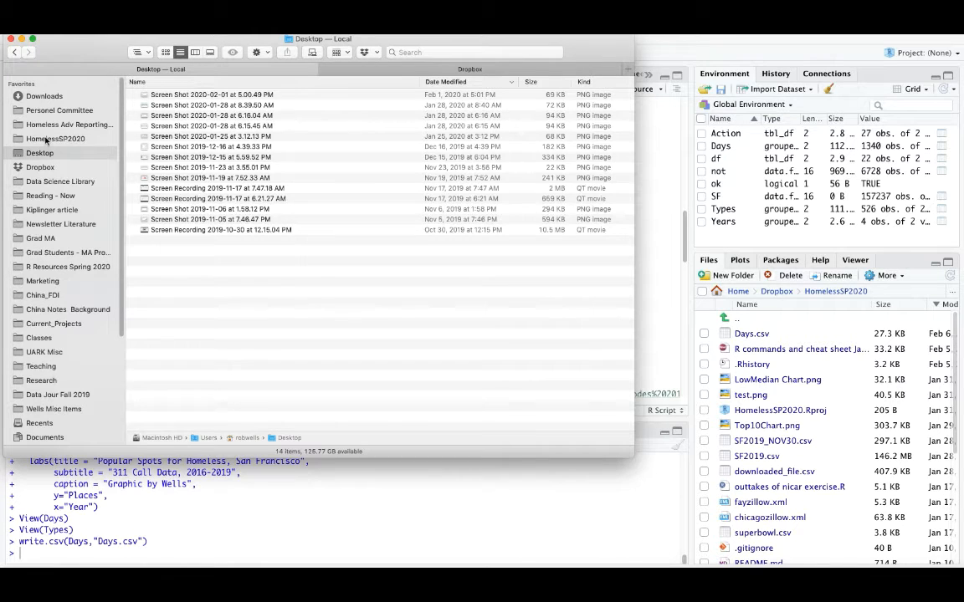
pyautogui.click(55, 138)
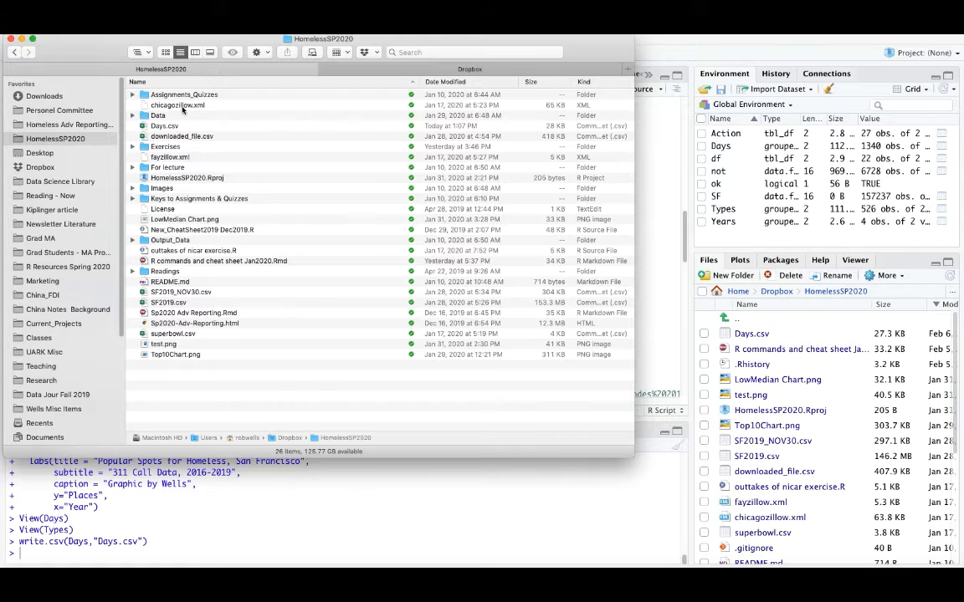
pyautogui.click(445, 81)
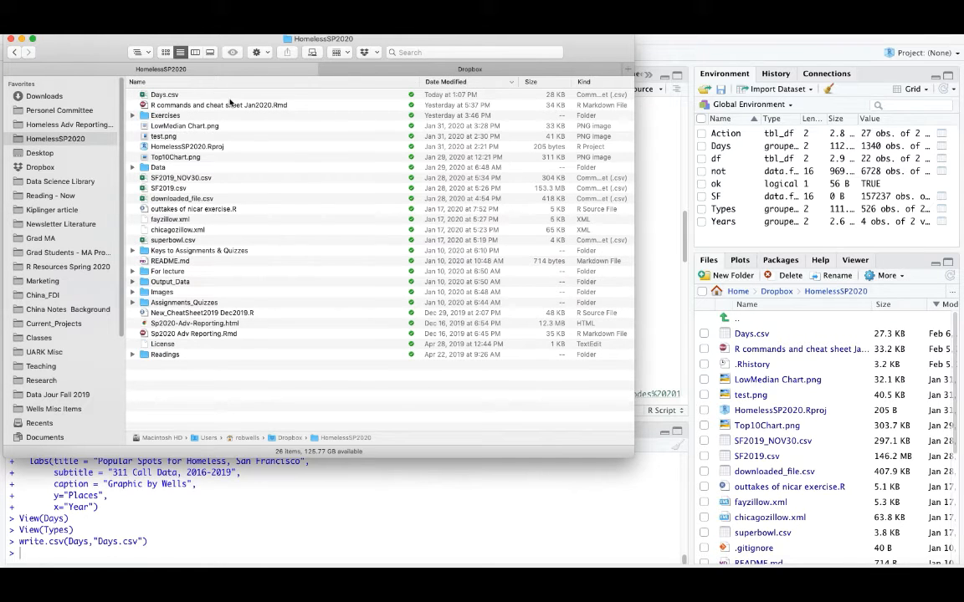
pyautogui.click(164, 94)
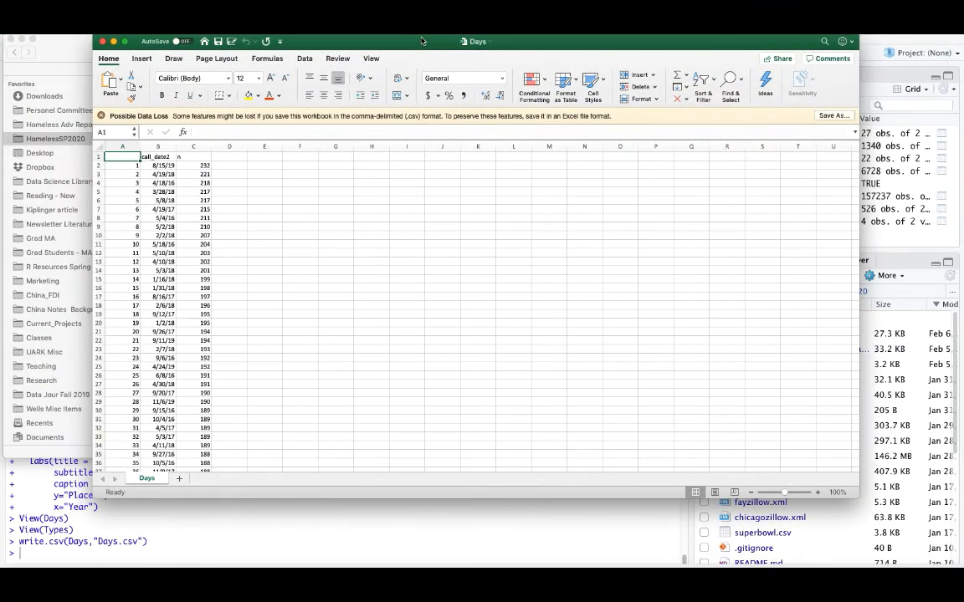
pyautogui.moveTo(397, 72)
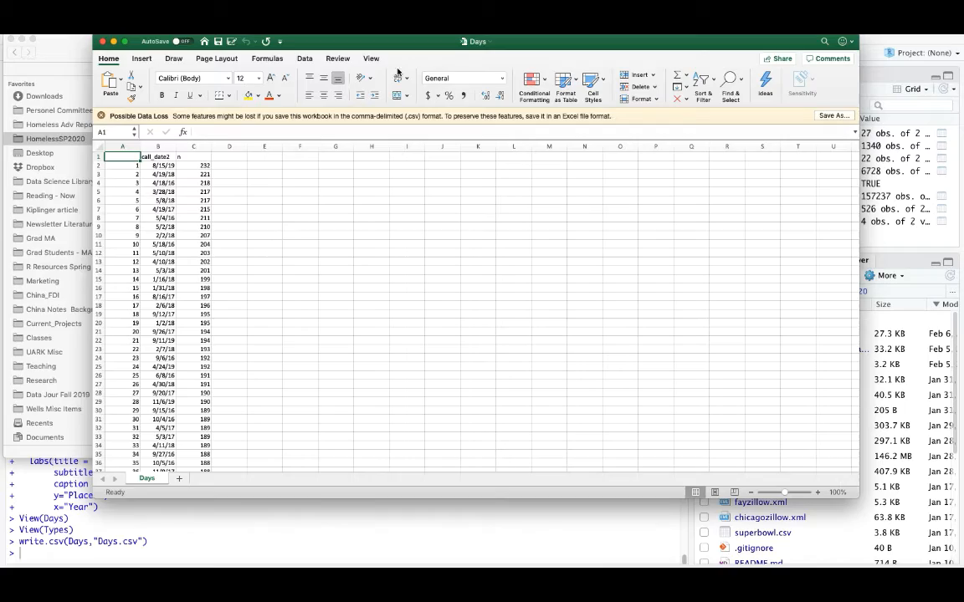
# Scroll through the Days.csv rows of call dates and complaint counts in Excel
pyautogui.scroll(-3)
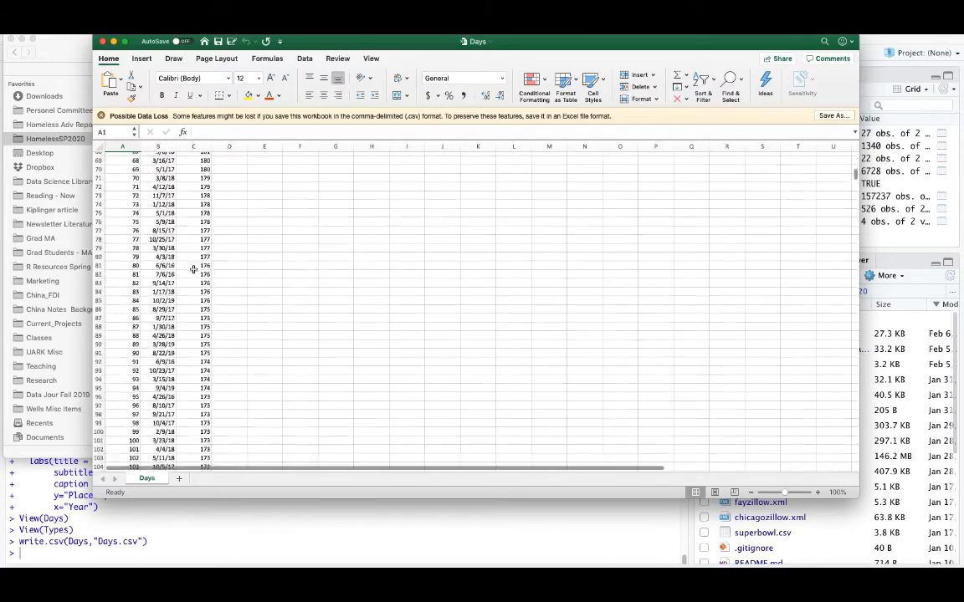
pyautogui.scroll(3)
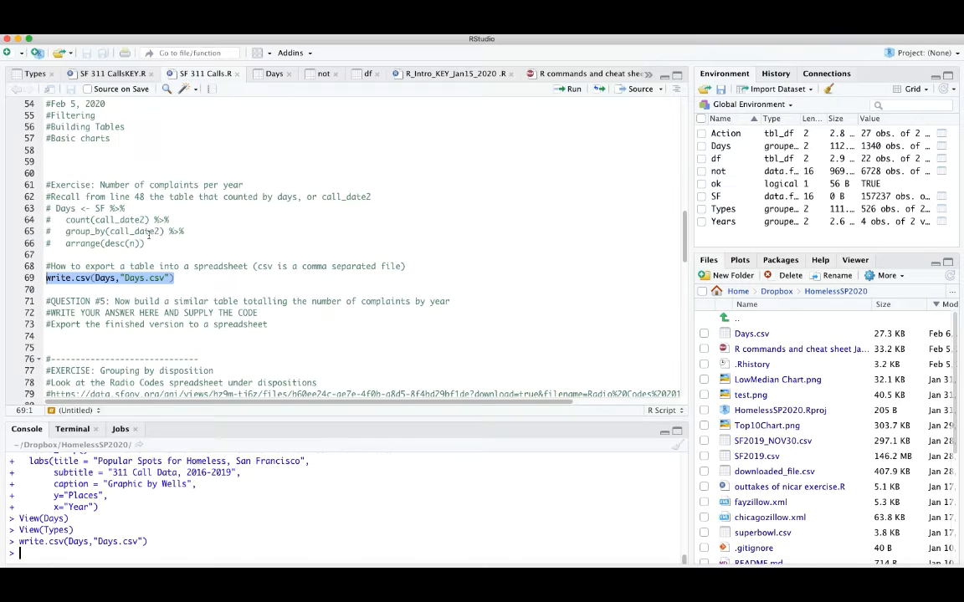
# Add 'to the Days table' after 'similar table' in the Question 5 prompt
pyautogui.scroll(-3)
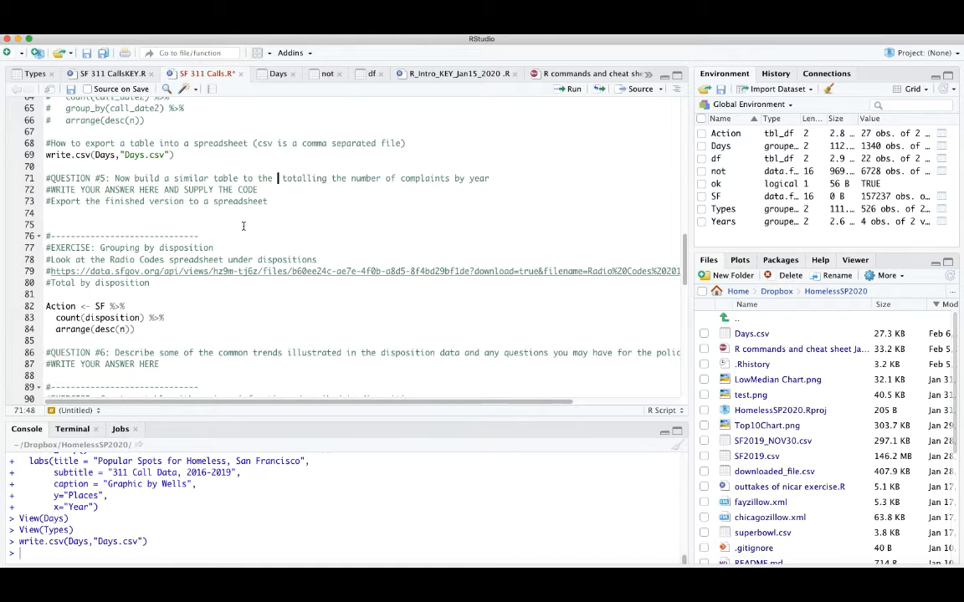
pyautogui.write('Days table')
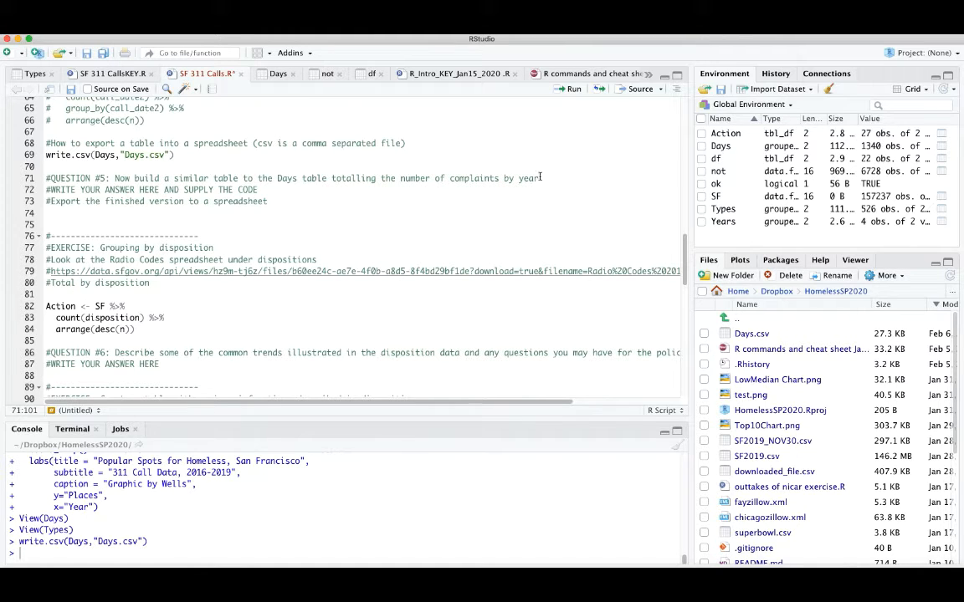
pyautogui.moveTo(241, 178)
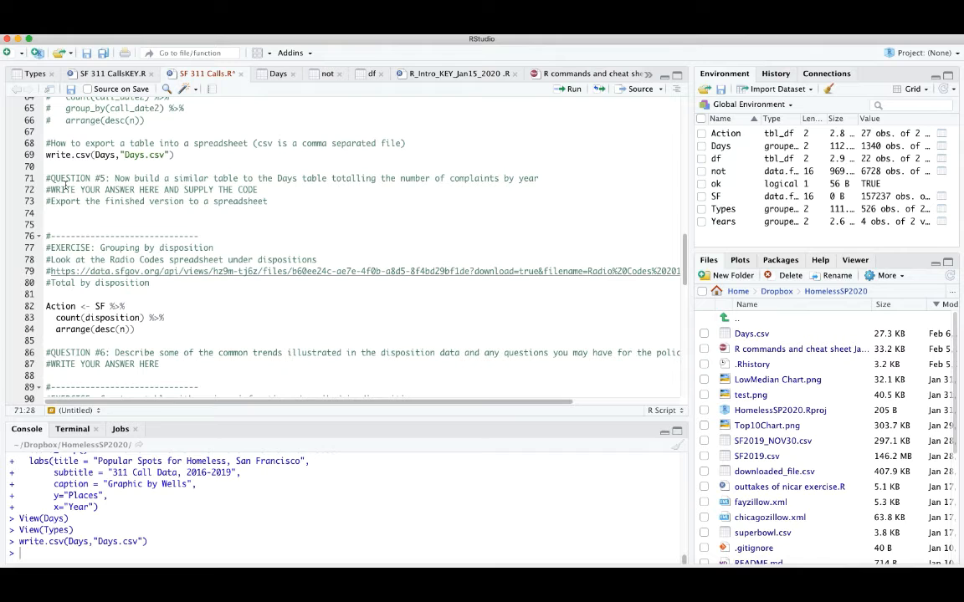
pyautogui.click(72, 189)
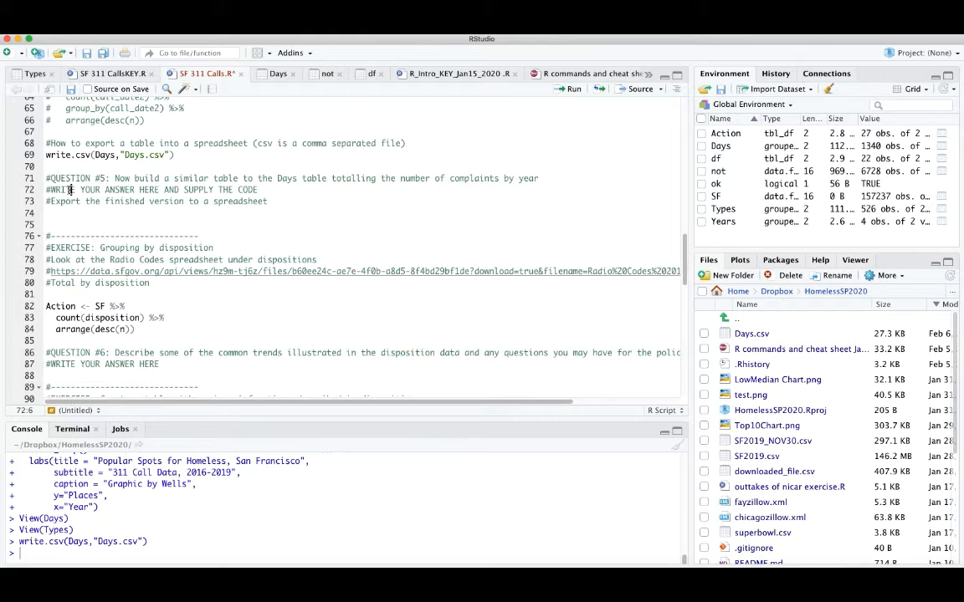
pyautogui.click(234, 201)
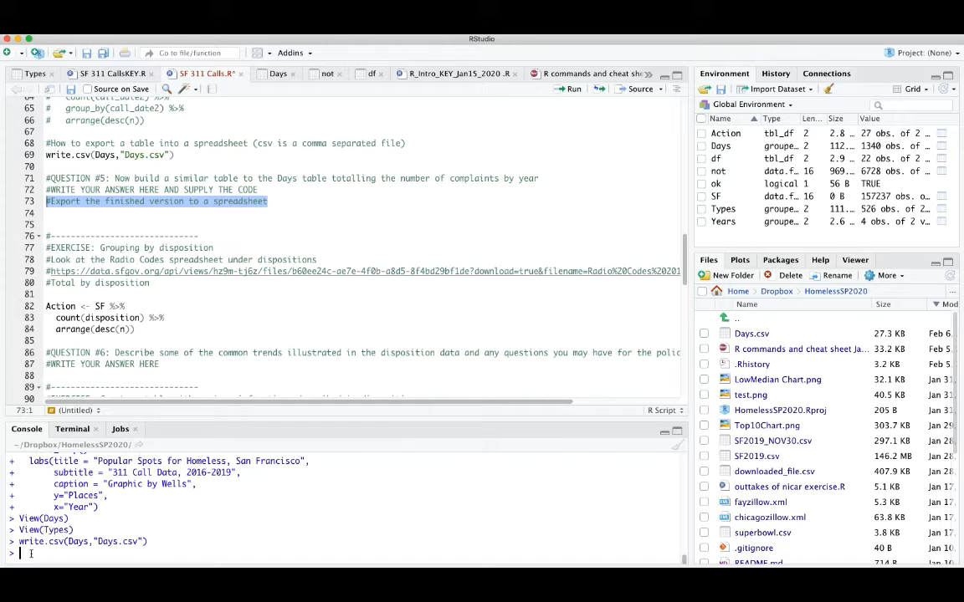
# Run colnames(SF) in the console and mark the commented Days table code
pyautogui.write('colname')
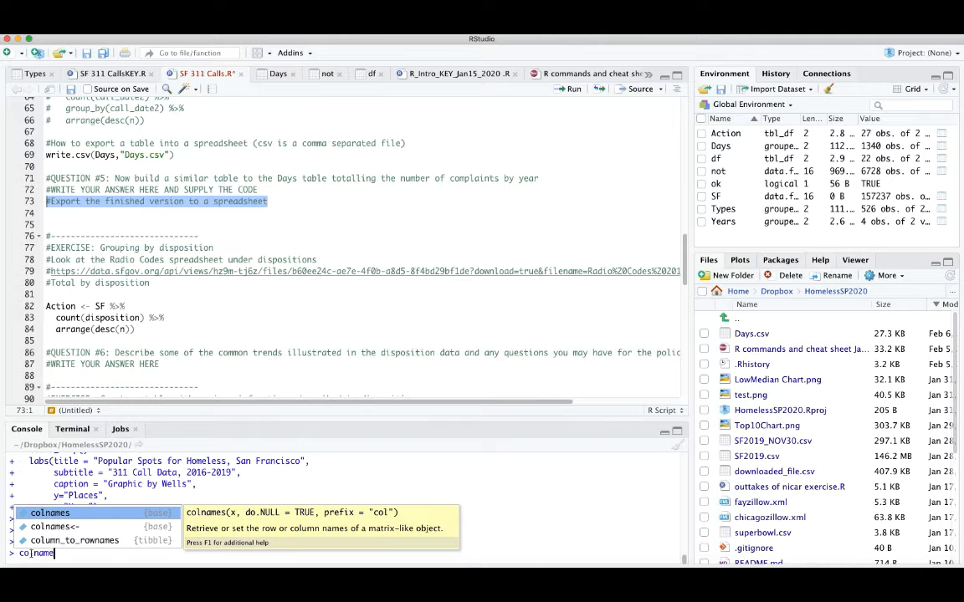
pyautogui.write('(SF')
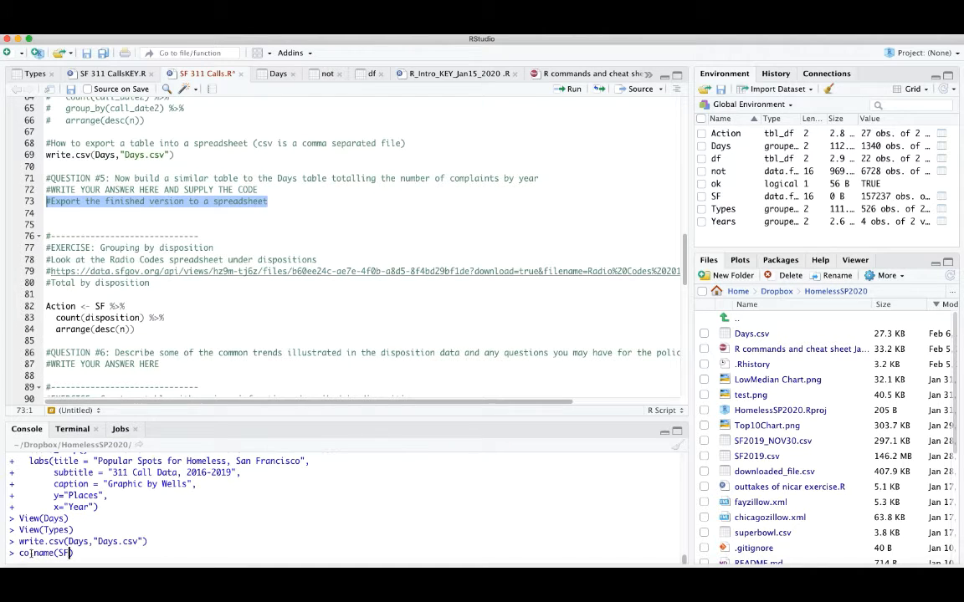
pyautogui.write('l')
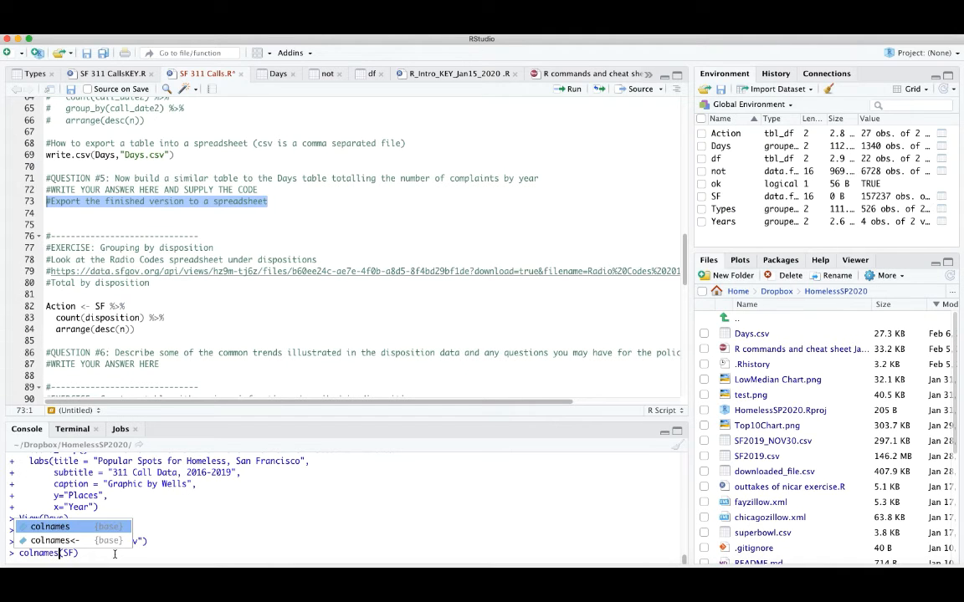
pyautogui.press('Return')
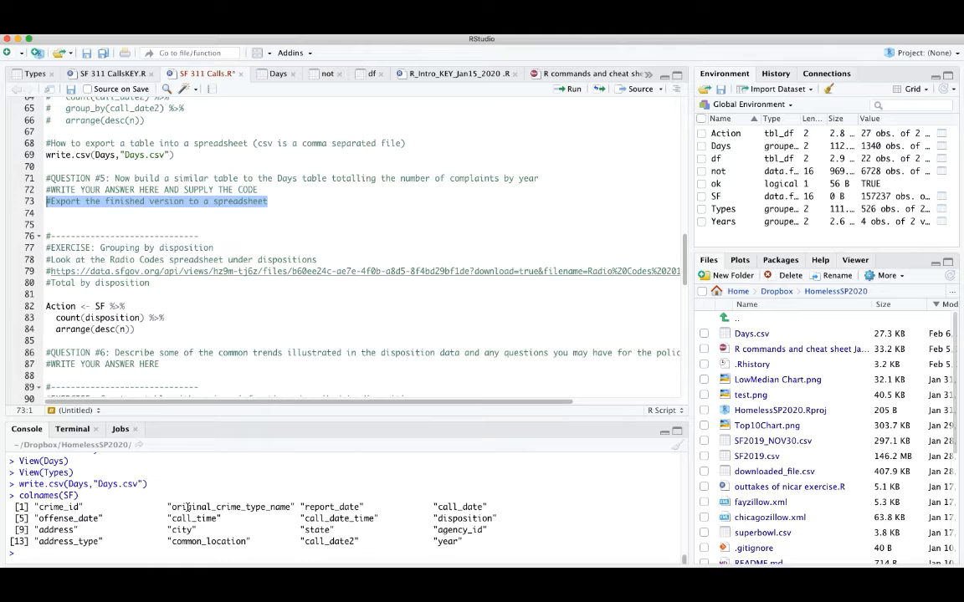
pyautogui.click(368, 178)
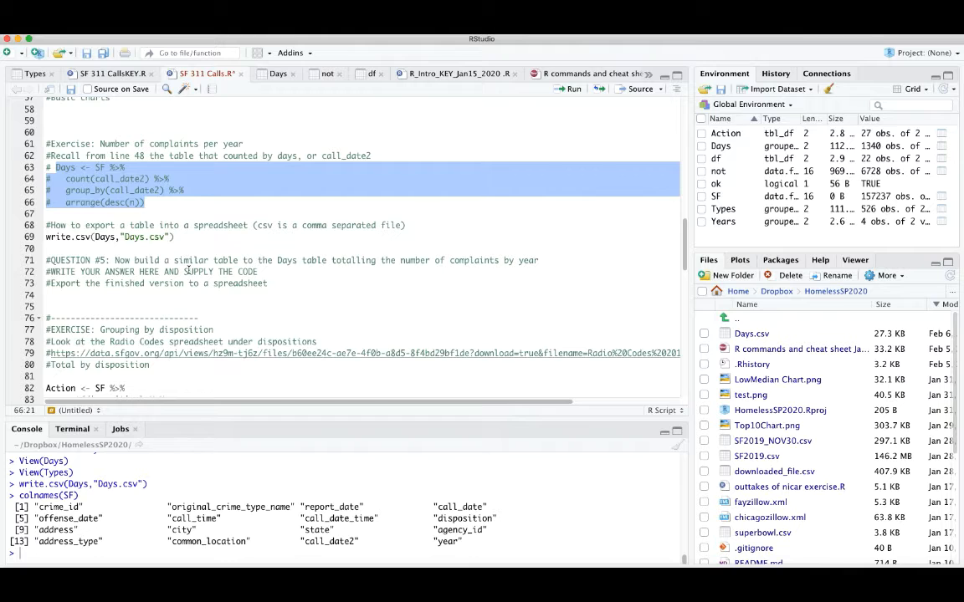
pyautogui.scroll(-3)
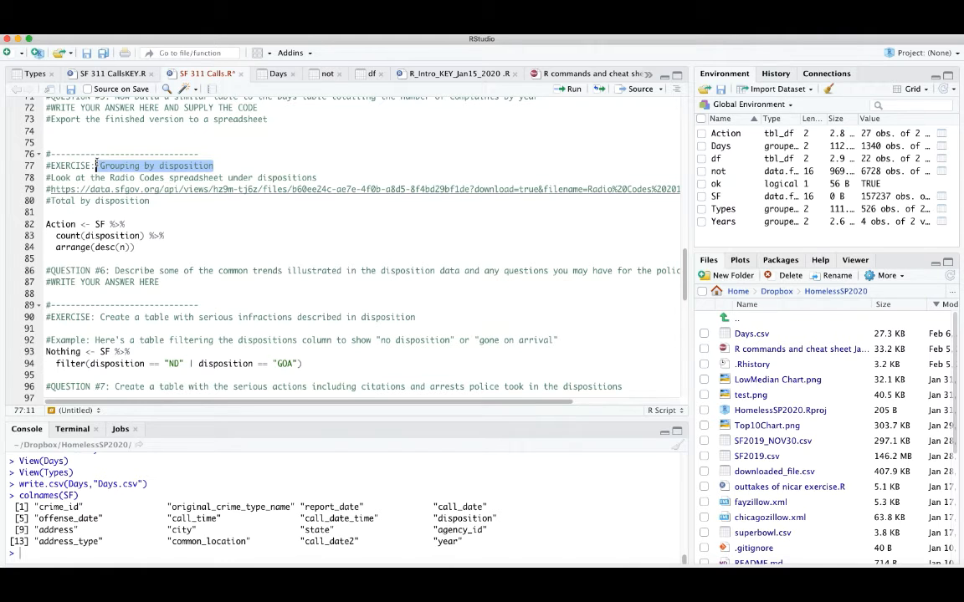
pyautogui.click(67, 177)
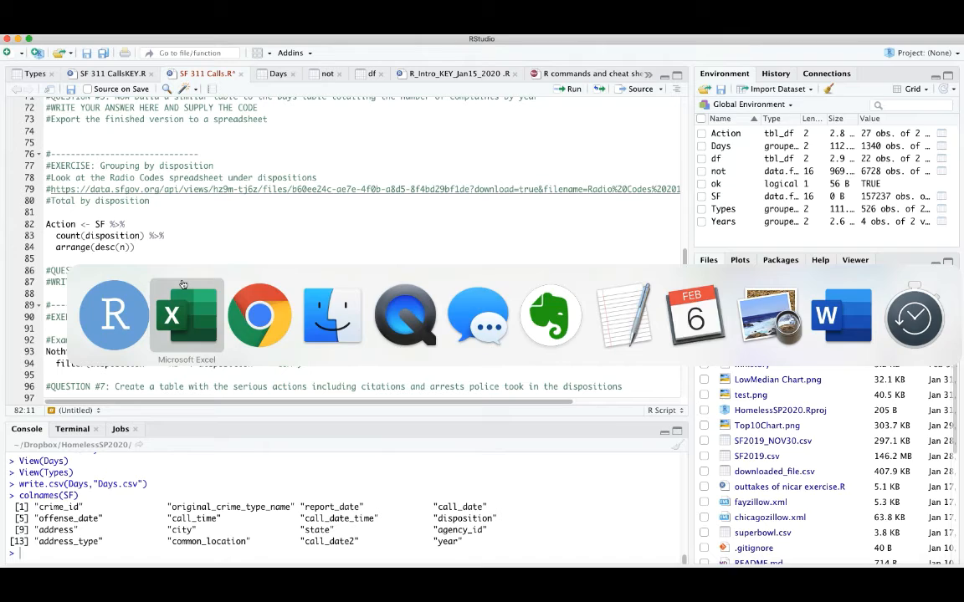
pyautogui.click(186, 315)
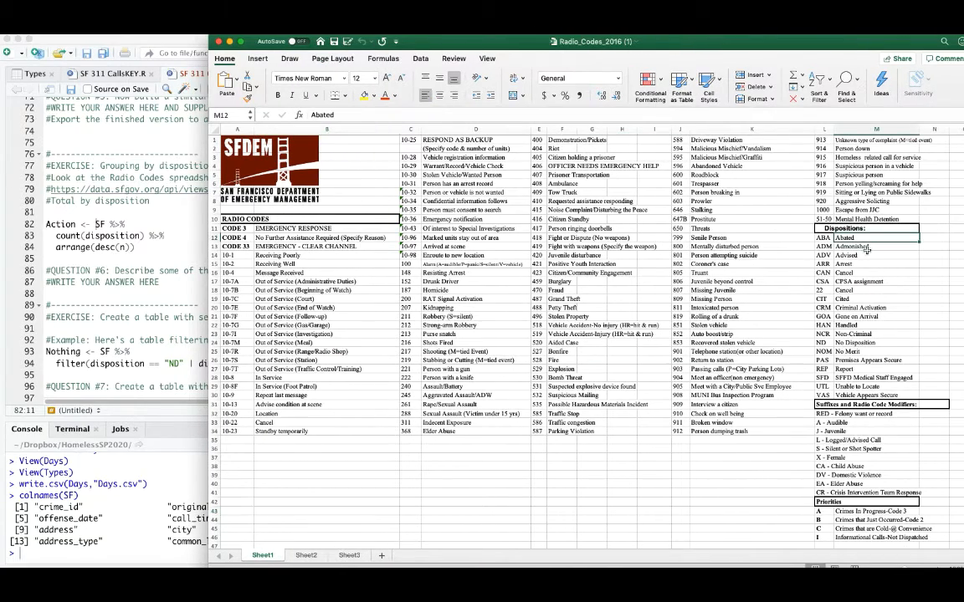
pyautogui.click(875, 246)
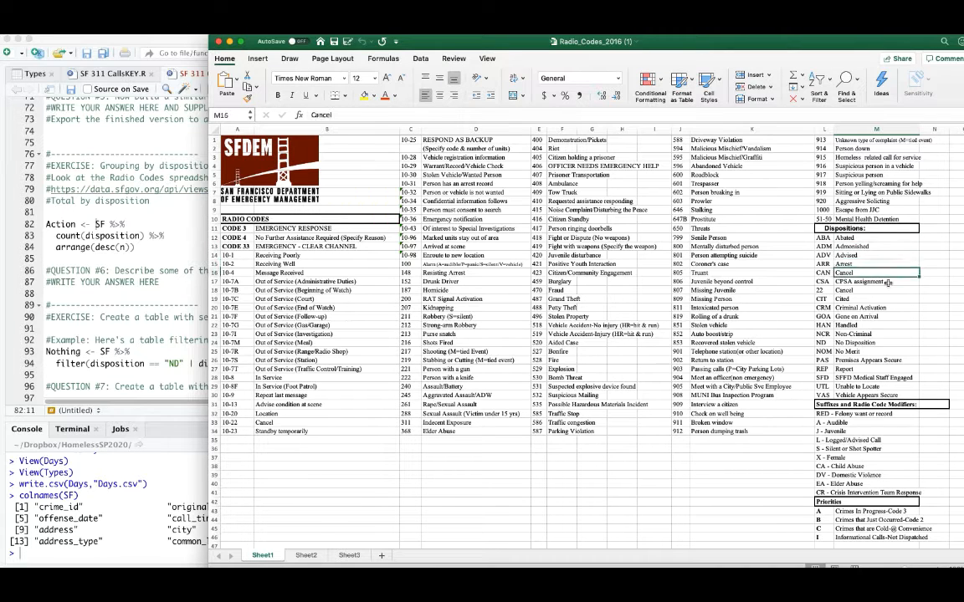
pyautogui.click(876, 316)
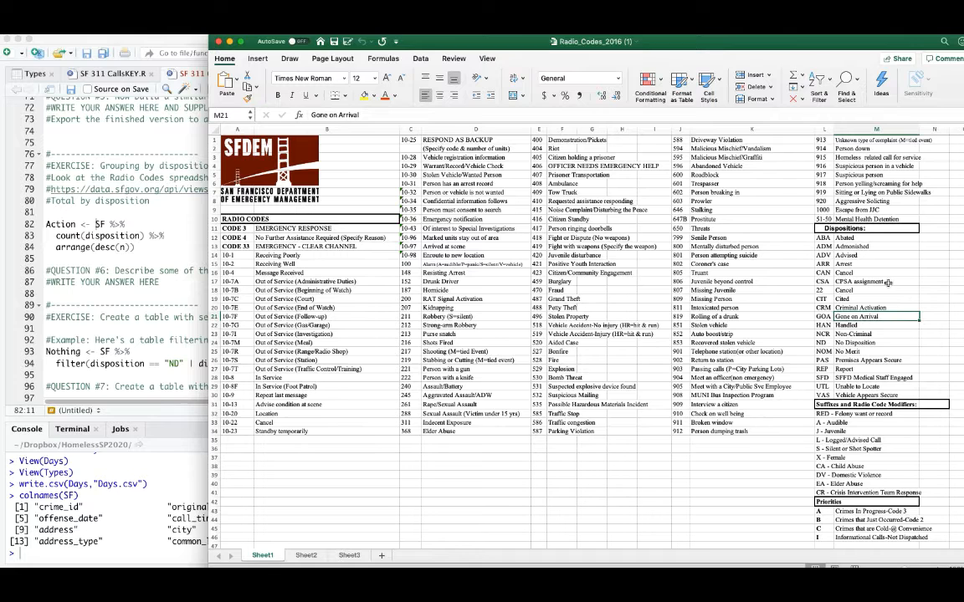
pyautogui.click(876, 334)
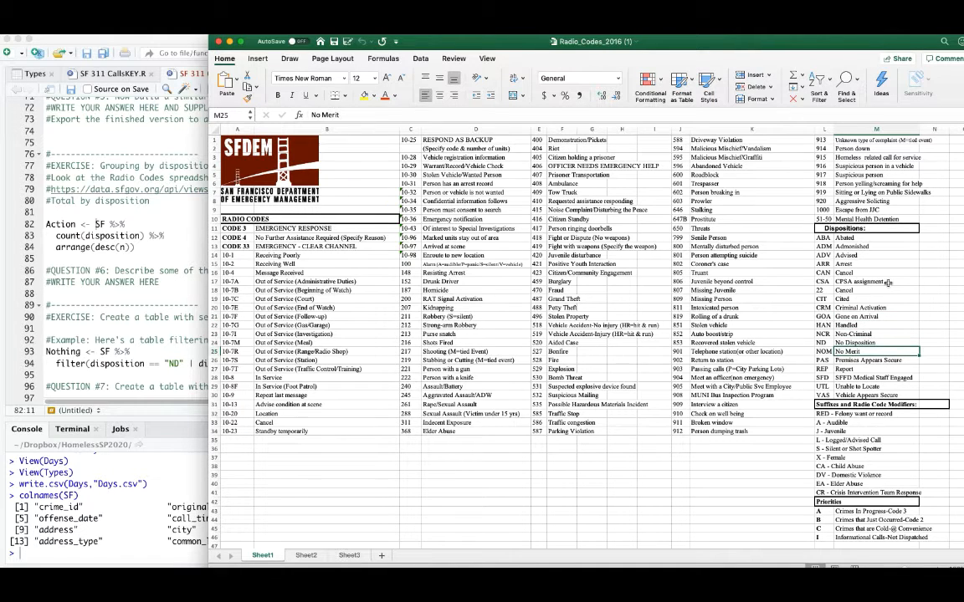
pyautogui.click(876, 369)
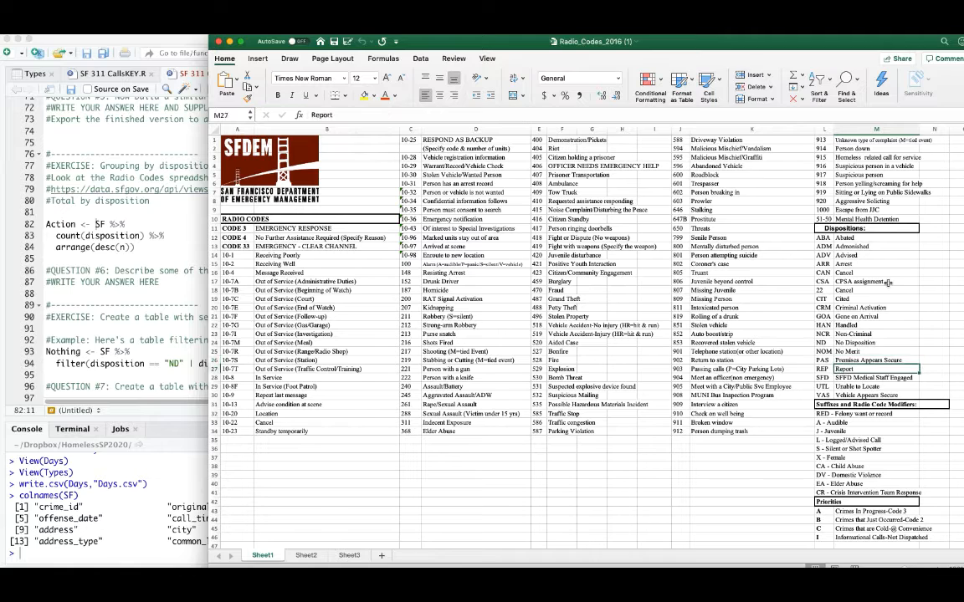
pyautogui.click(876, 377)
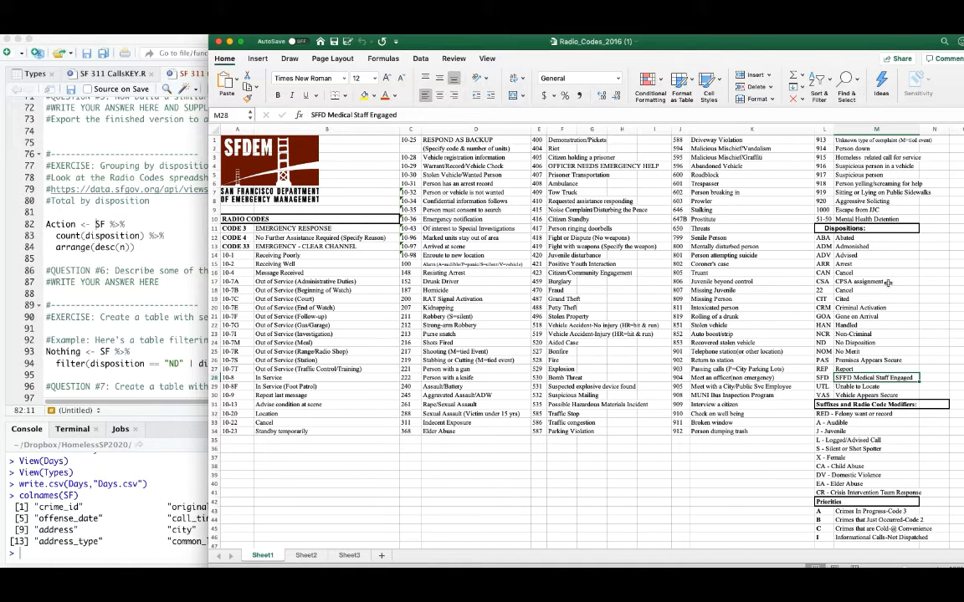
pyautogui.click(875, 386)
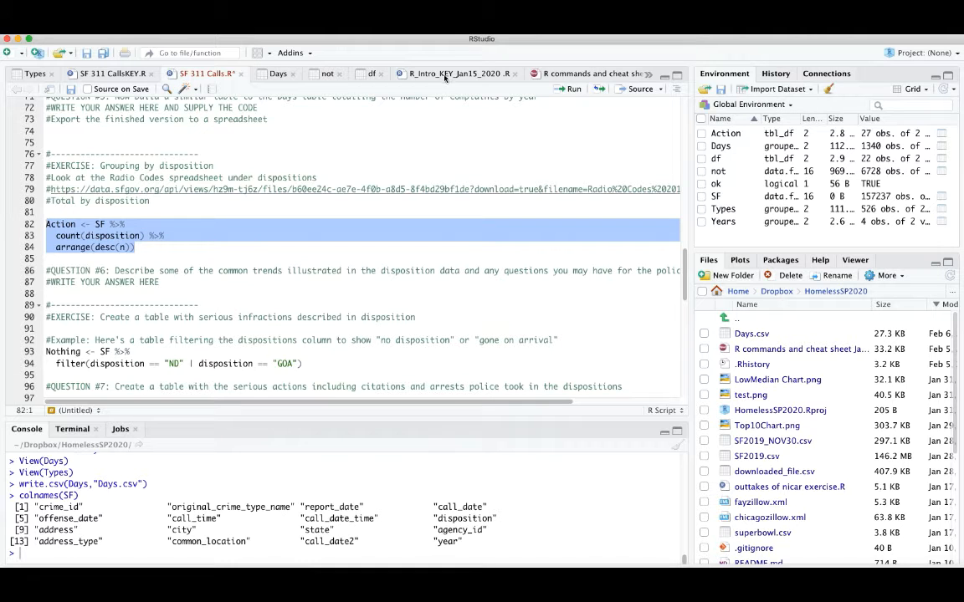
# Run the count(disposition) code and compare the Action table with the radio codes spreadsheet
pyautogui.click(571, 89)
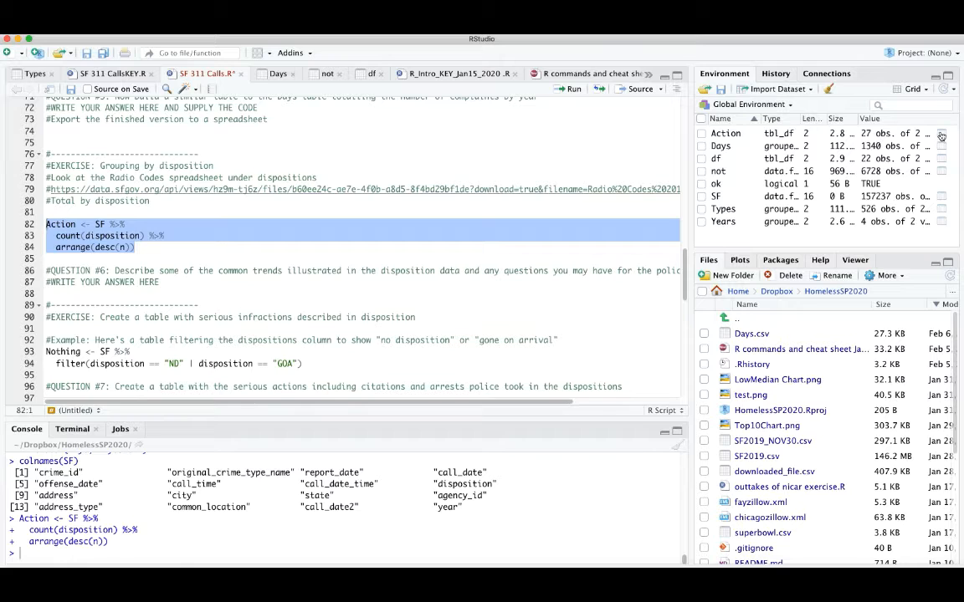
pyautogui.click(941, 133)
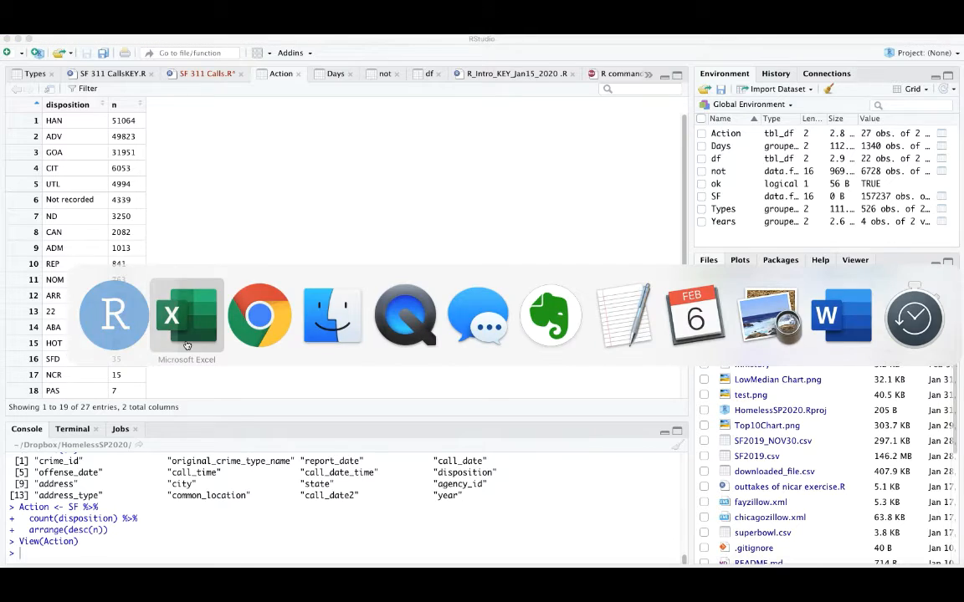
pyautogui.click(186, 315)
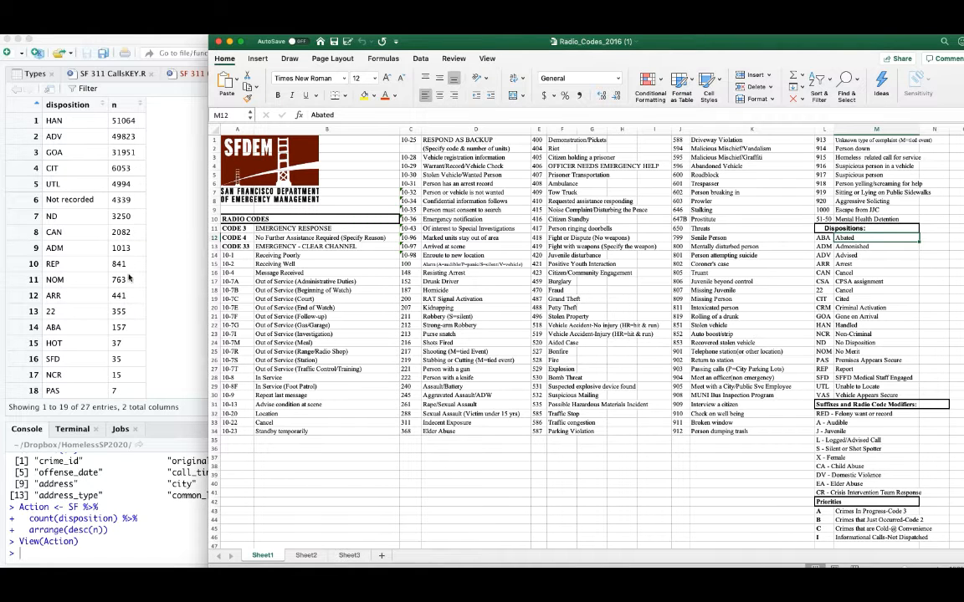
pyautogui.click(207, 74)
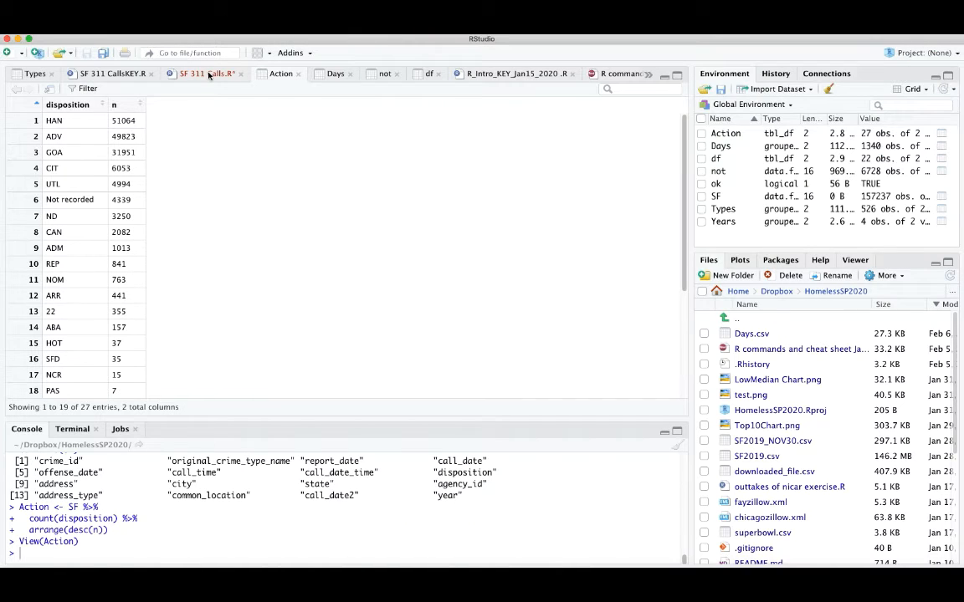
pyautogui.click(205, 73)
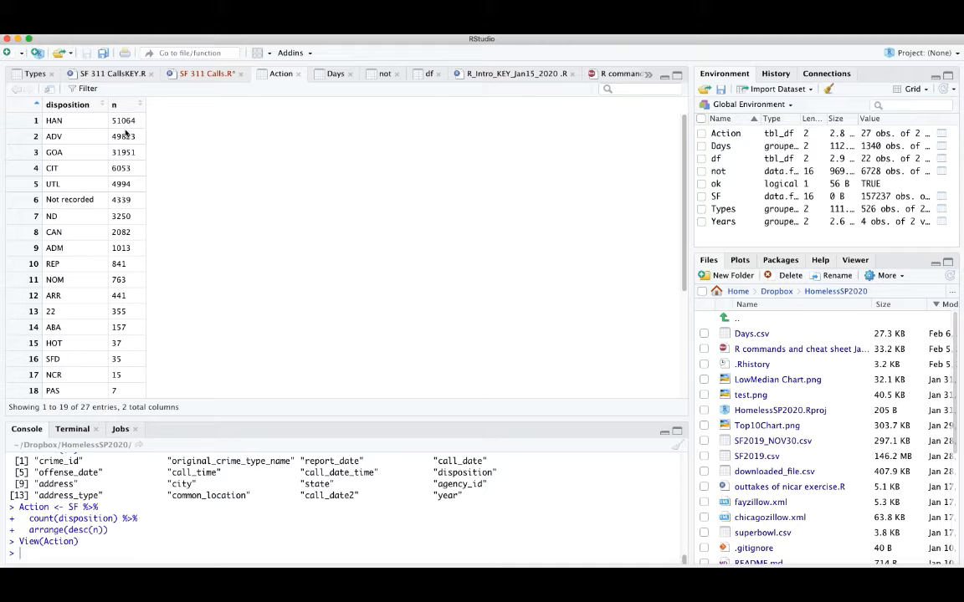
pyautogui.moveTo(84, 302)
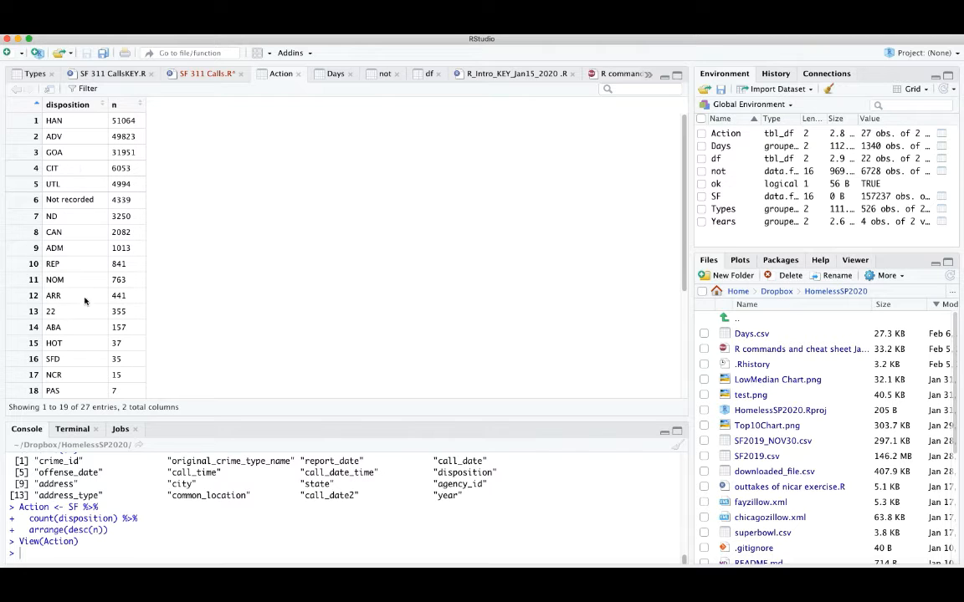
pyautogui.click(206, 74)
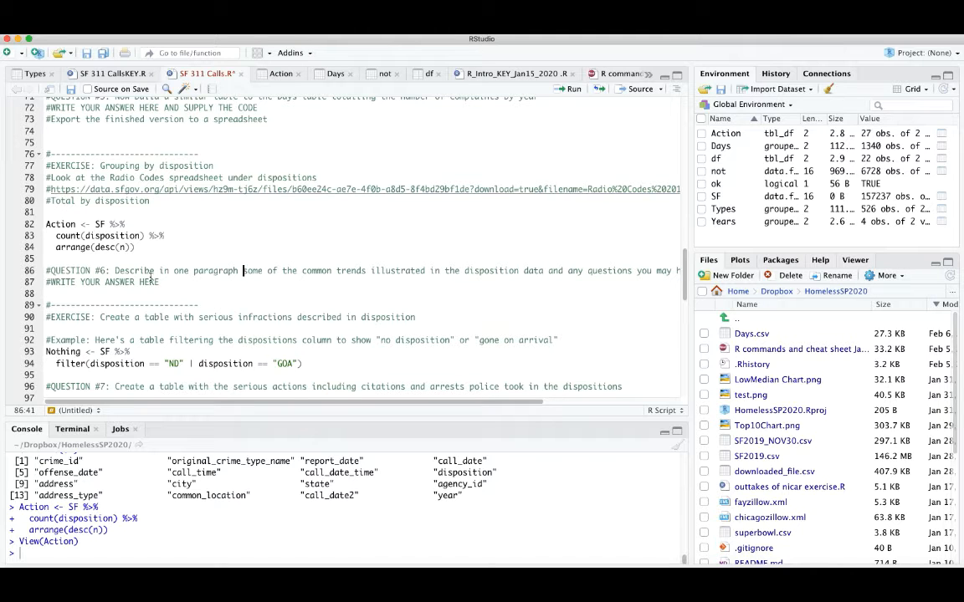
pyautogui.scroll(-3)
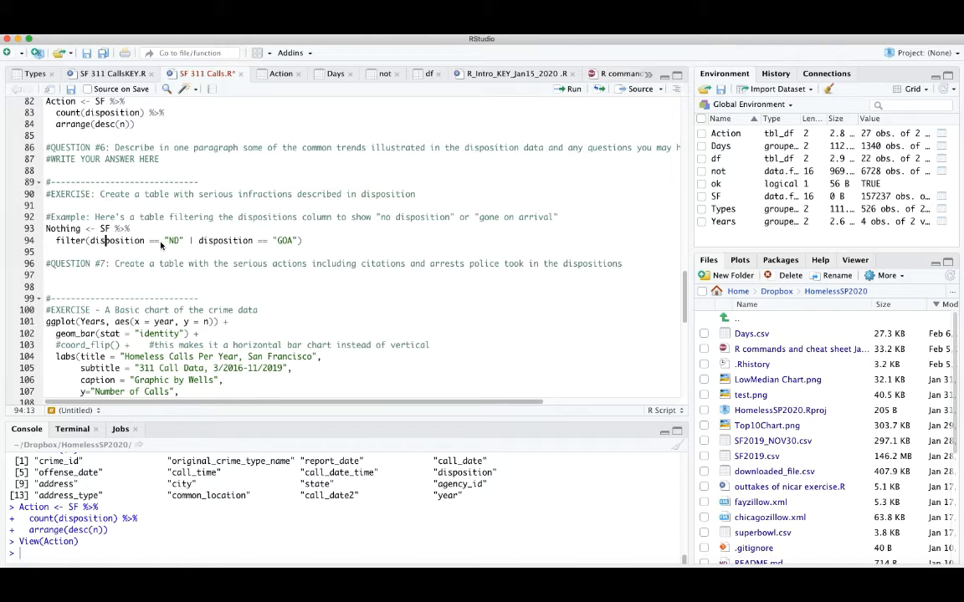
# Select the table name 'Nothing' on line 93 to replace it with Nopeople
pyautogui.doubleClick(117, 241)
pyautogui.write('people')
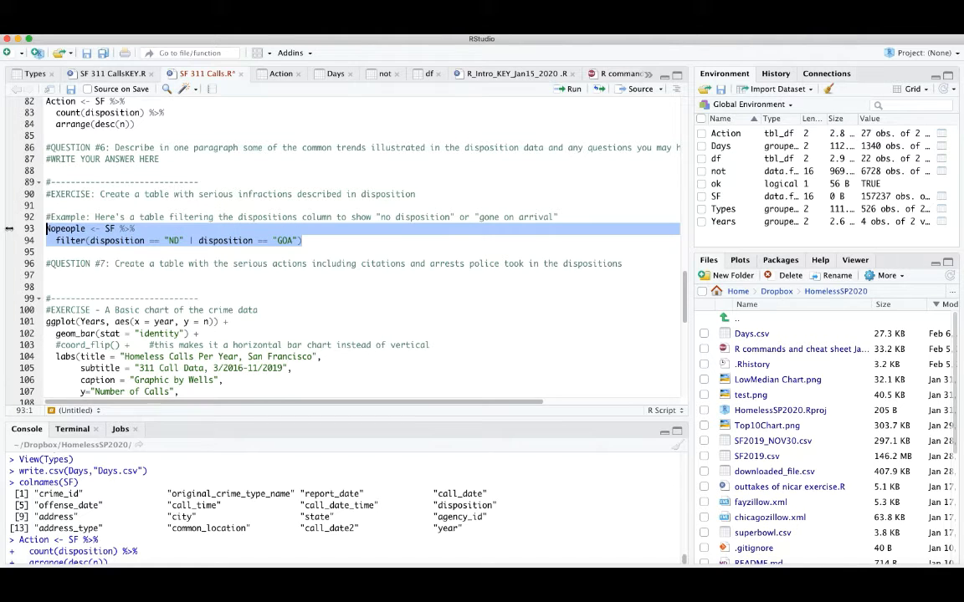
# Run the Nopeople filter, view the 35,201-row result, and return to the script
pyautogui.click(572, 89)
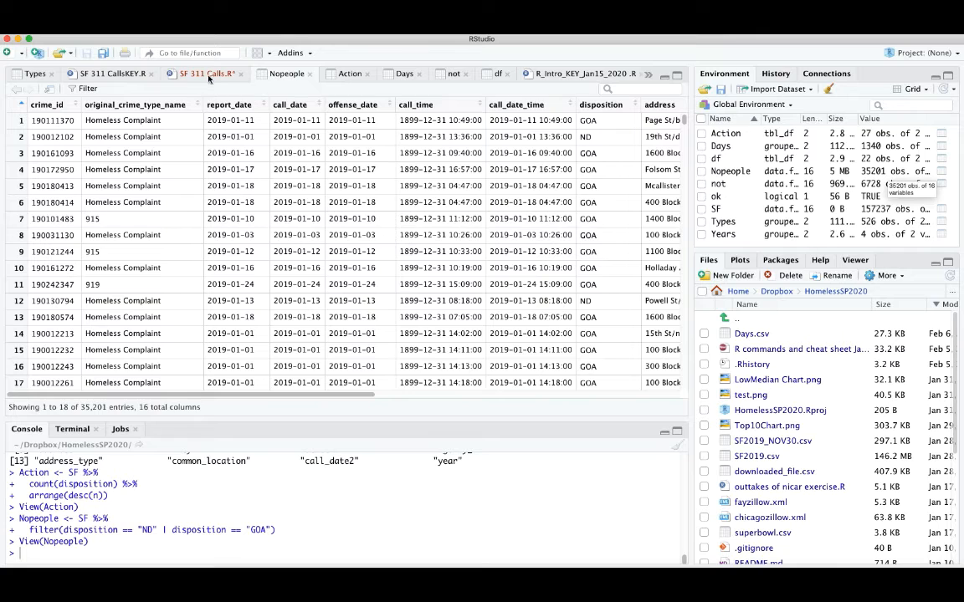
pyautogui.click(206, 73)
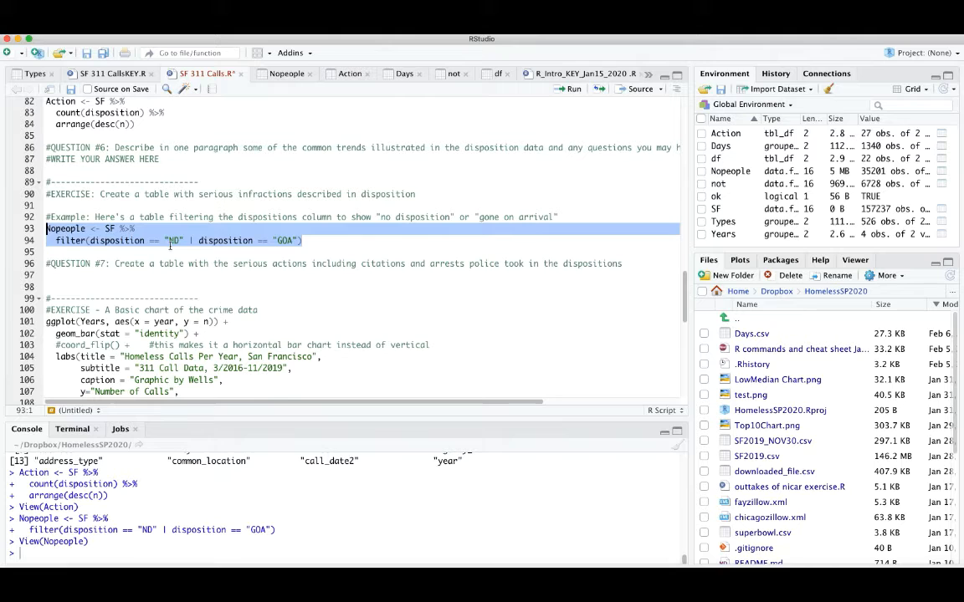
pyautogui.click(115, 263)
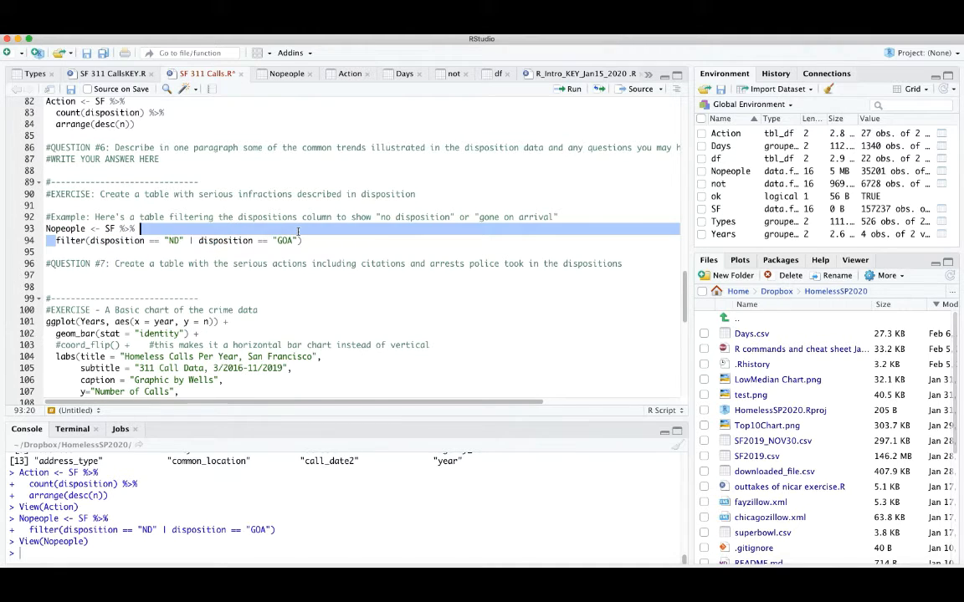
# Check dispositions in the Radio Codes sheet, then highlight the GOA condition in the filter
pyautogui.click(301, 240)
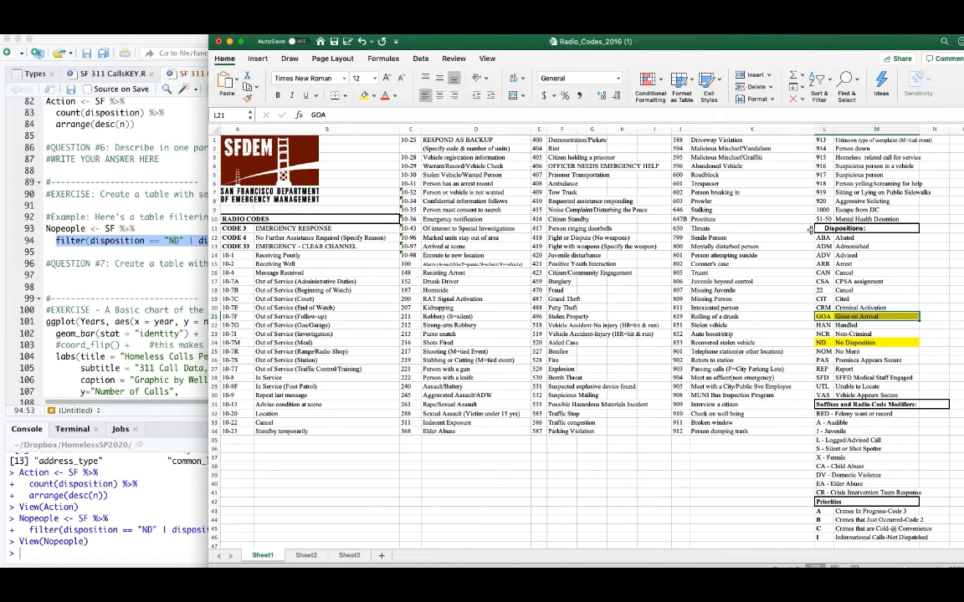
pyautogui.click(876, 237)
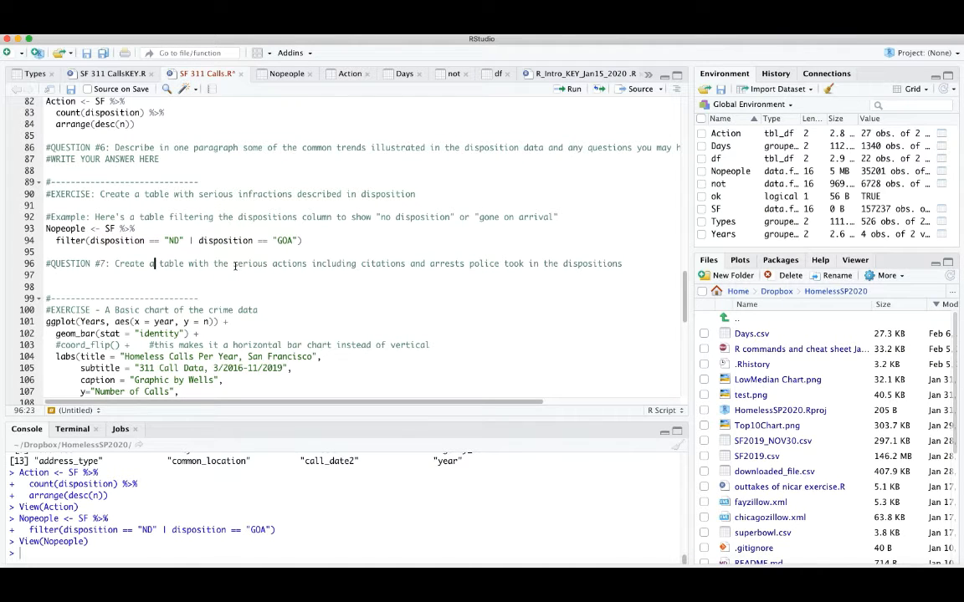
pyautogui.moveTo(234, 263); pyautogui.dragTo(469, 263)
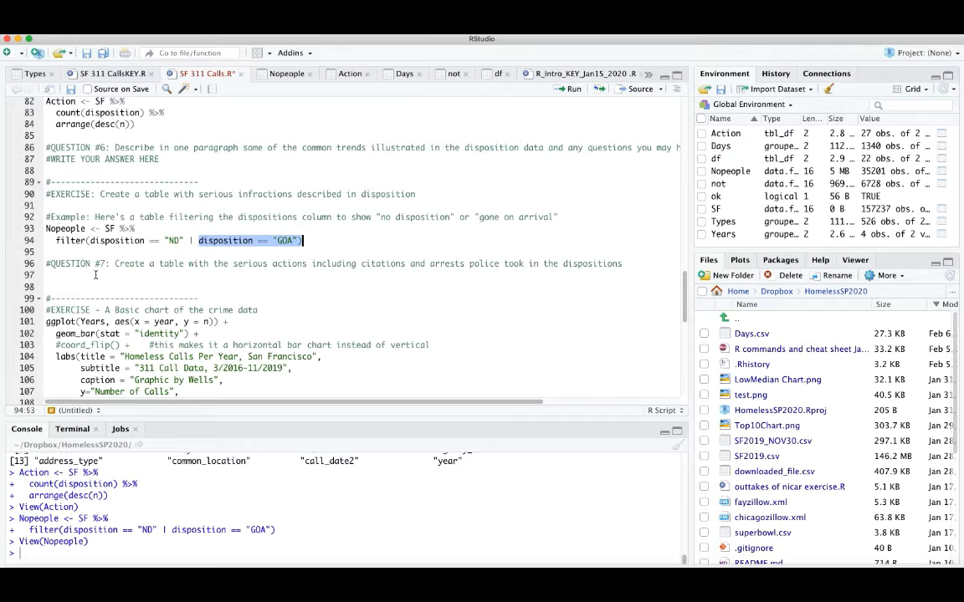
pyautogui.scroll(-3)
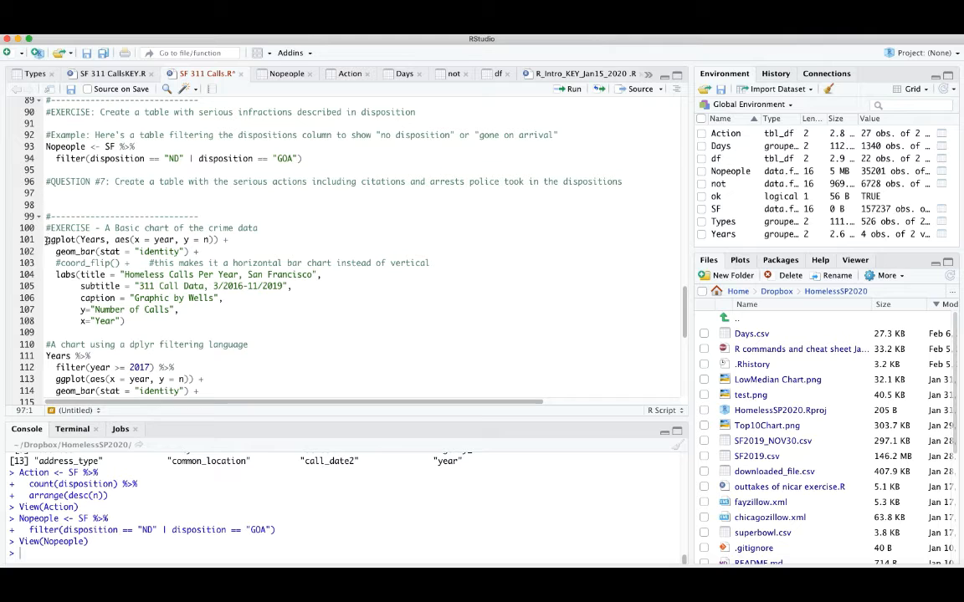
# View the 2016–2019 Years counts, then run the chart code on lines 101–108
pyautogui.doubleClick(92, 239)
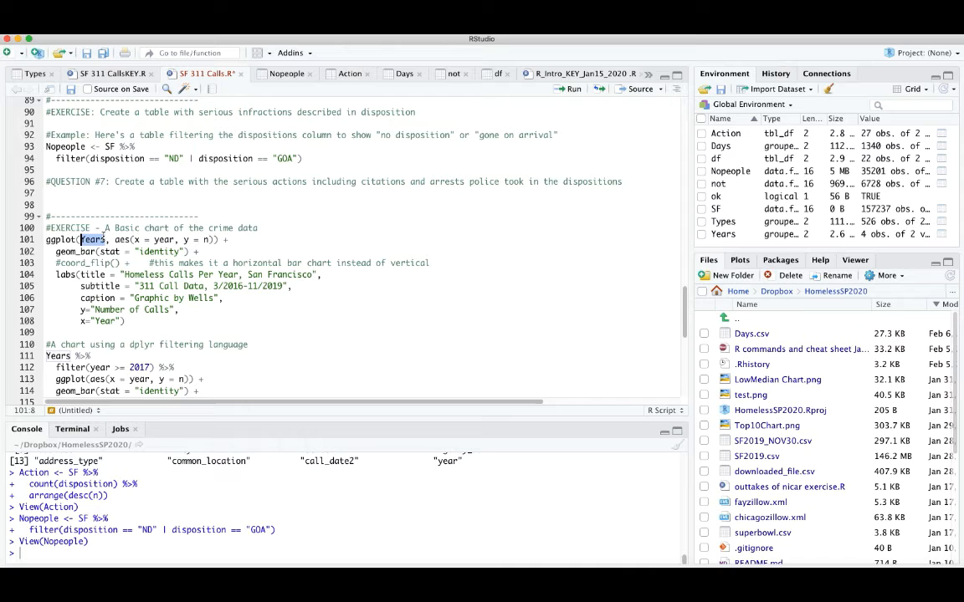
pyautogui.click(104, 239)
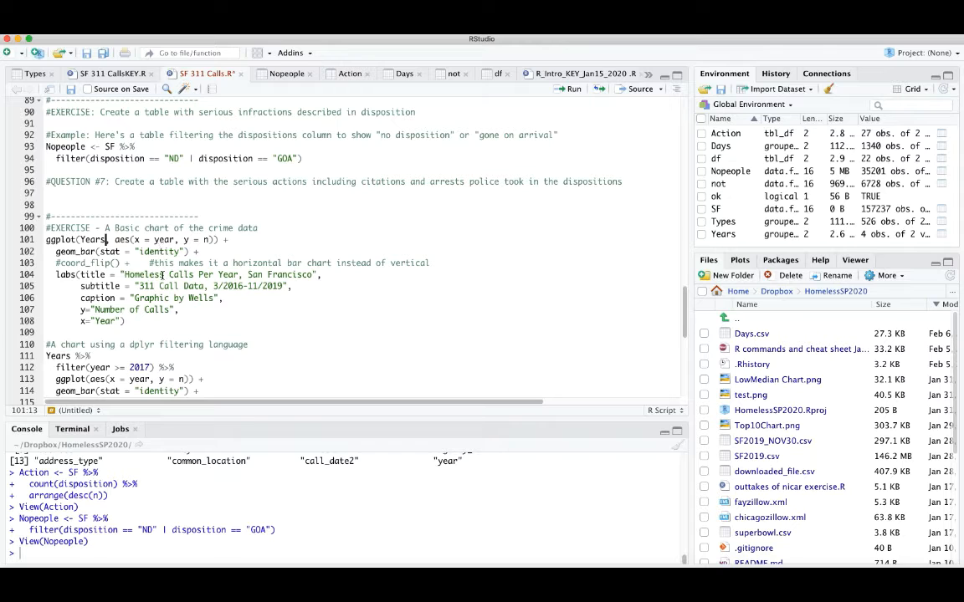
pyautogui.click(124, 321)
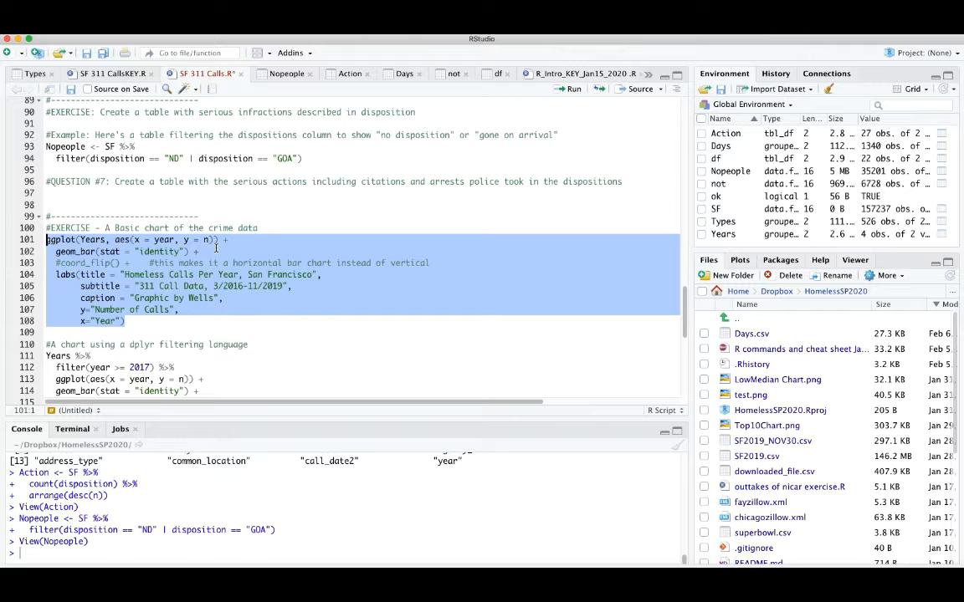
pyautogui.click(134, 262)
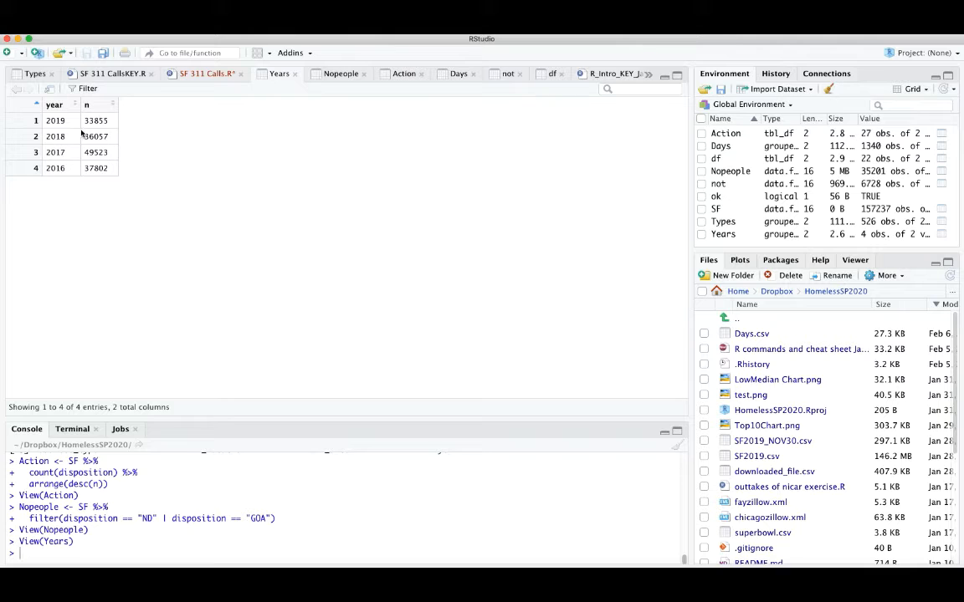
pyautogui.moveTo(112, 157)
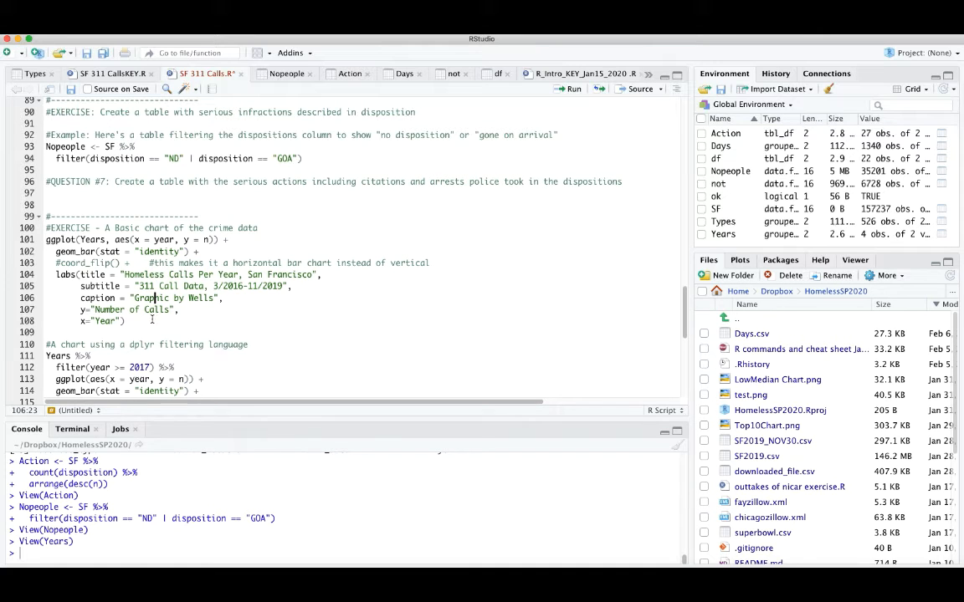
pyautogui.moveTo(46, 262); pyautogui.dragTo(126, 321)
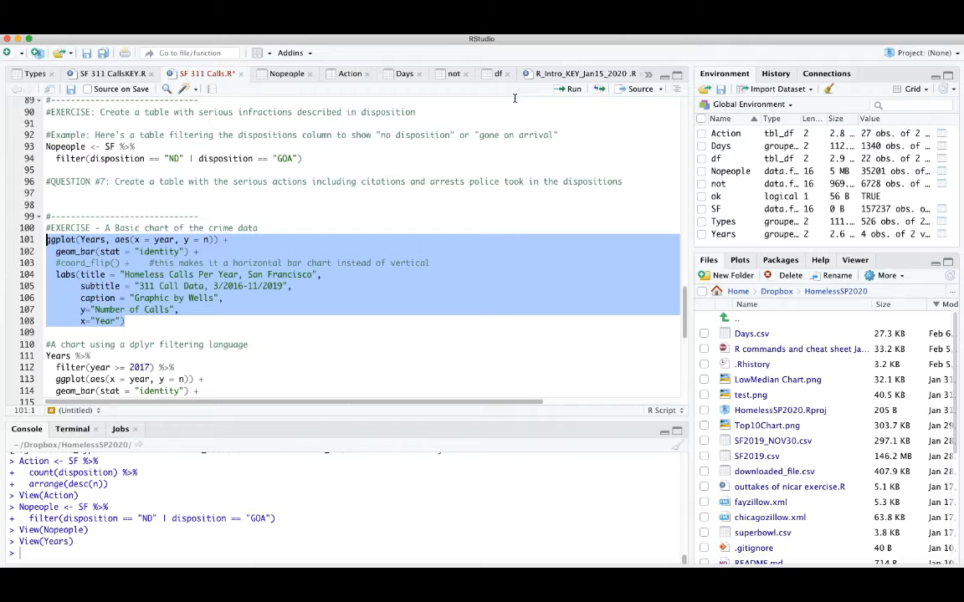
pyautogui.click(571, 89)
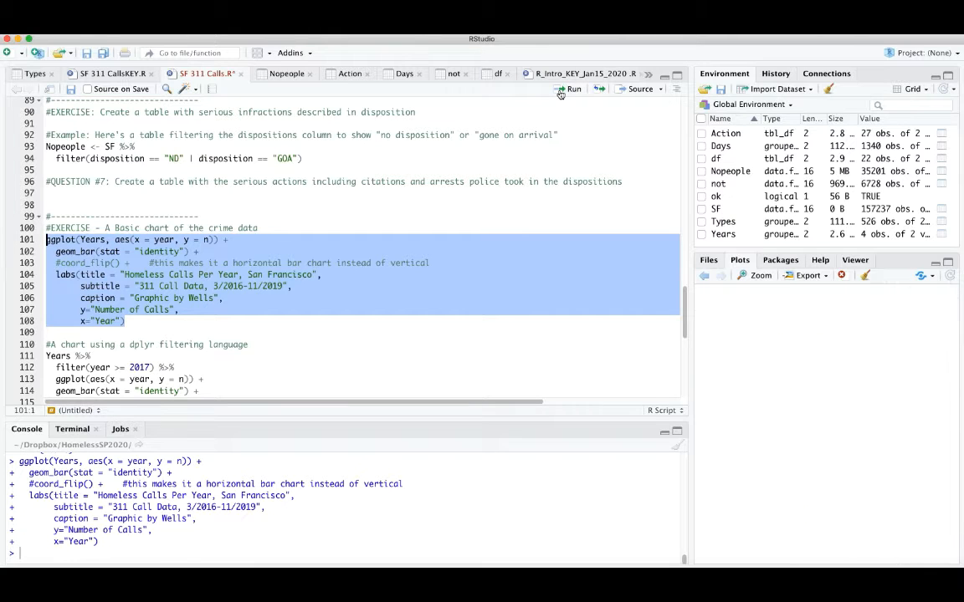
# Render the Homeless Calls Per Year chart for 2016–2019, with 2017 peaking near 50,000 calls
pyautogui.click(573, 88)
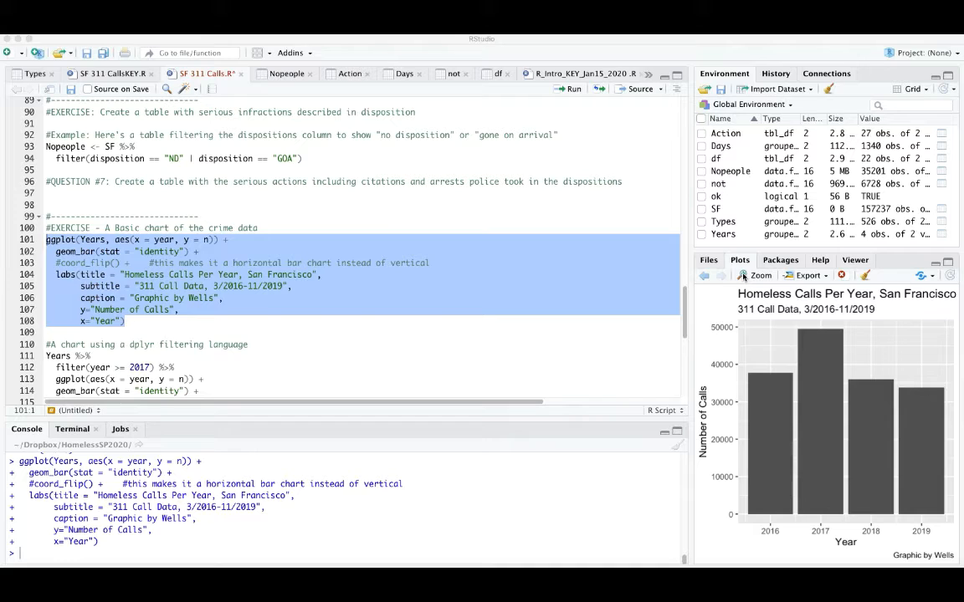
pyautogui.moveTo(756, 278)
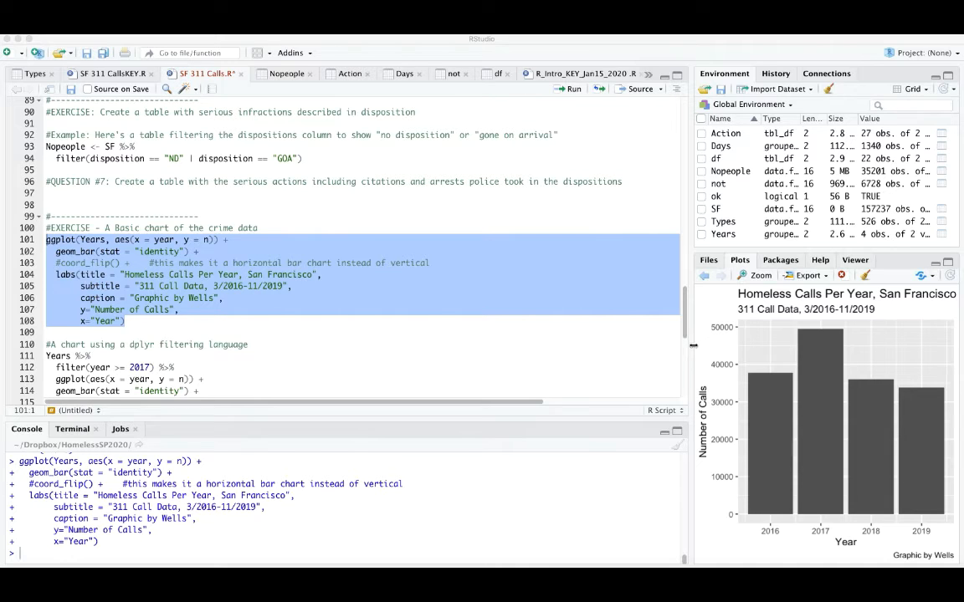
pyautogui.moveTo(772, 340)
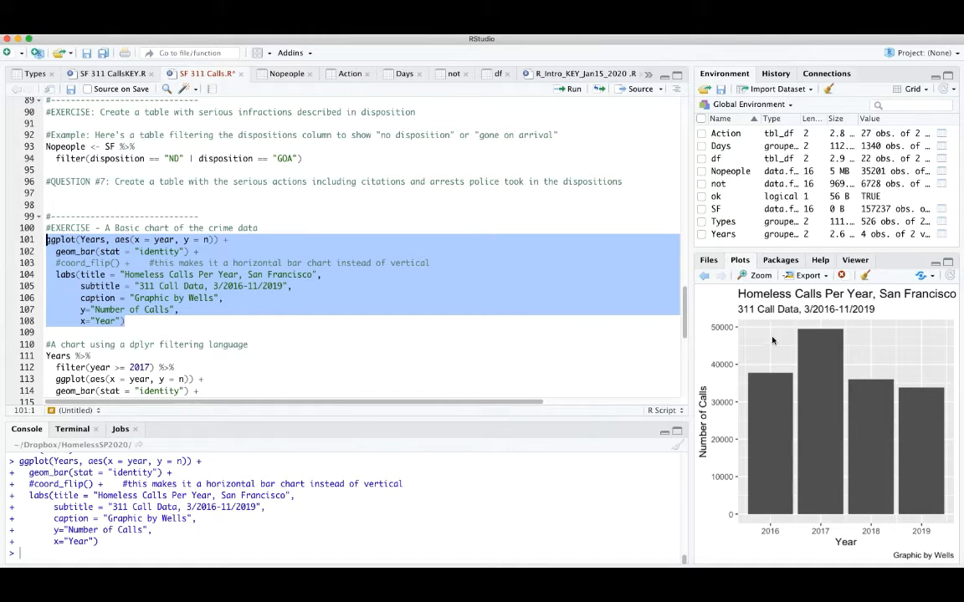
pyautogui.moveTo(951, 438)
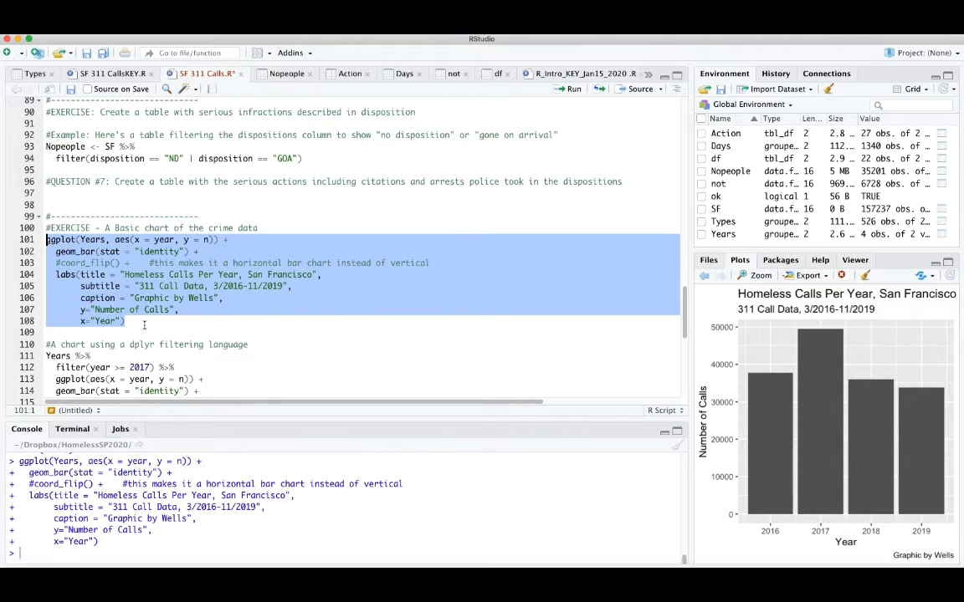
pyautogui.click(125, 321)
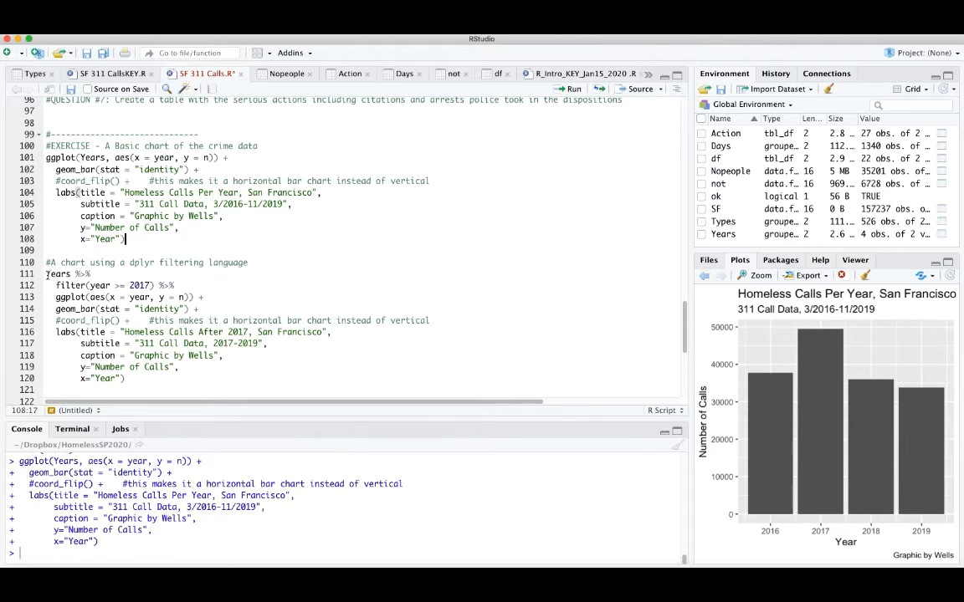
pyautogui.moveTo(880, 389)
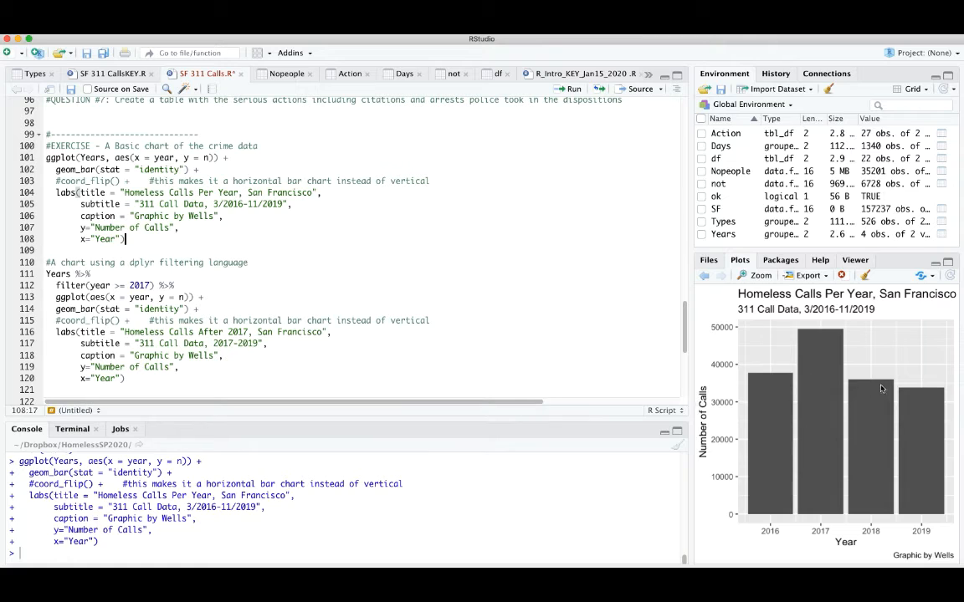
pyautogui.moveTo(896, 417)
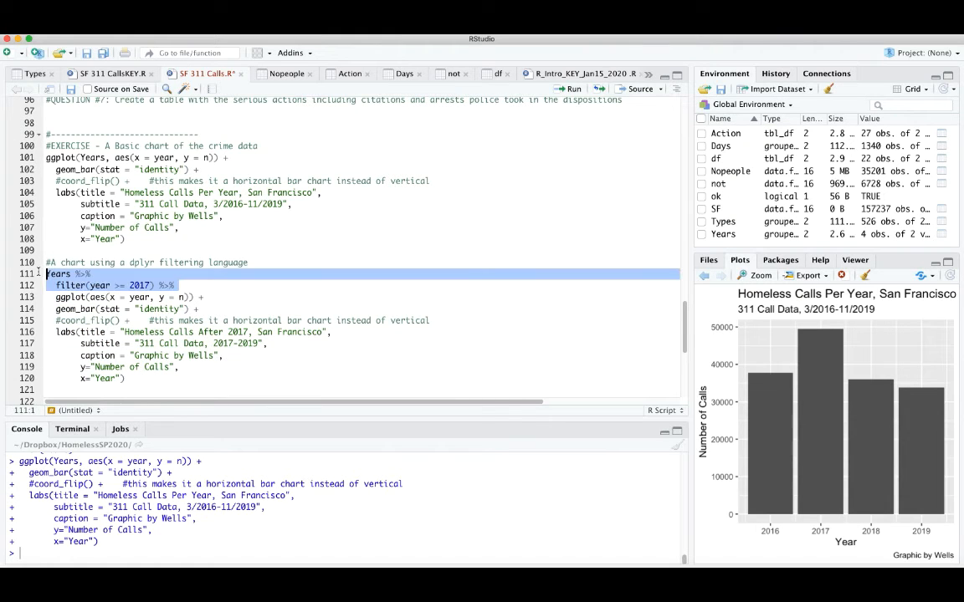
# Run the dplyr-filtered chart code on lines 111–120 to plot homeless calls for 2017–2019
pyautogui.moveTo(46, 273); pyautogui.dragTo(124, 378)
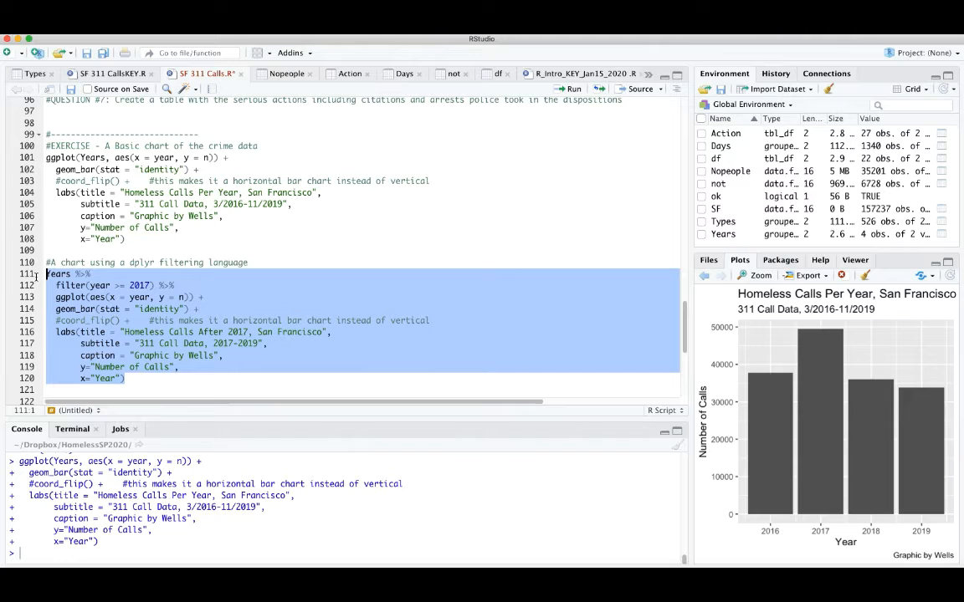
pyautogui.click(572, 88)
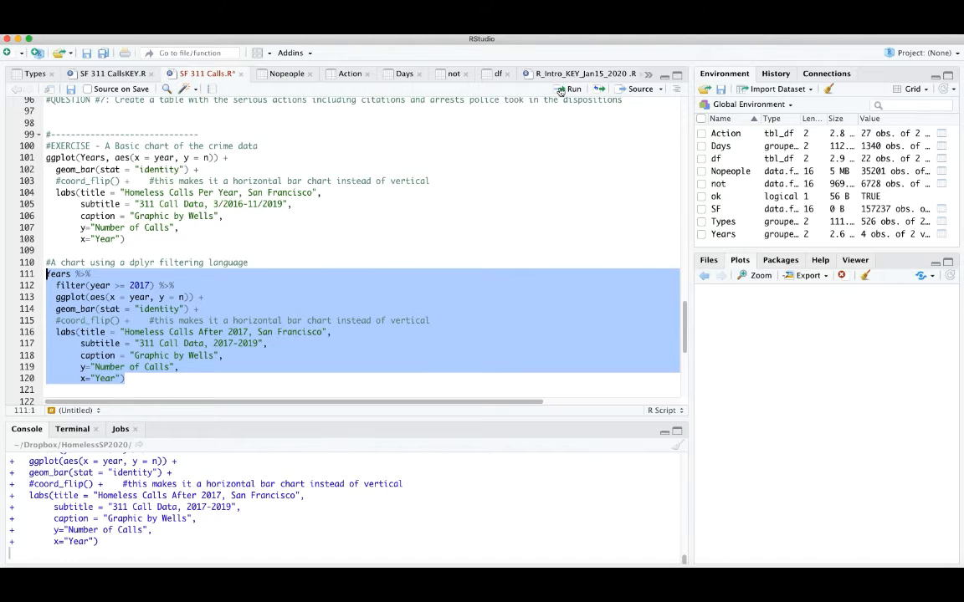
pyautogui.click(569, 89)
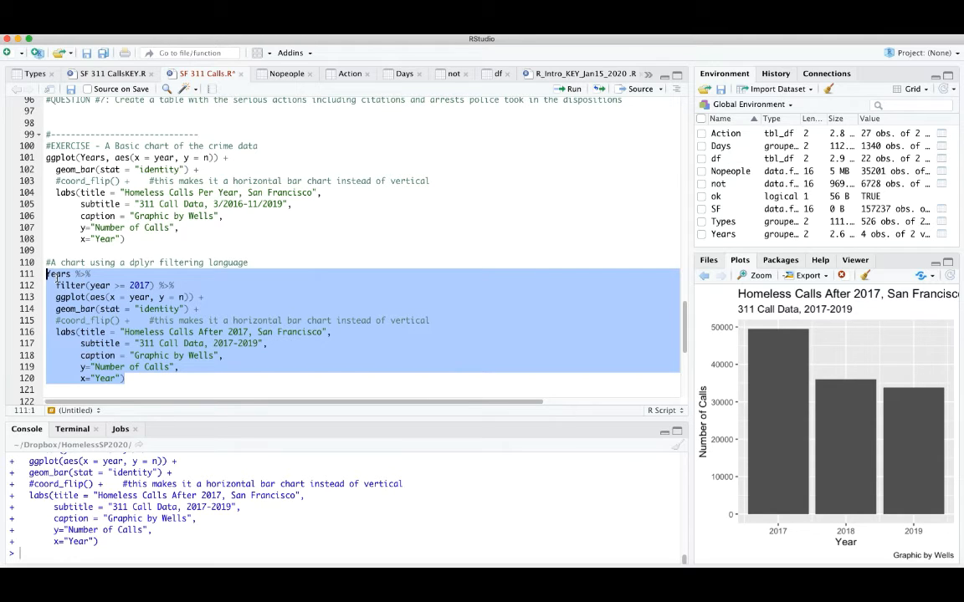
pyautogui.click(58, 273)
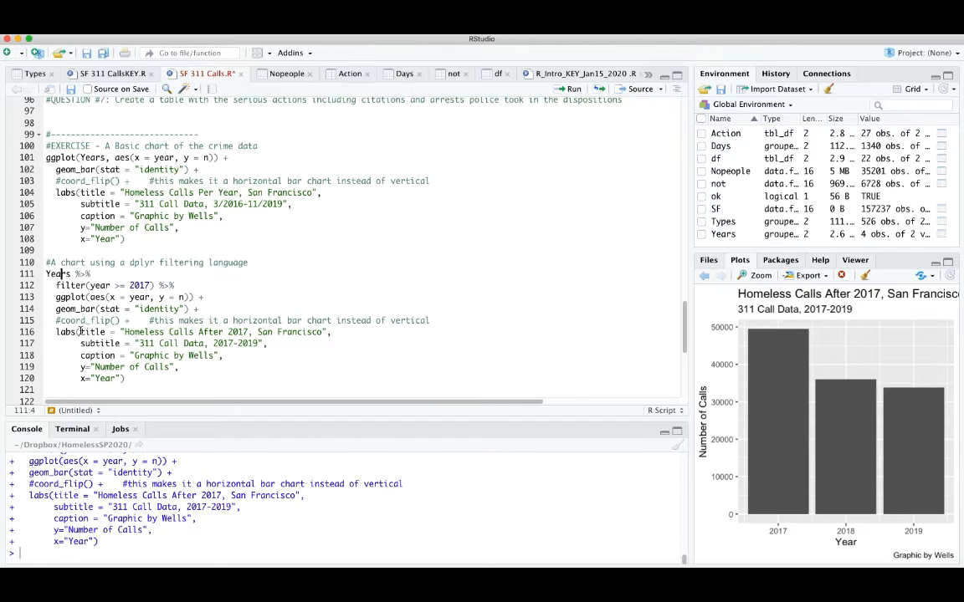
pyautogui.scroll(-3)
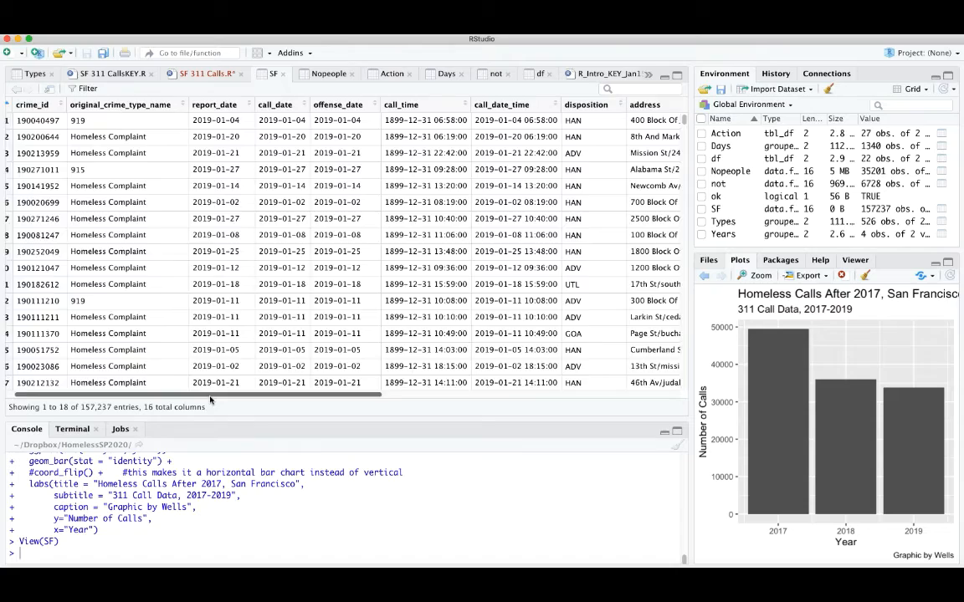
# Scan the SF data's common_location column for NA values, then return to the SF 311 Calls script
pyautogui.hscroll(3)
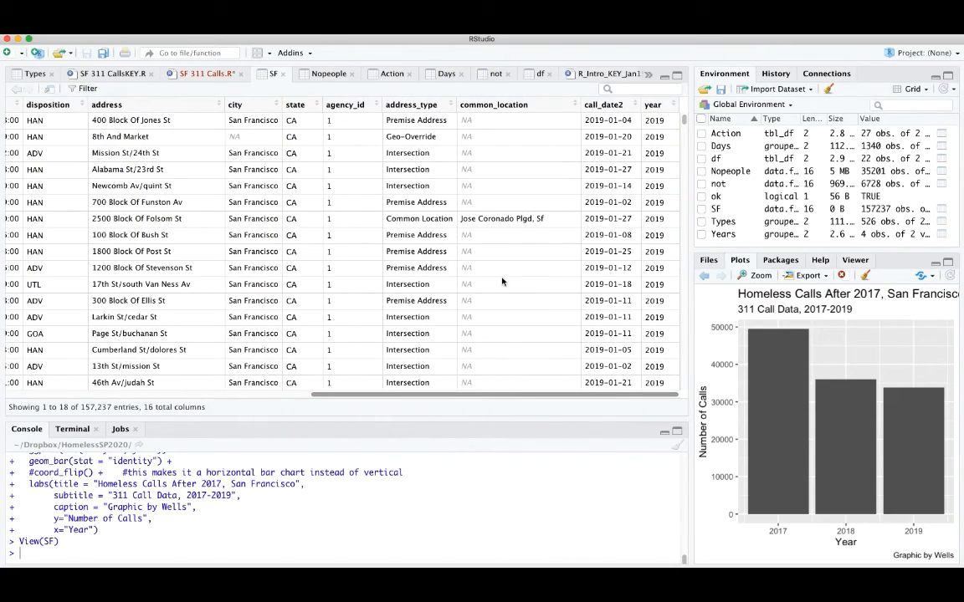
pyautogui.scroll(-3)
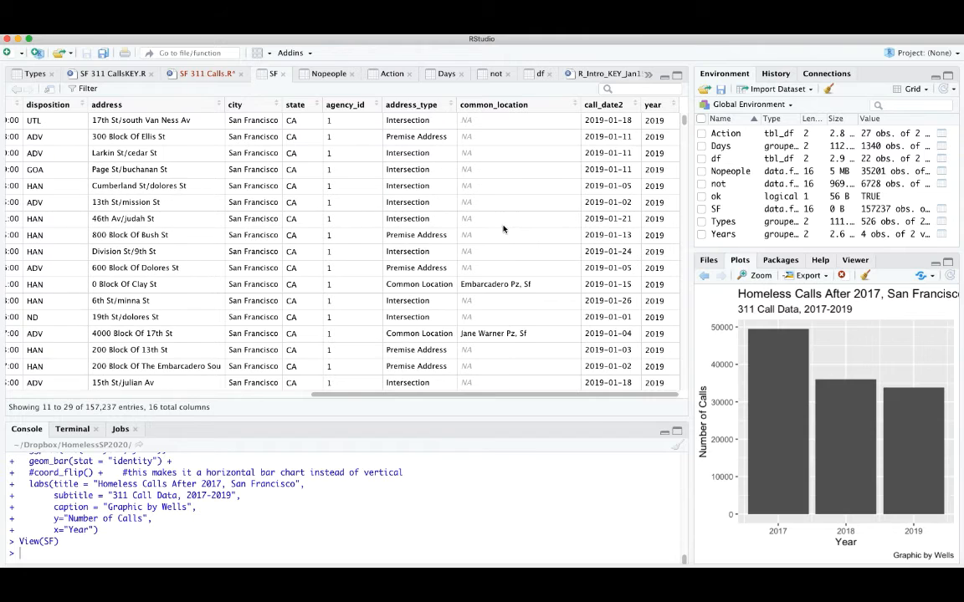
pyautogui.scroll(-3)
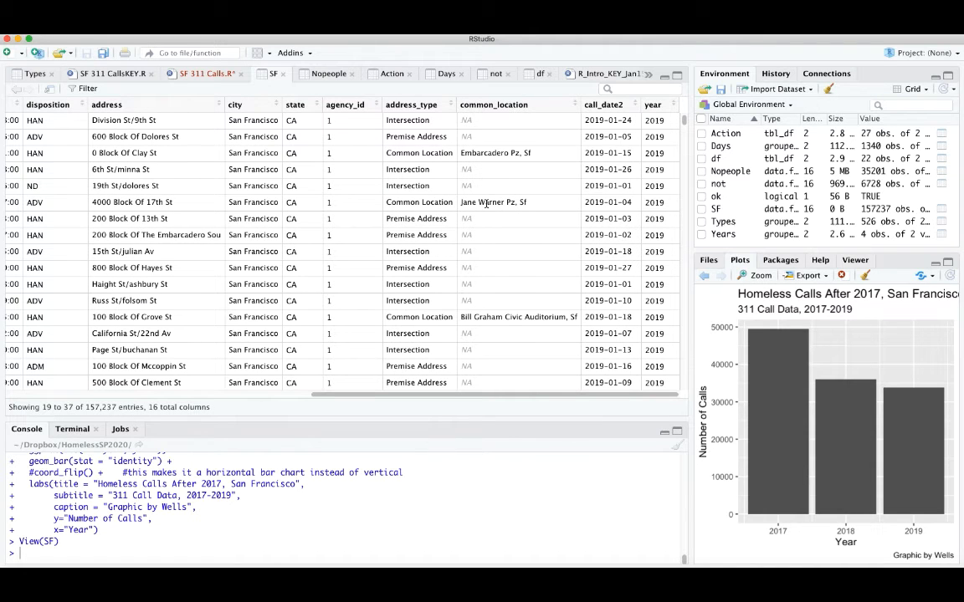
pyautogui.scroll(-3)
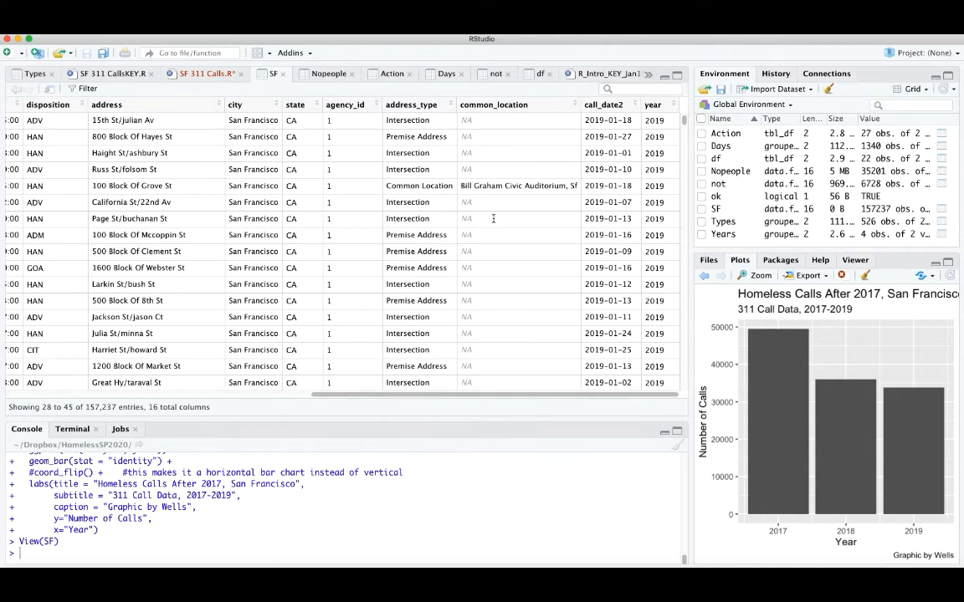
pyautogui.scroll(-3)
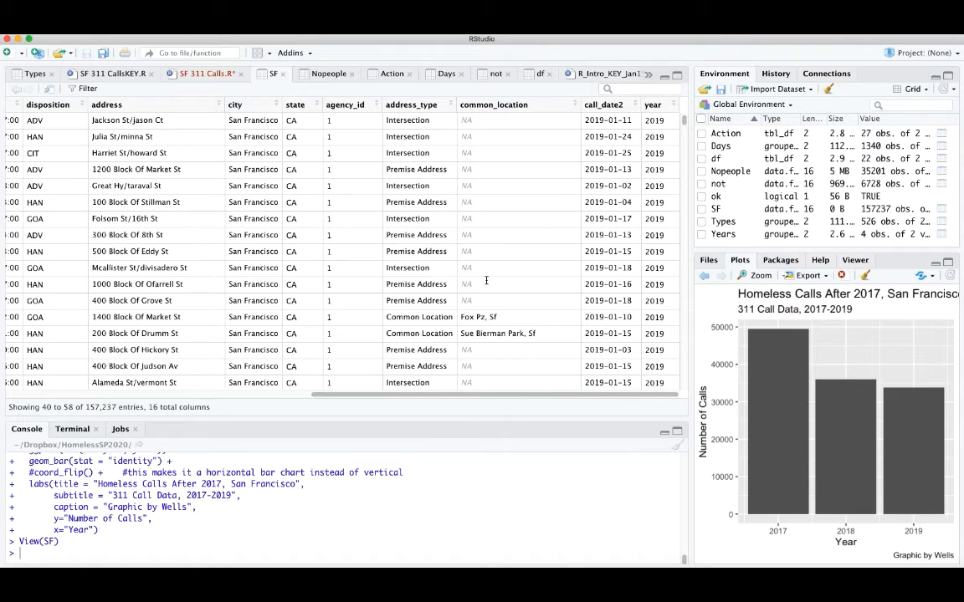
pyautogui.scroll(-3)
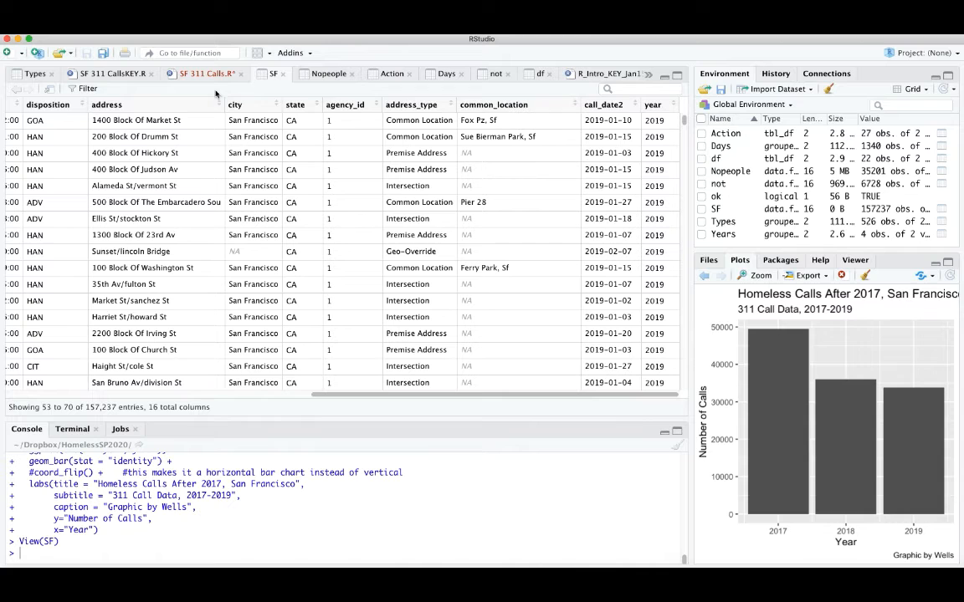
pyautogui.click(206, 74)
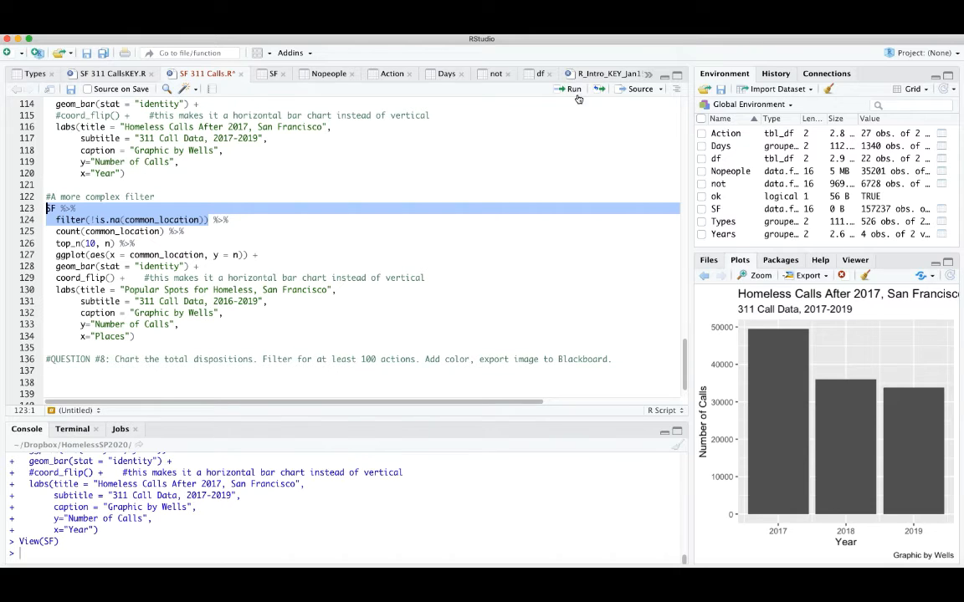
# Run the filter on lines 123–124 that drops calls with NA common_location
pyautogui.click(572, 88)
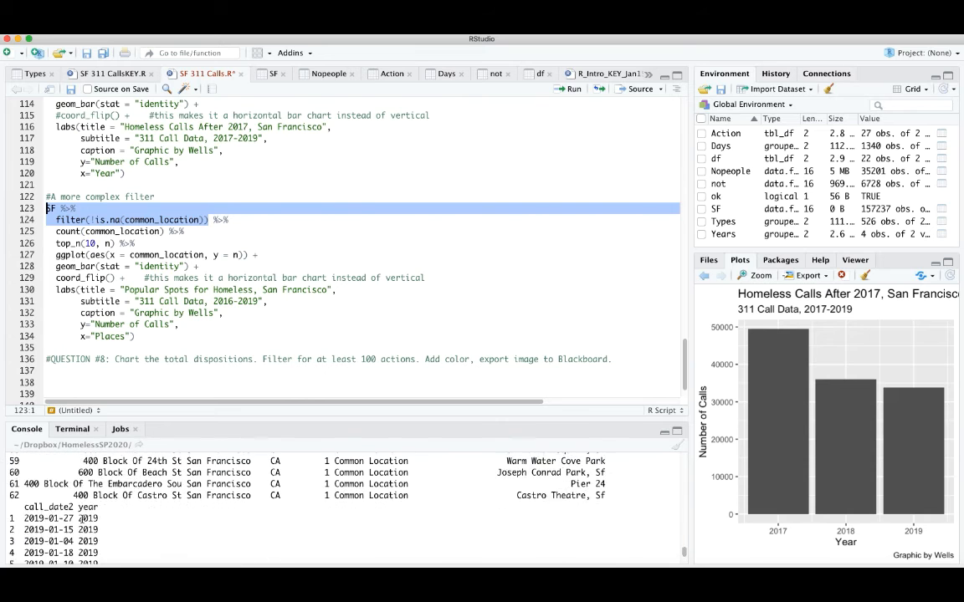
pyautogui.scroll(-3)
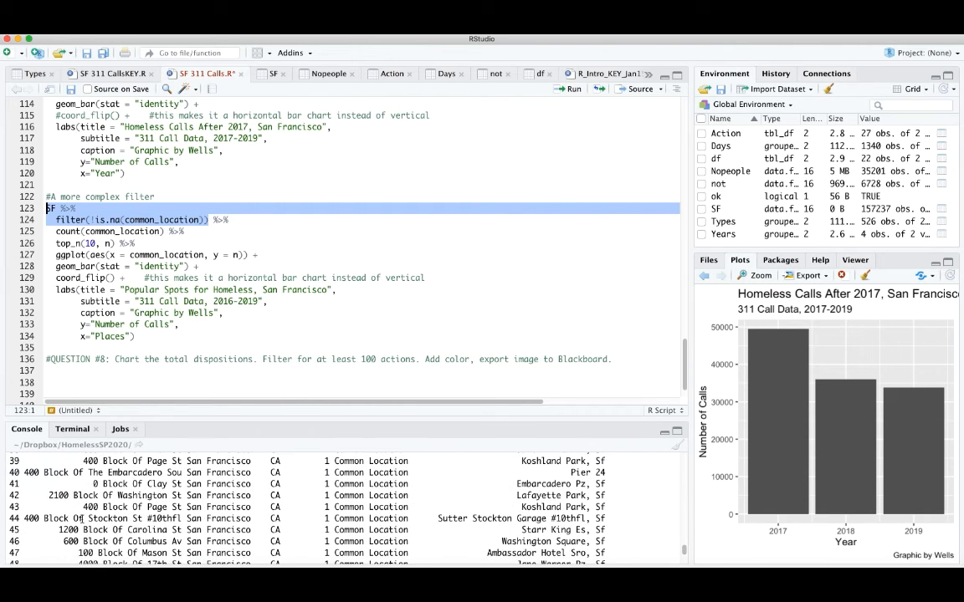
pyautogui.scroll(3)
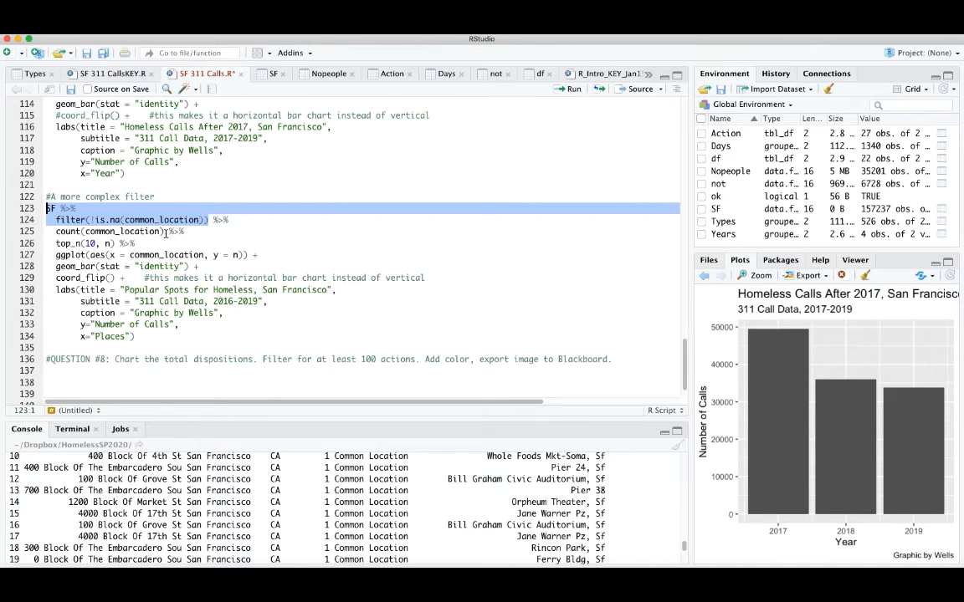
# Run the filter, count and top_n pipeline to list the top 10 common locations
pyautogui.click(115, 232)
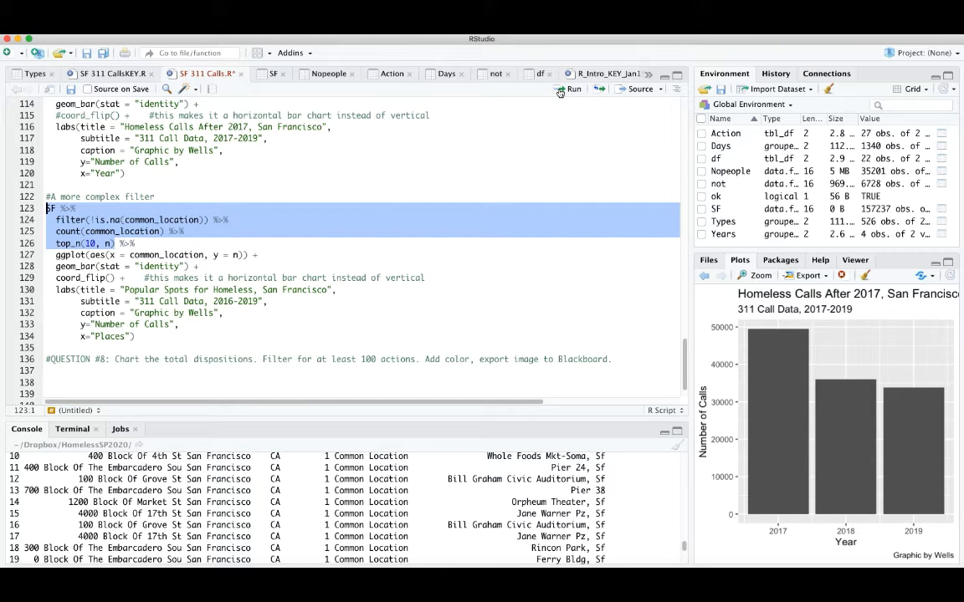
pyautogui.click(573, 88)
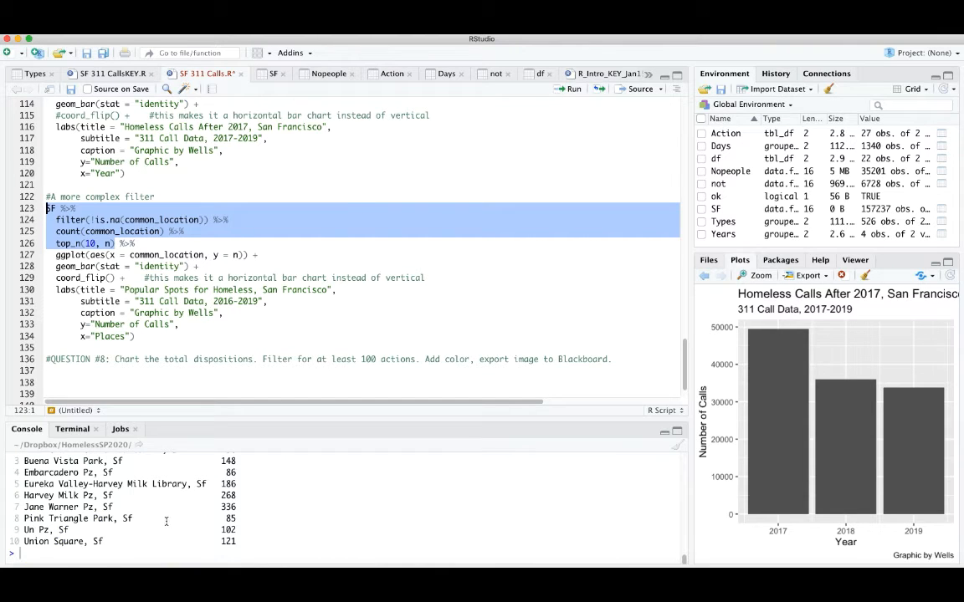
pyautogui.scroll(3)
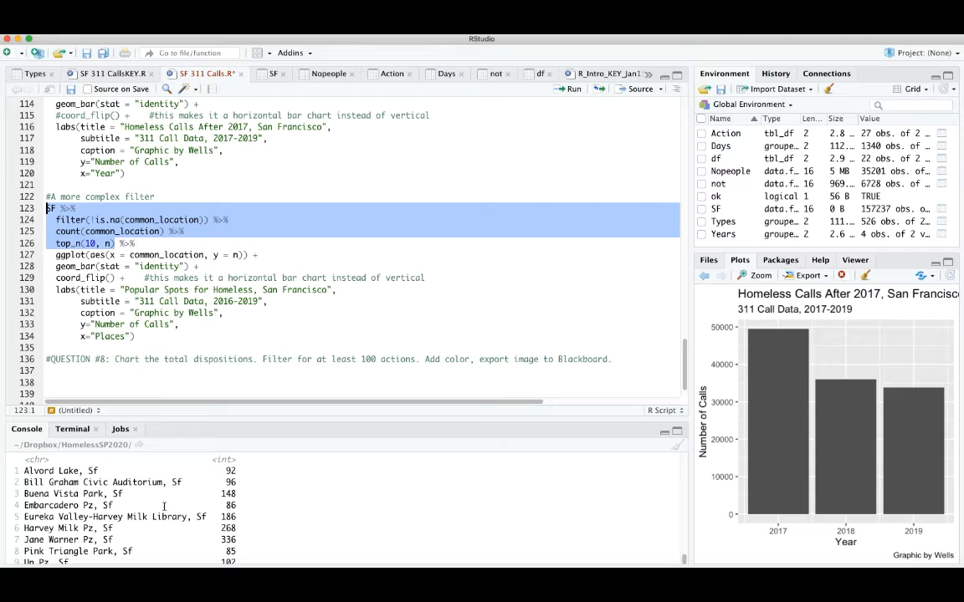
pyautogui.scroll(-3)
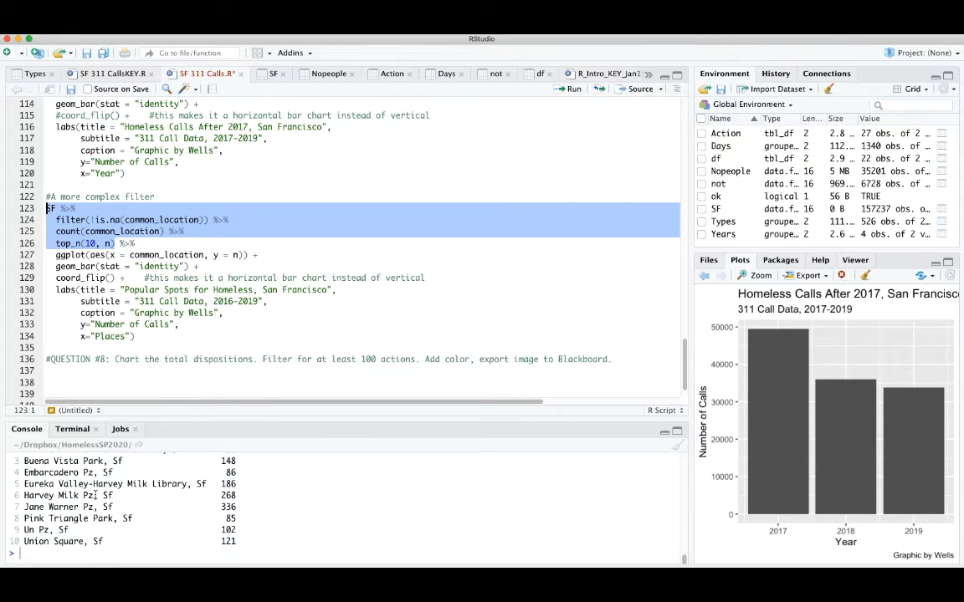
pyautogui.doubleClick(58, 495)
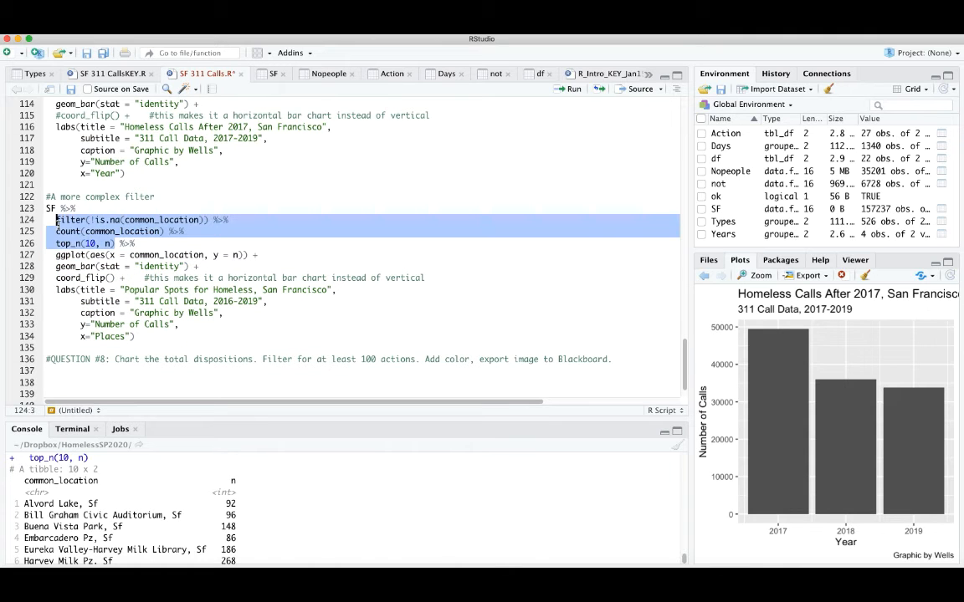
pyautogui.click(138, 335)
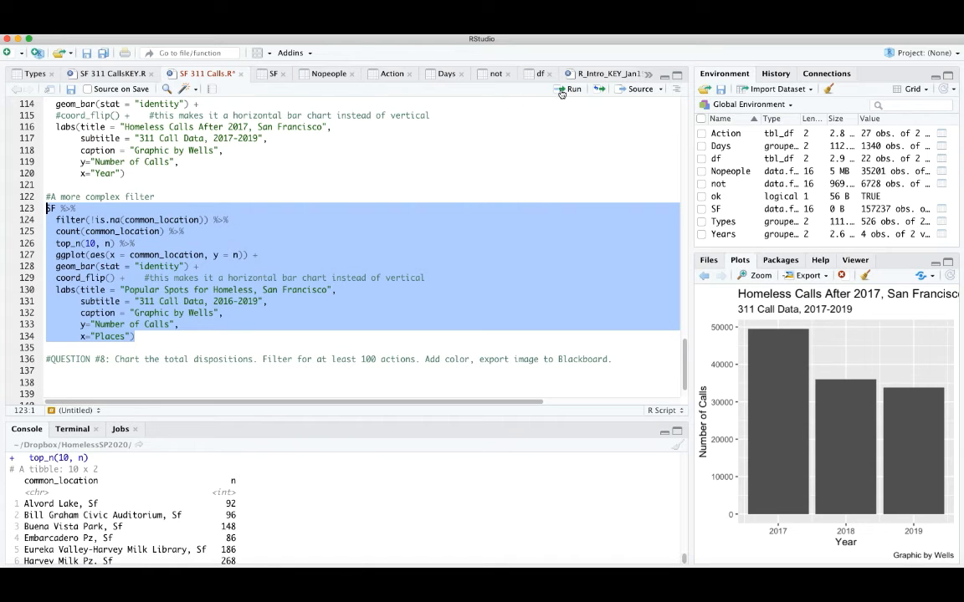
# Plot the Popular Spots for Homeless horizontal bar chart and inspect it in an enlarged Zoom window
pyautogui.click(572, 88)
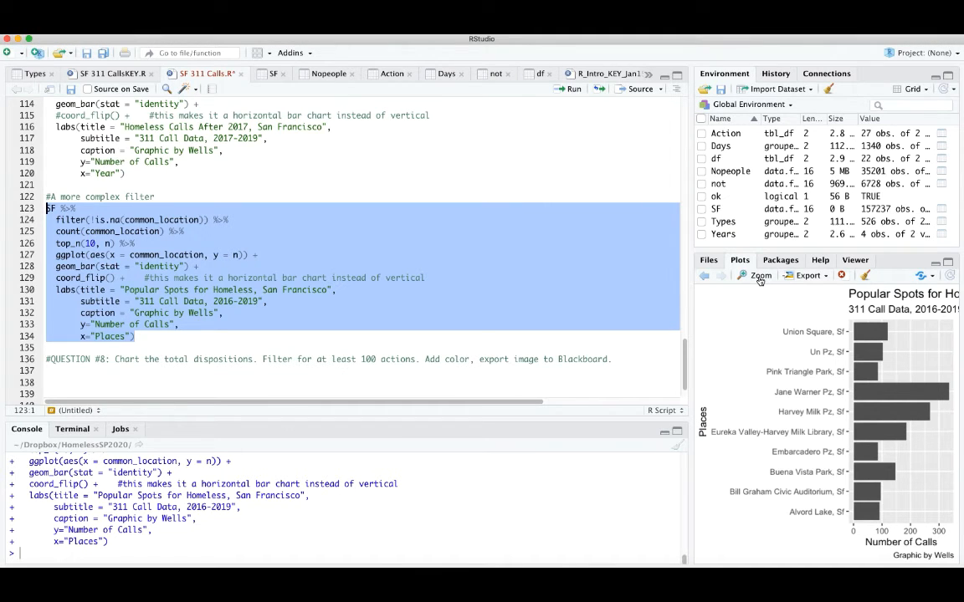
pyautogui.click(755, 275)
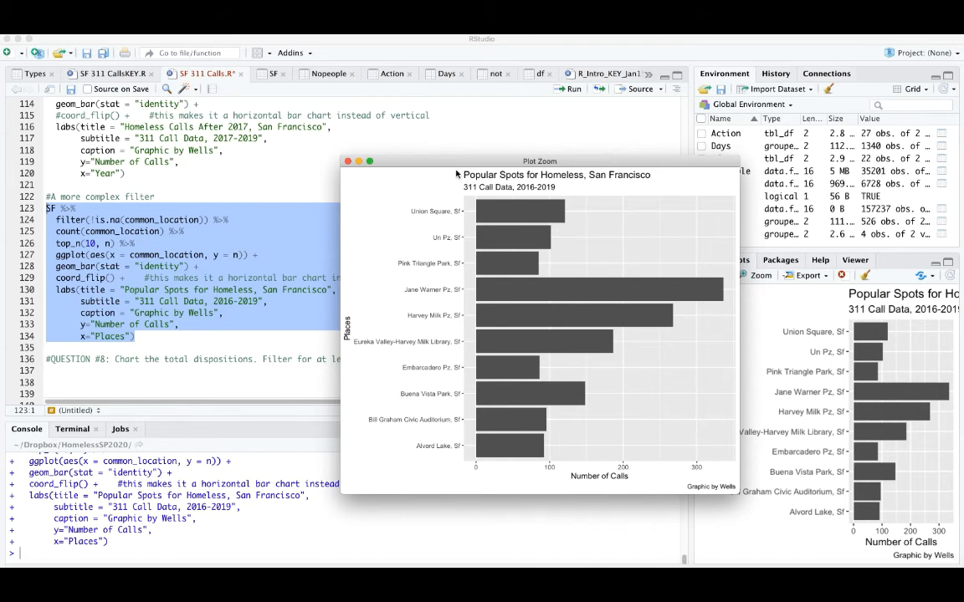
pyautogui.moveTo(540, 161); pyautogui.dragTo(470, 56)
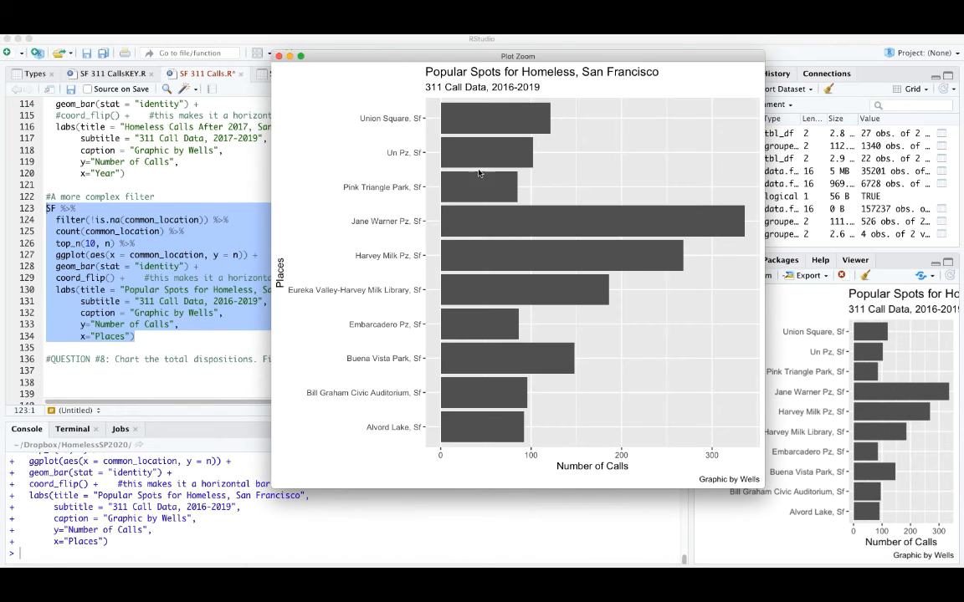
pyautogui.moveTo(485, 404)
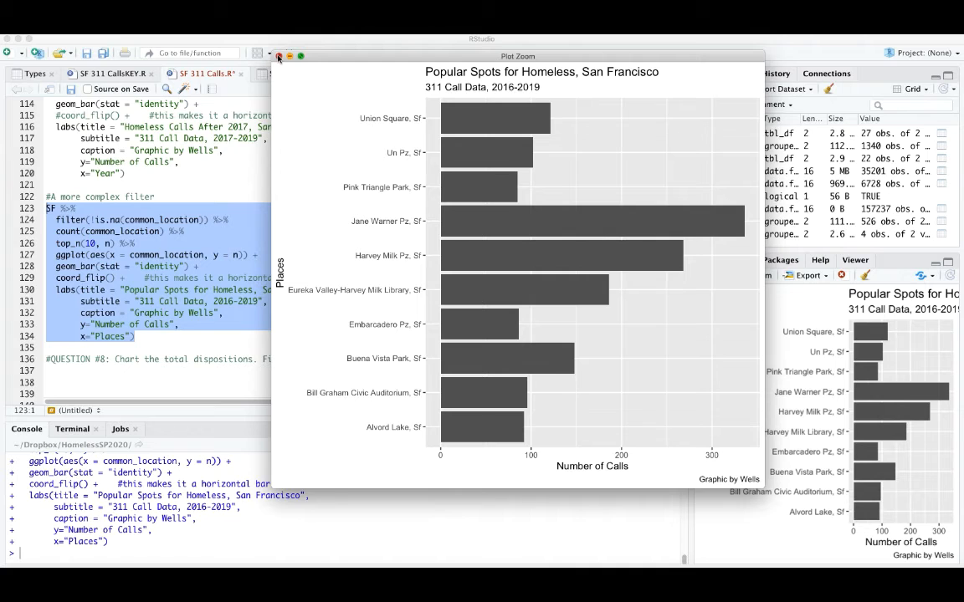
pyautogui.click(279, 56)
pyautogui.write('#')
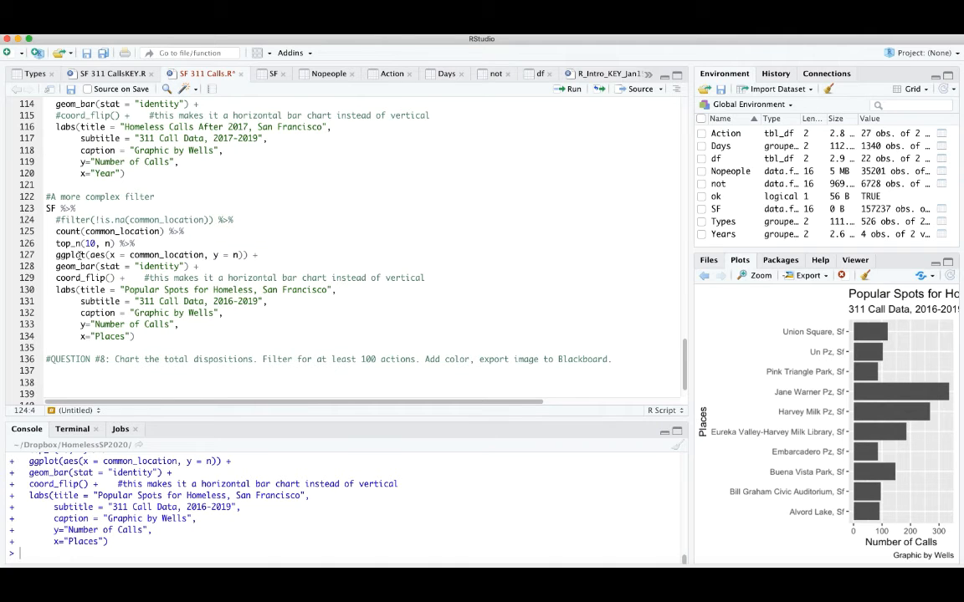
pyautogui.moveTo(46, 197); pyautogui.dragTo(135, 337)
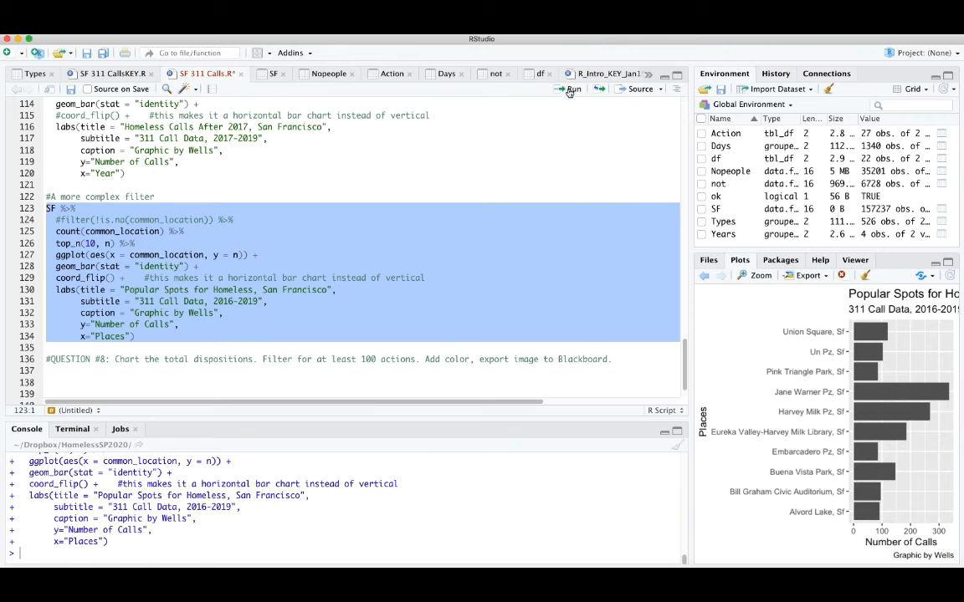
pyautogui.click(572, 89)
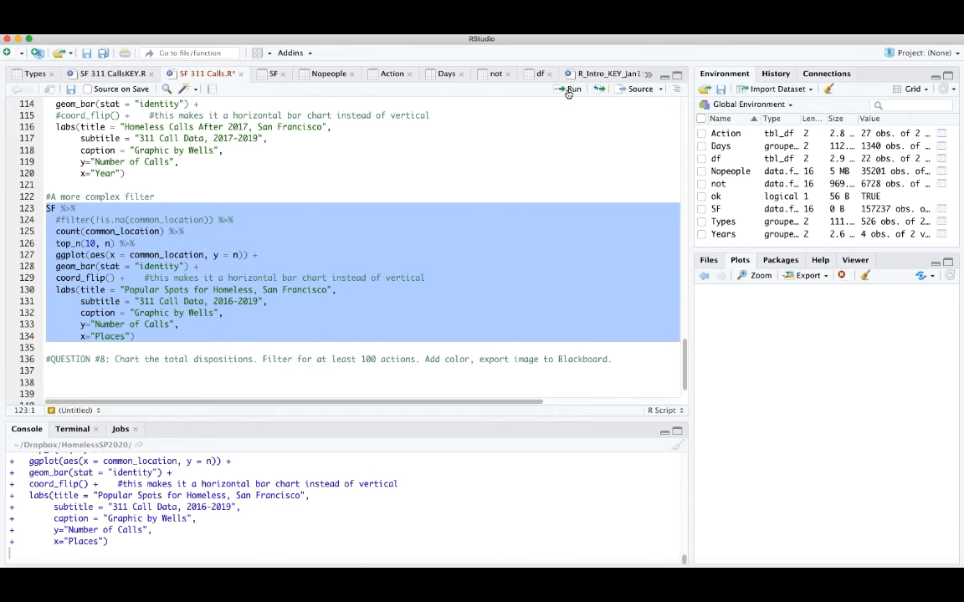
pyautogui.click(570, 90)
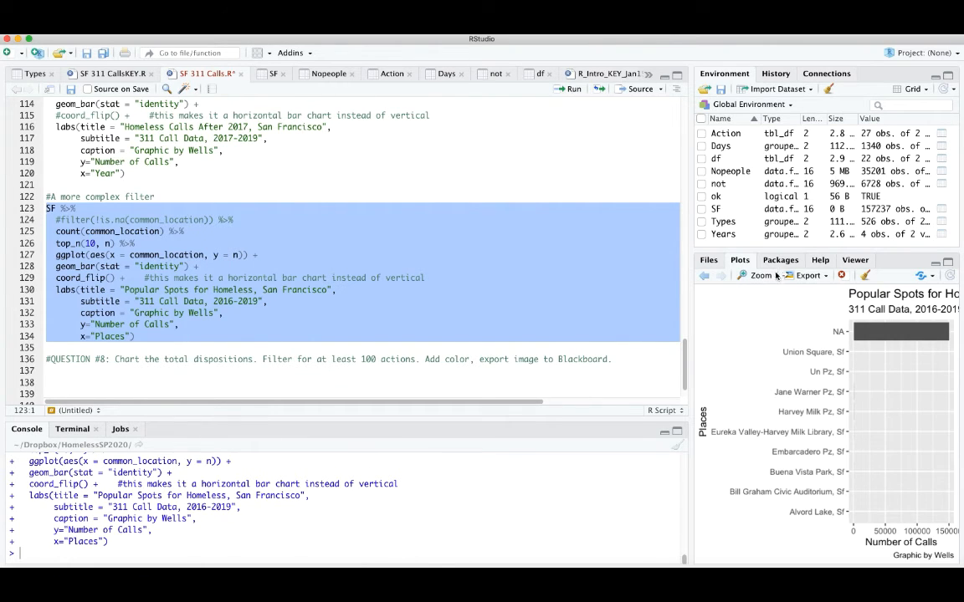
pyautogui.click(759, 276)
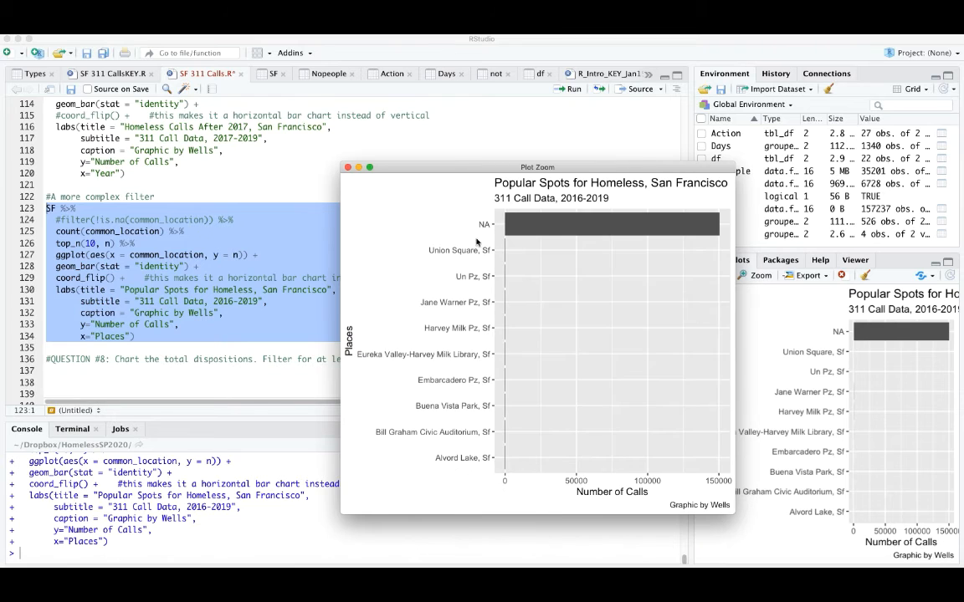
pyautogui.moveTo(334, 162)
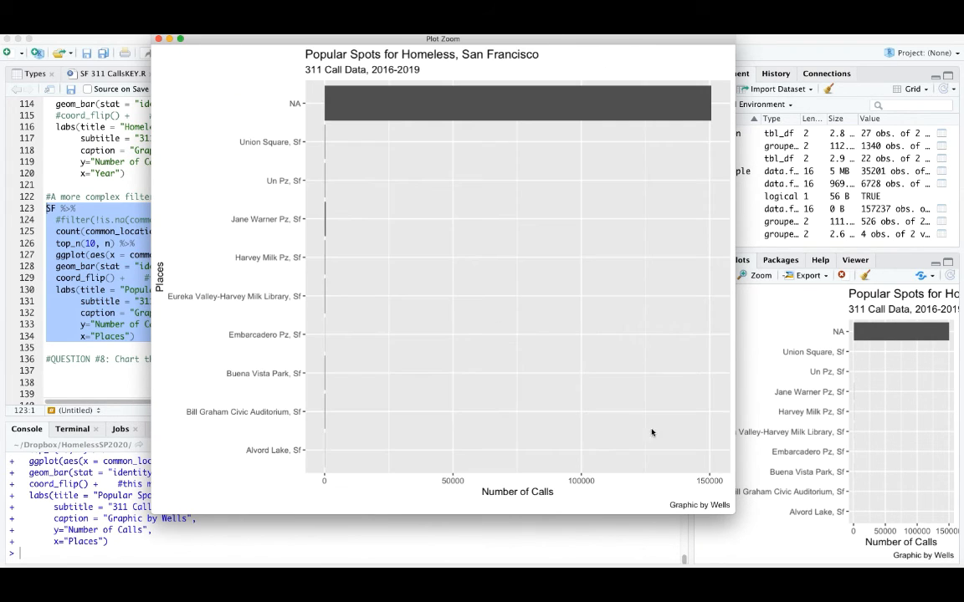
pyautogui.moveTo(709, 487)
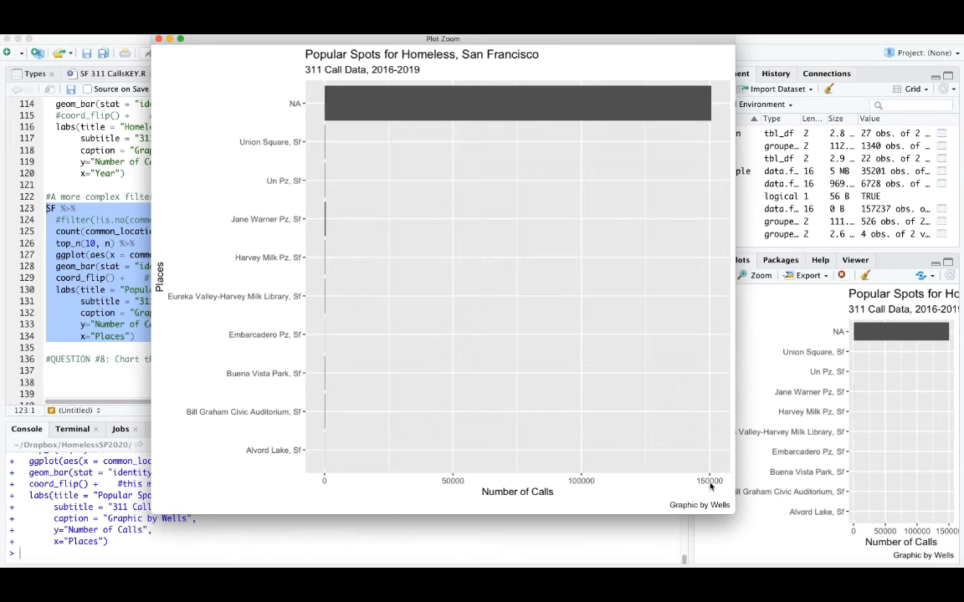
pyautogui.moveTo(712, 486)
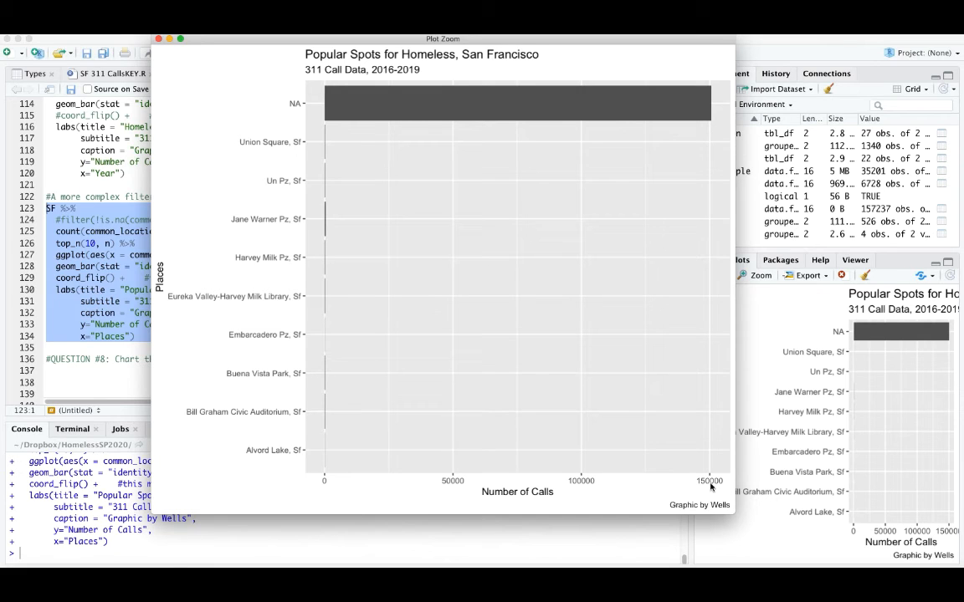
pyautogui.moveTo(398, 107)
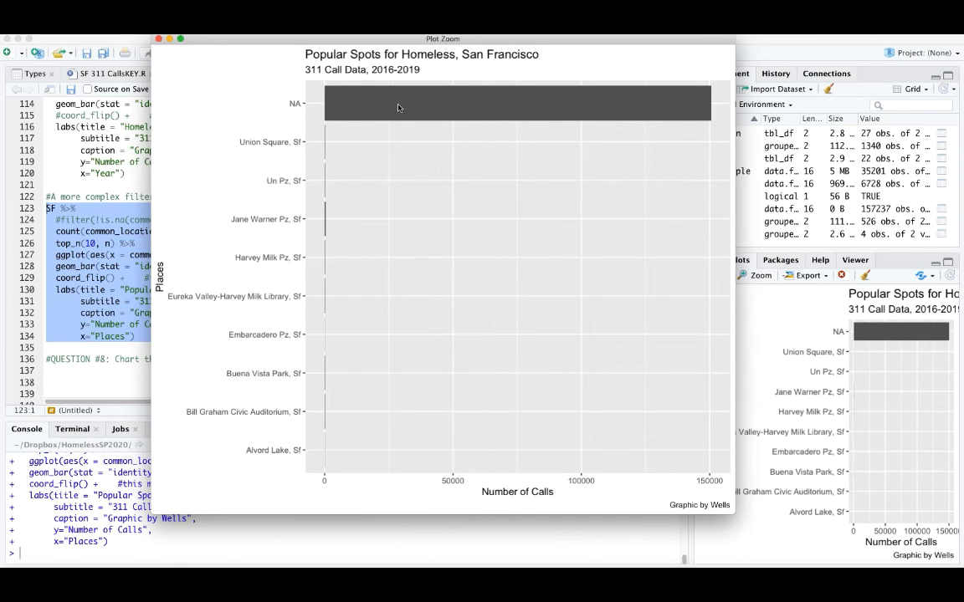
pyautogui.moveTo(317, 208)
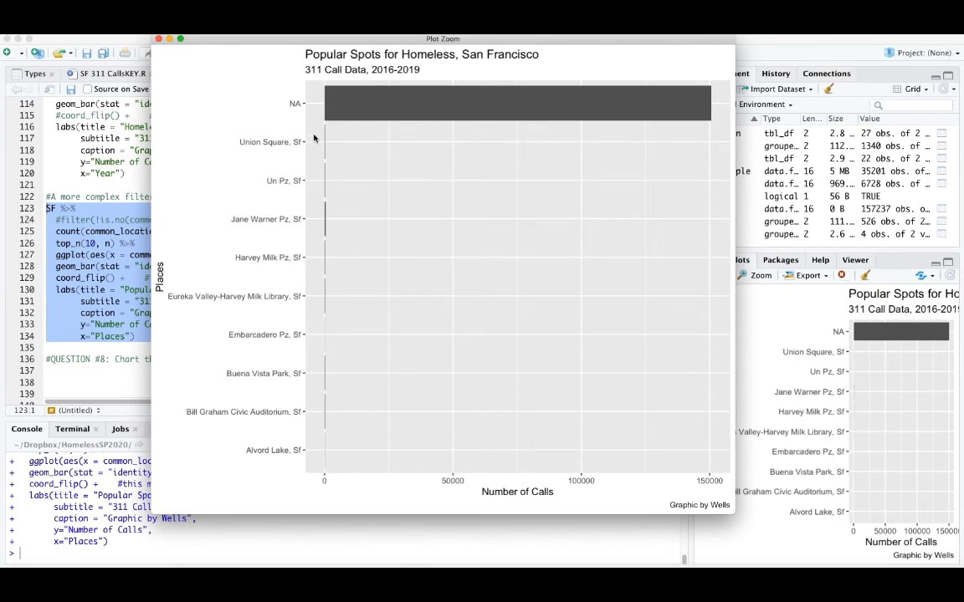
pyautogui.moveTo(669, 115)
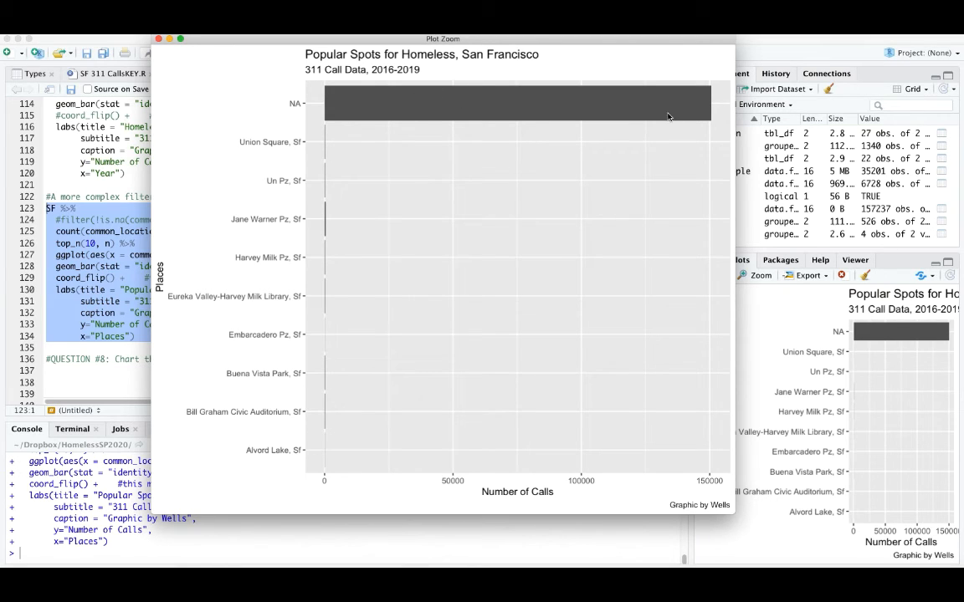
pyautogui.click(159, 39)
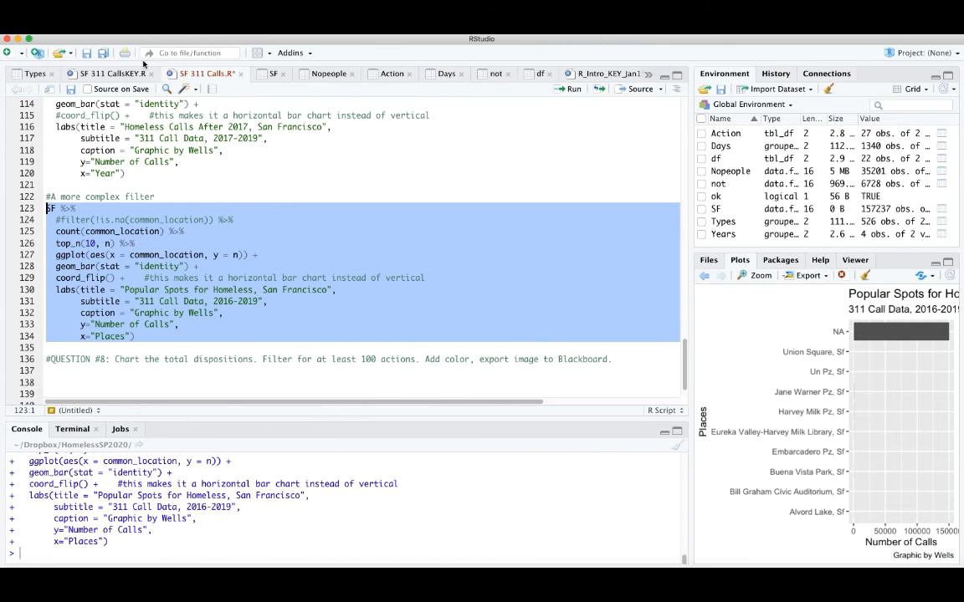
# Restore the NA location filter and rerun lines 123–134, checking the zoomed chart led by Jane Warner Plaza
pyautogui.click(61, 220)
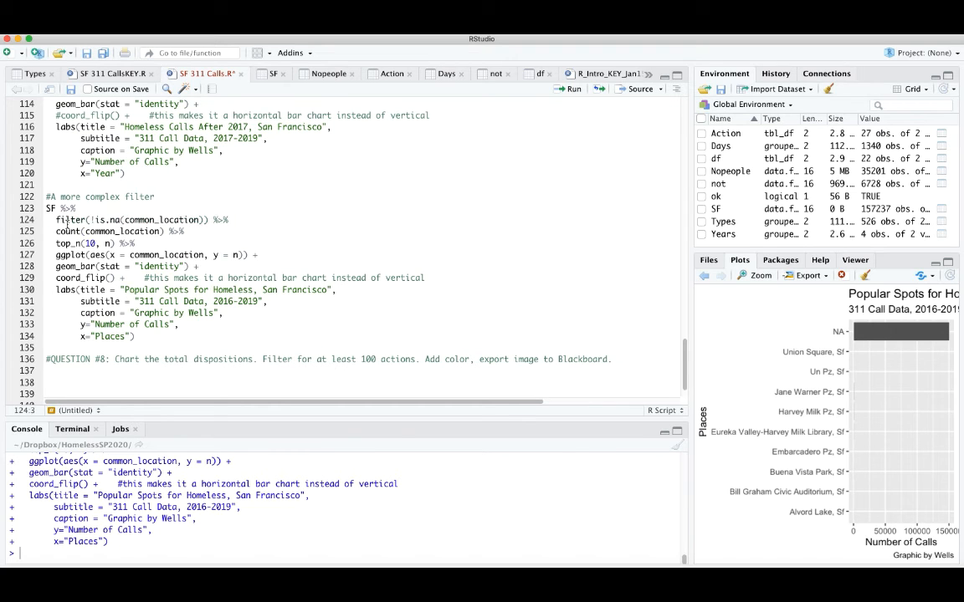
pyautogui.moveTo(47, 195); pyautogui.dragTo(135, 336)
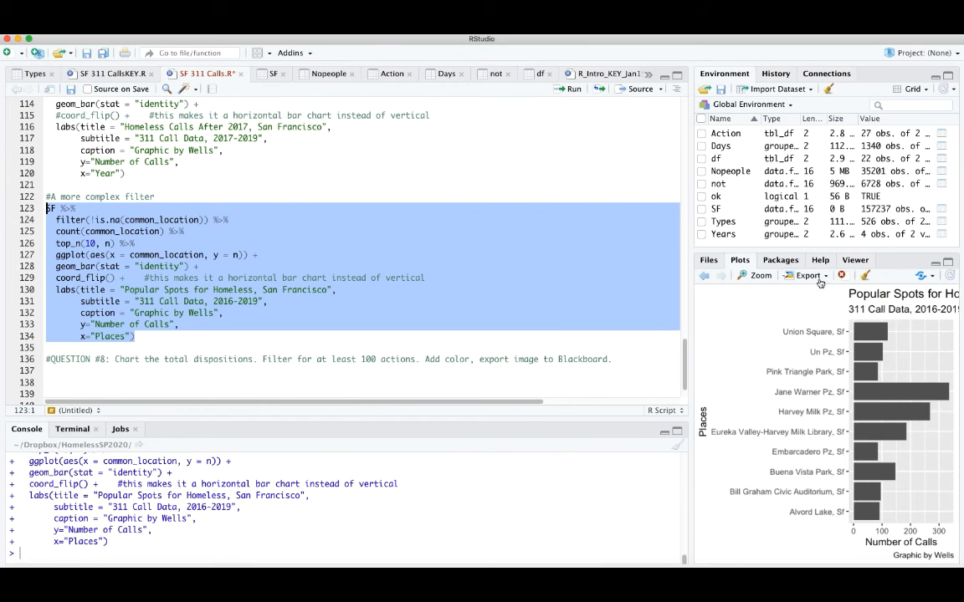
pyautogui.click(759, 276)
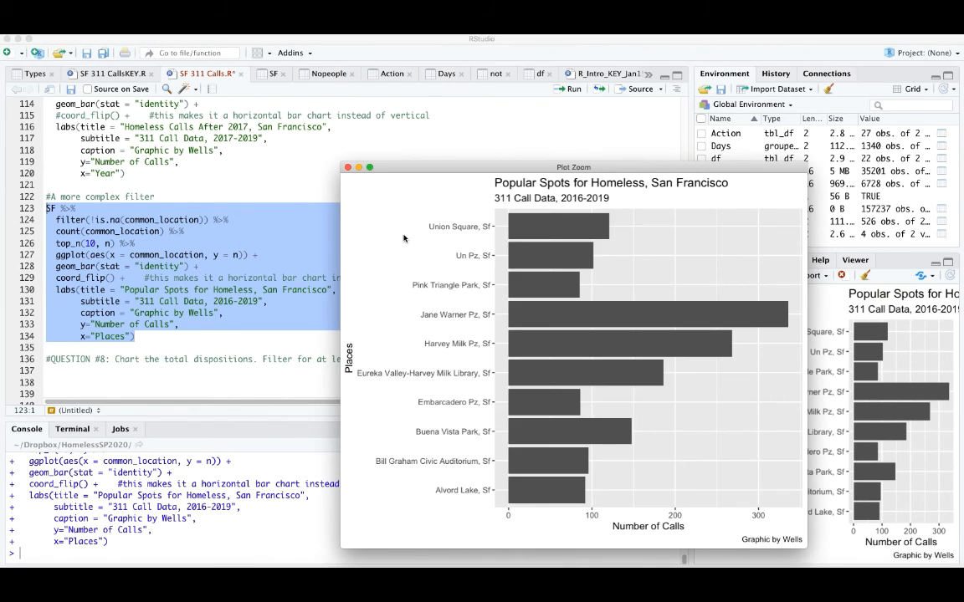
pyautogui.moveTo(755, 511)
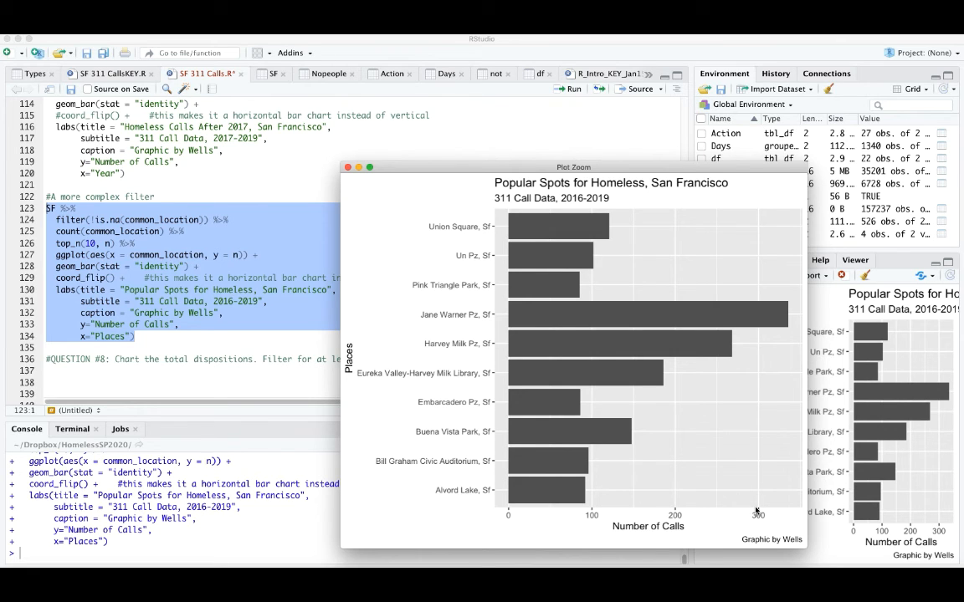
pyautogui.moveTo(761, 517)
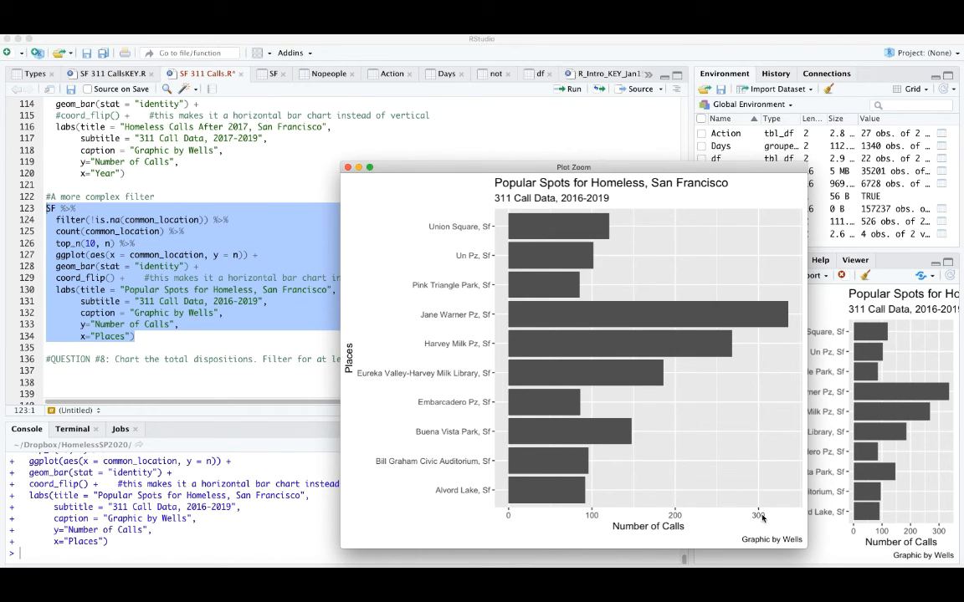
pyautogui.moveTo(556, 443)
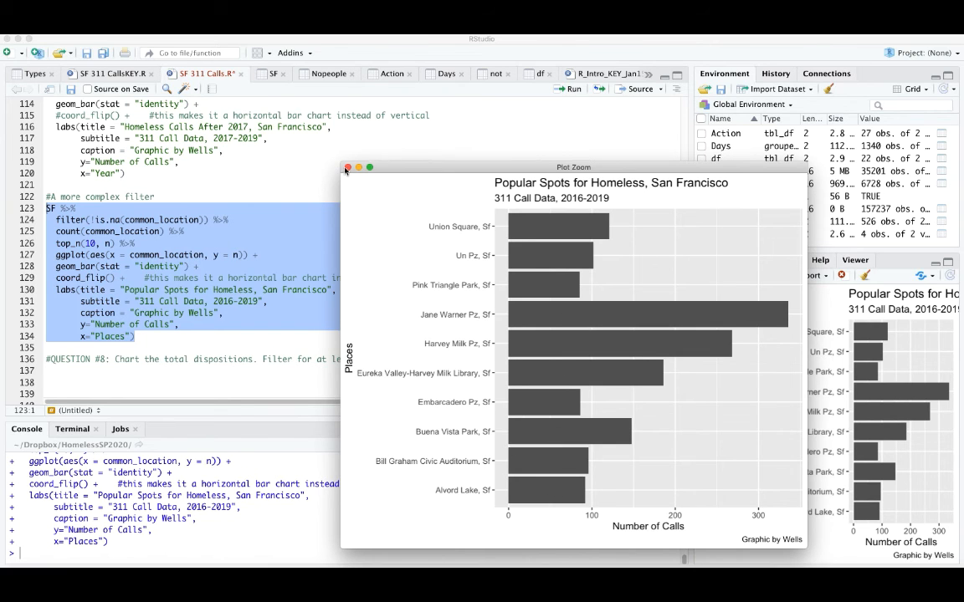
pyautogui.click(347, 167)
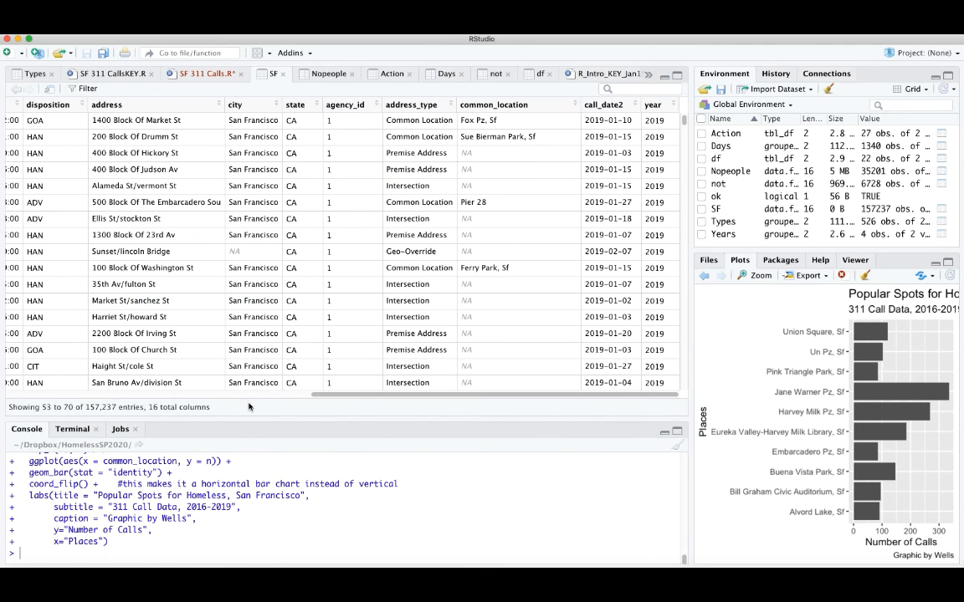
# Browse the SF data viewer, then switch back to the SF 311 Calls.R script
pyautogui.hscroll(-3)
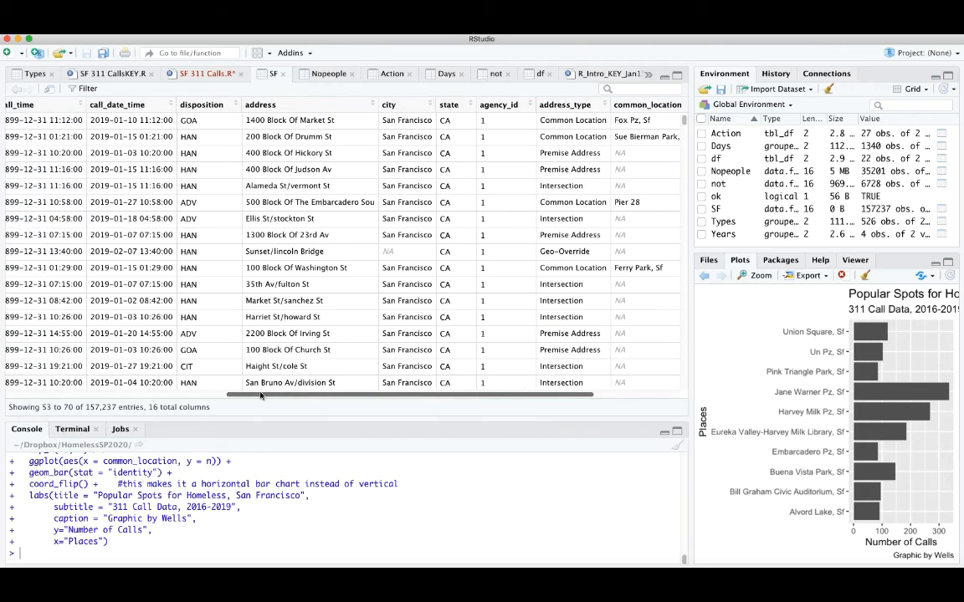
pyautogui.hscroll(-3)
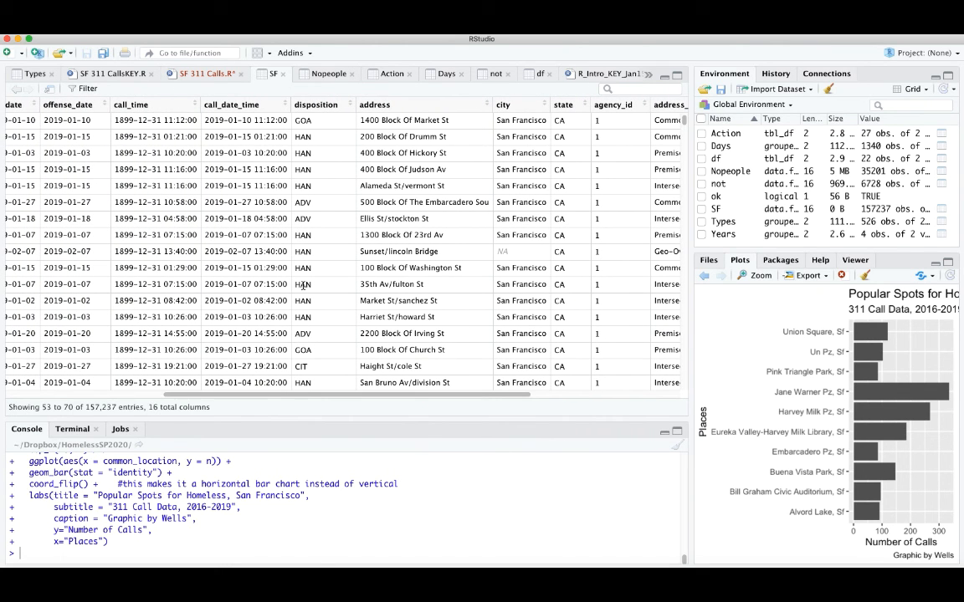
pyautogui.moveTo(313, 125)
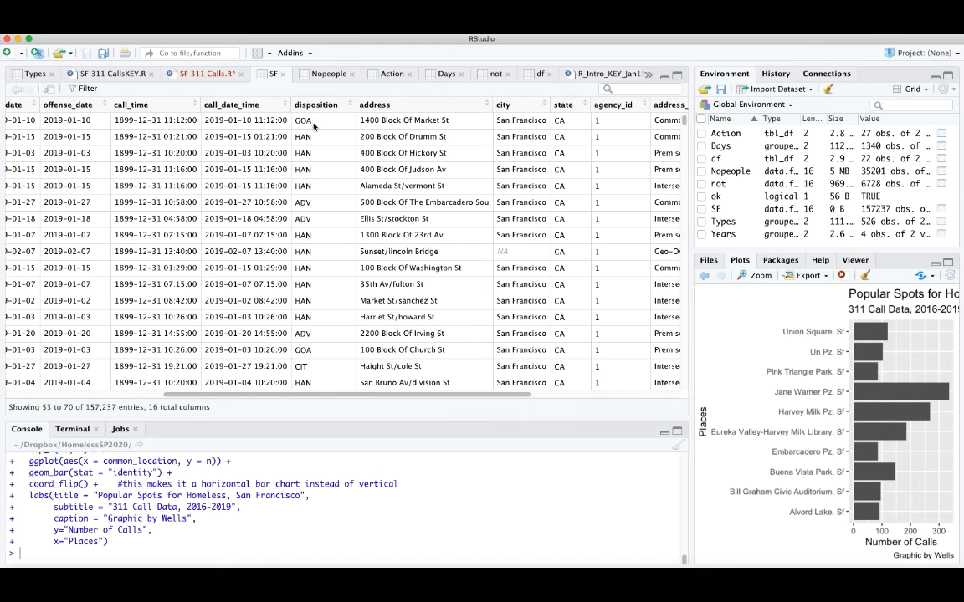
pyautogui.moveTo(316, 210)
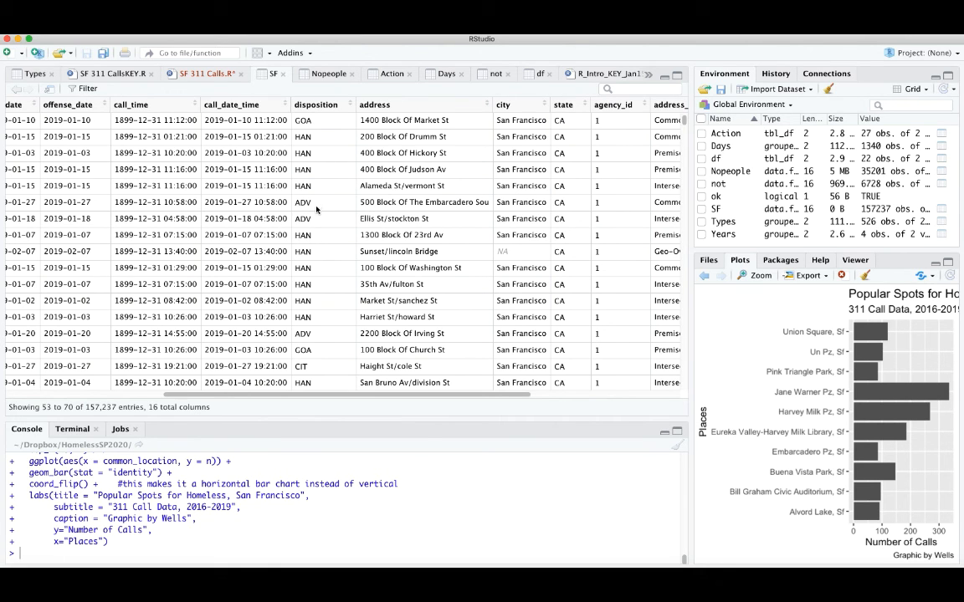
pyautogui.scroll(-3)
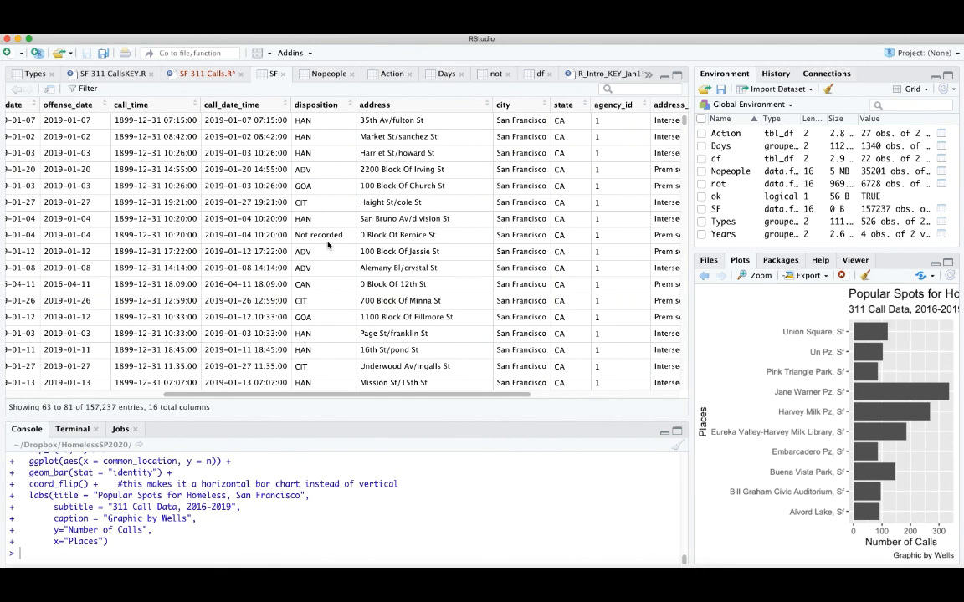
pyautogui.scroll(-3)
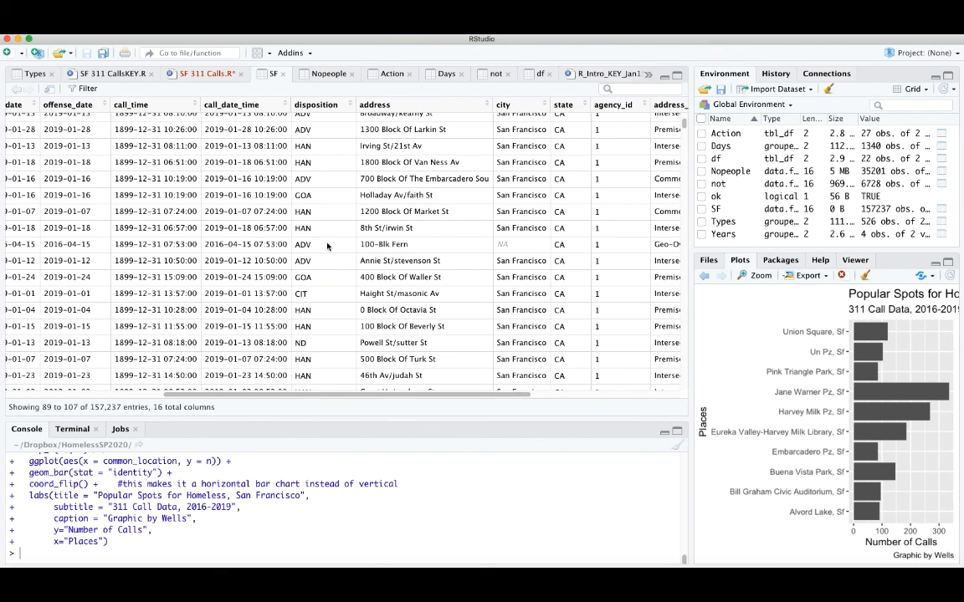
pyautogui.scroll(-3)
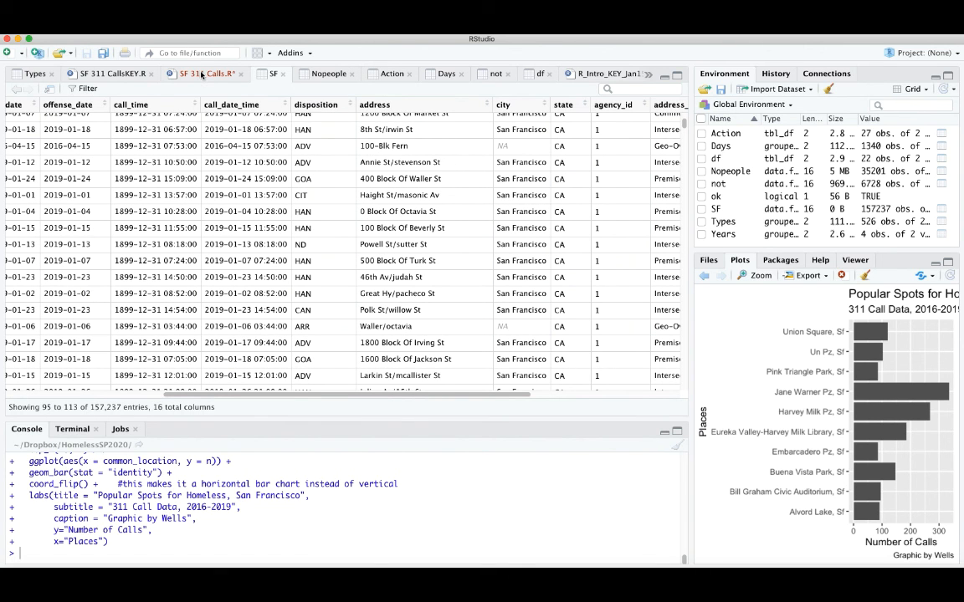
pyautogui.click(202, 73)
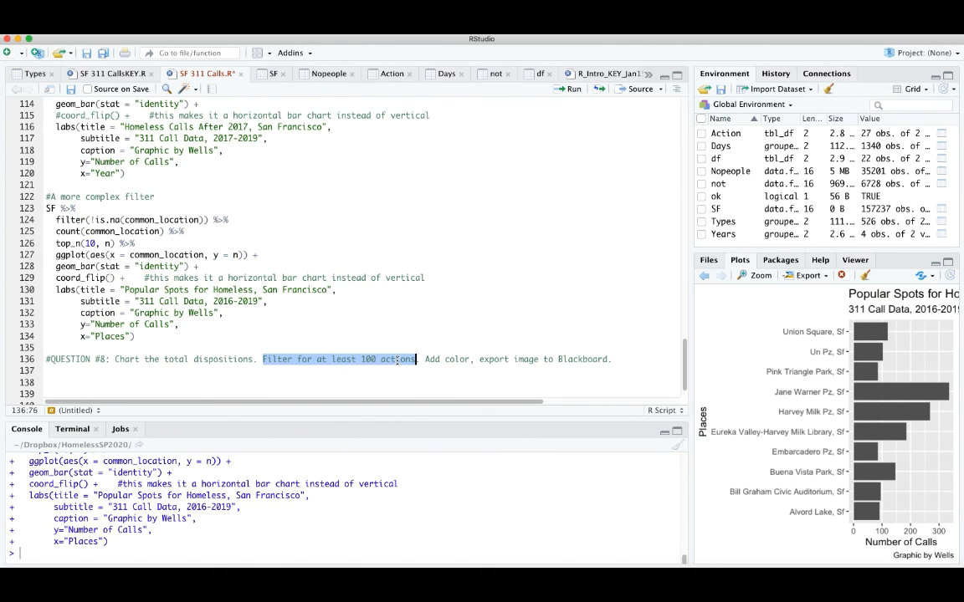
pyautogui.moveTo(473, 366)
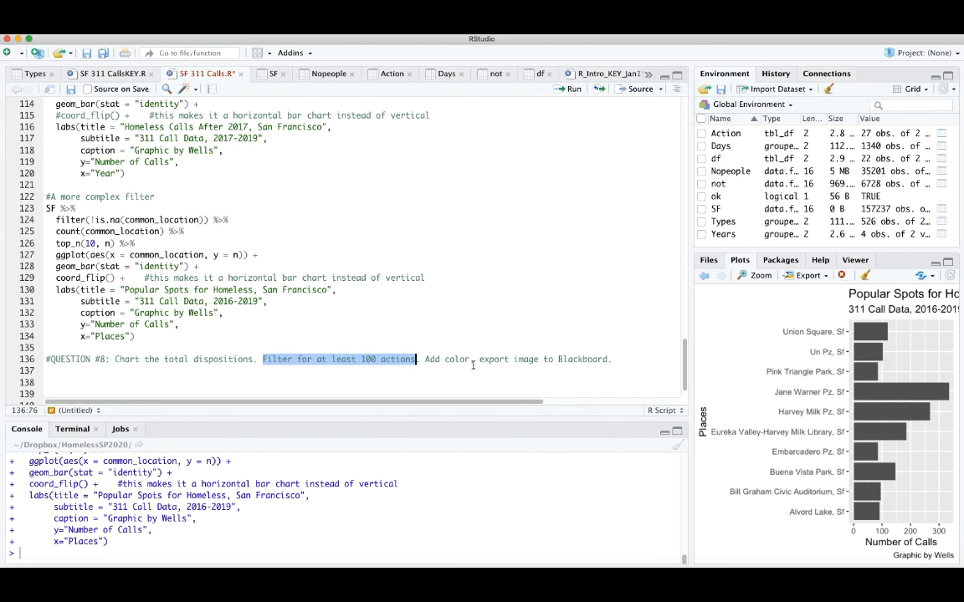